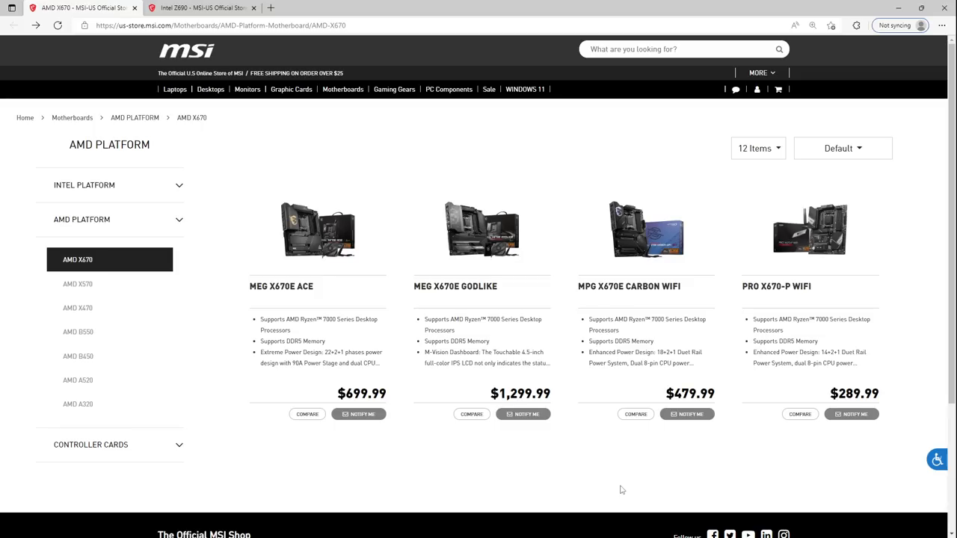
mouse_move(527, 409)
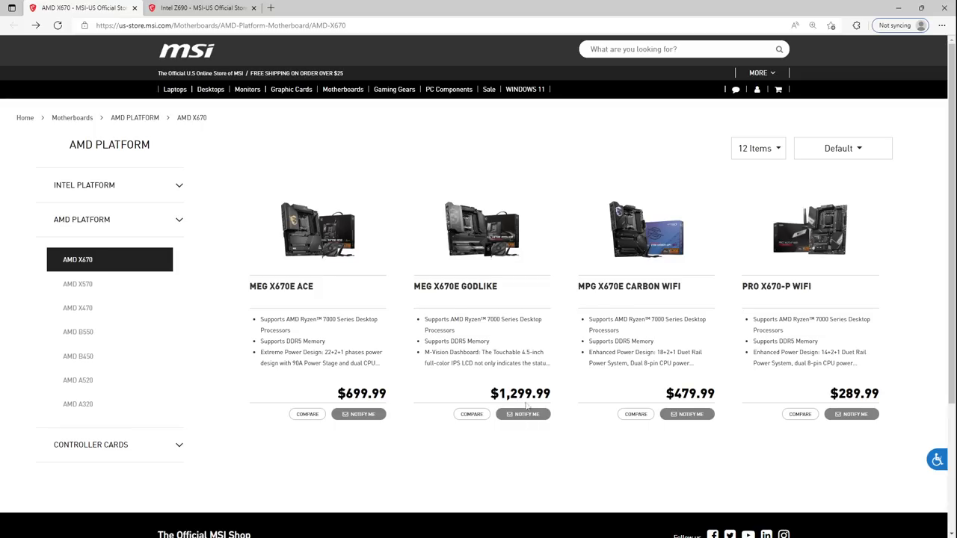
mouse_move(598, 323)
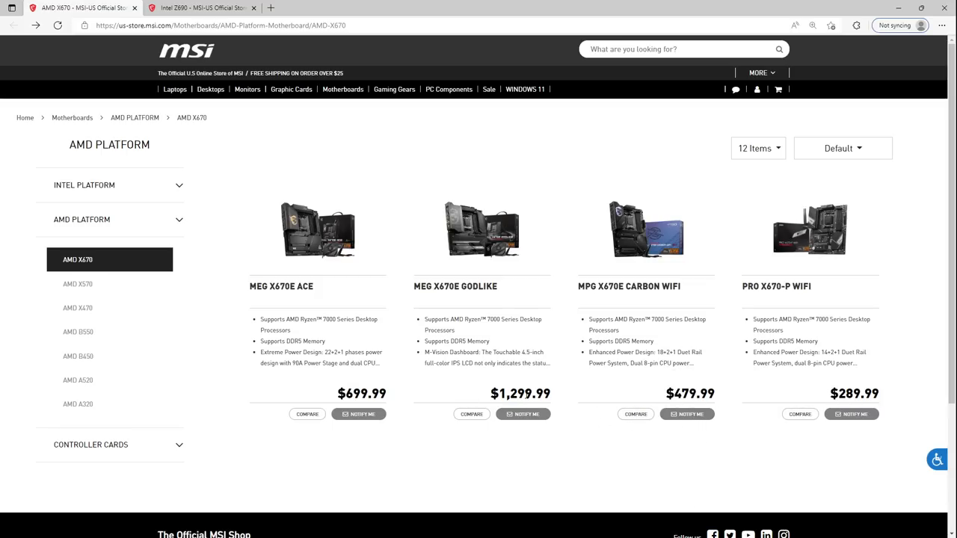
mouse_move(452, 293)
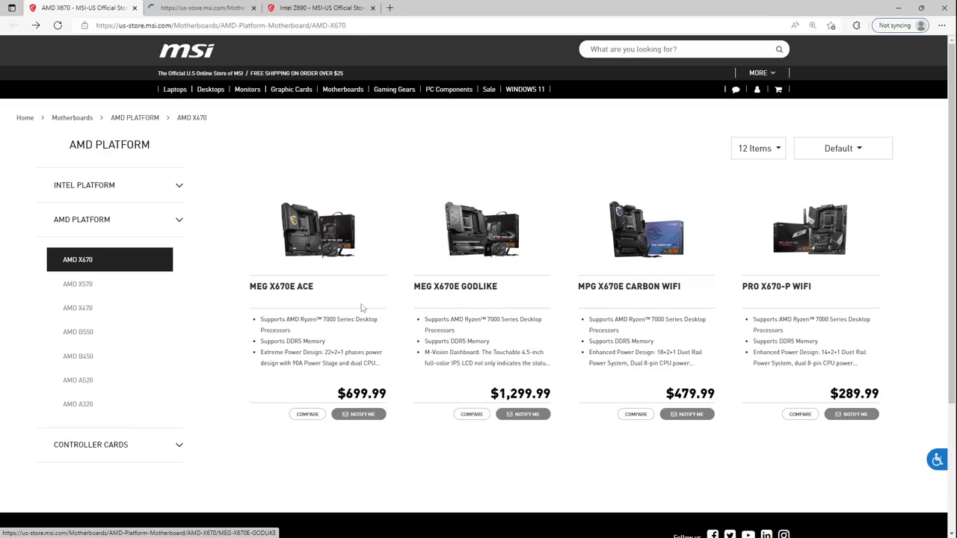
Step: Go to the MEG X670E GODLIKE product page and read through its $1,299.99 listing
click(452, 287)
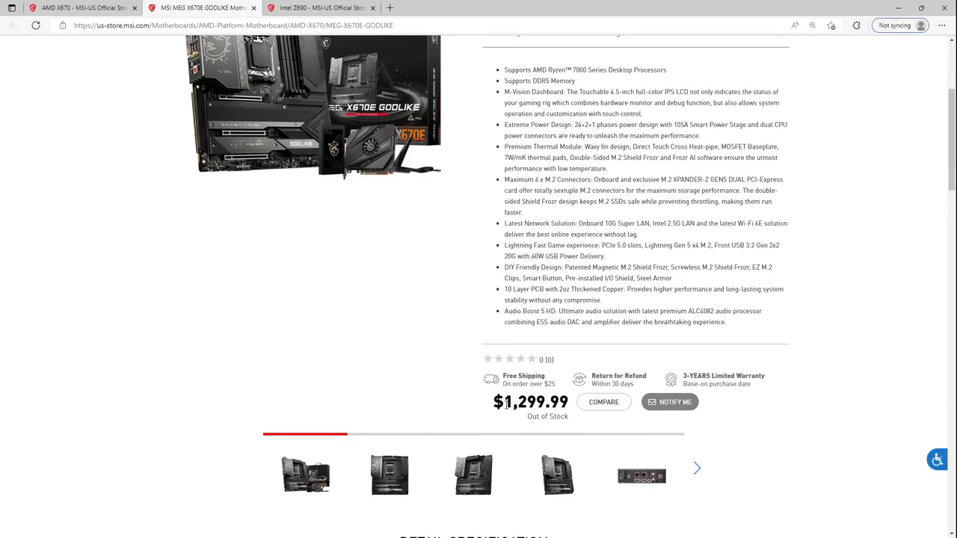
mouse_move(597, 223)
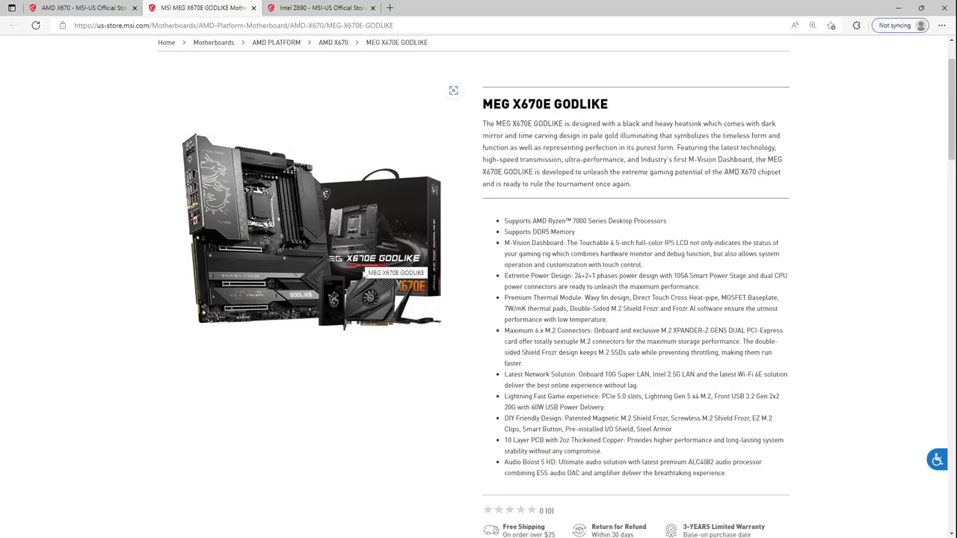
scroll(down, 3)
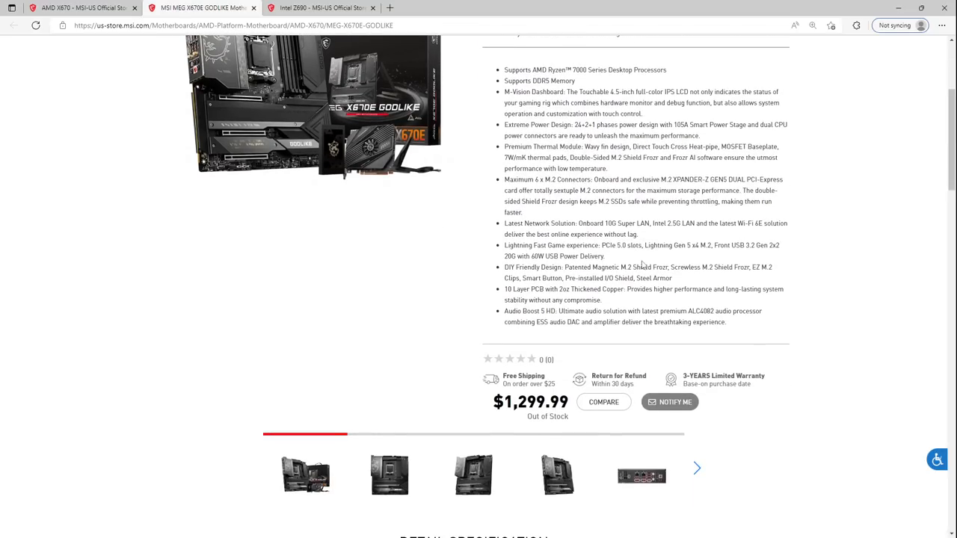
scroll(up, 3)
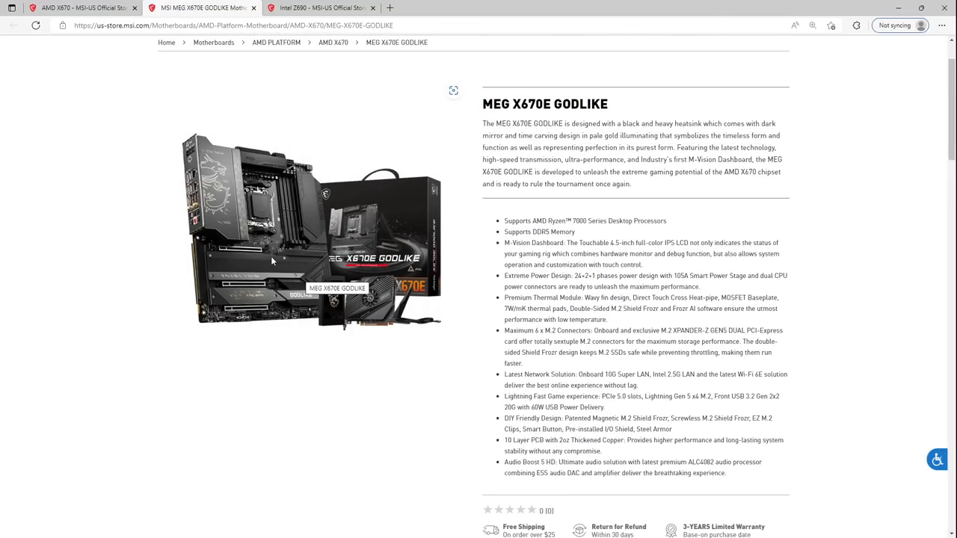
scroll(down, 3)
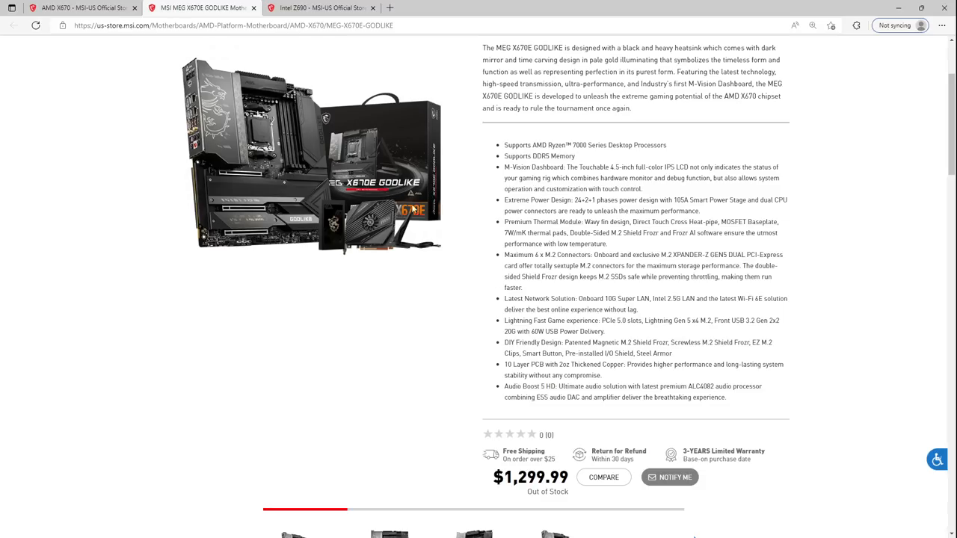
scroll(down, 3)
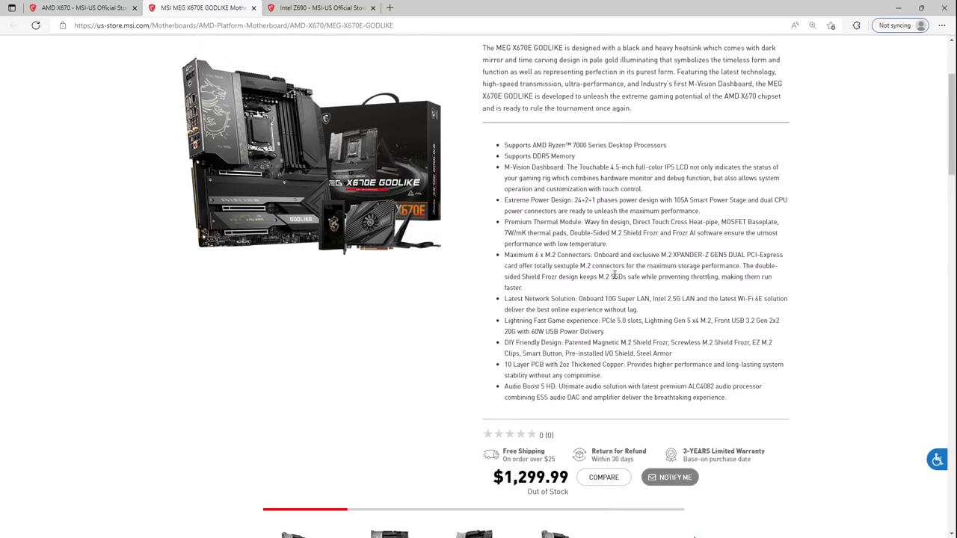
mouse_move(491, 282)
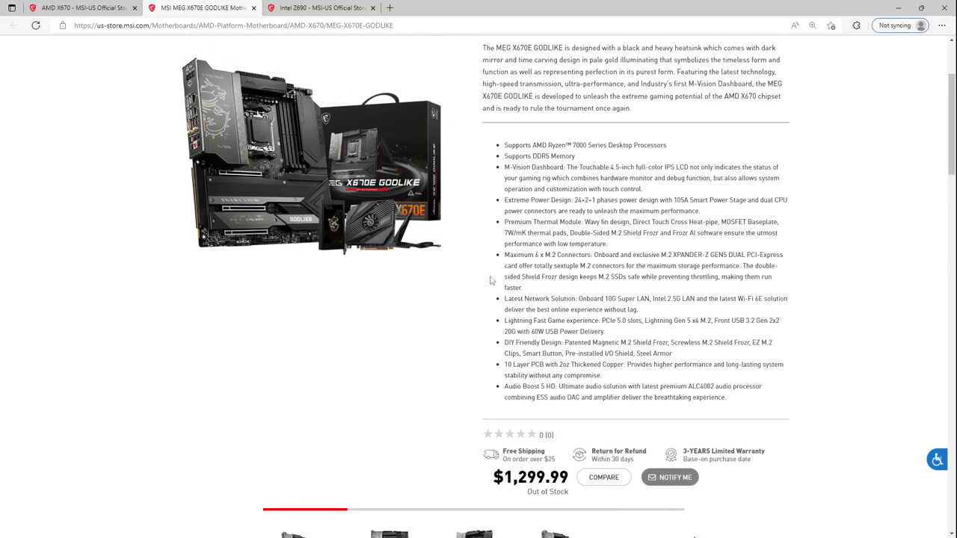
mouse_move(488, 275)
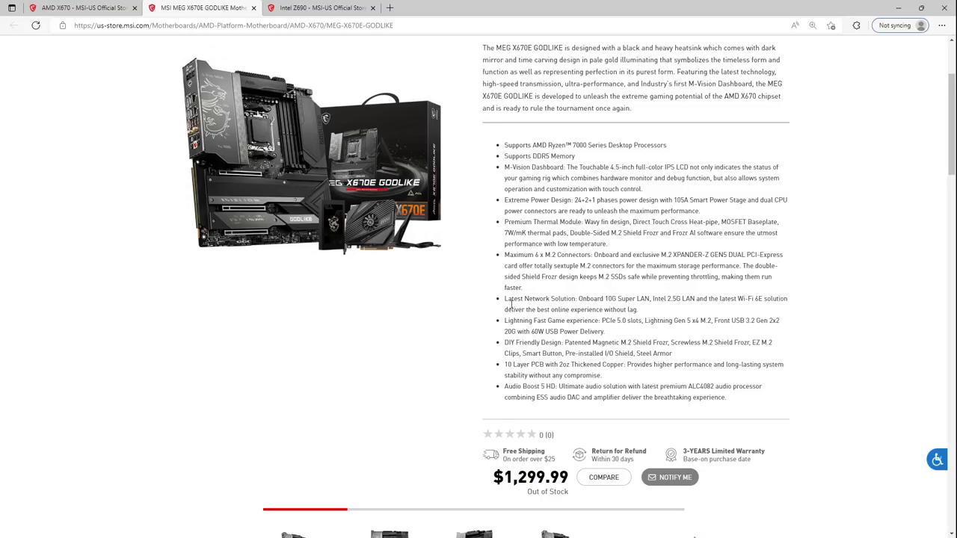
Step: Look further down the X670E GODLIKE feature list
double_click(519, 478)
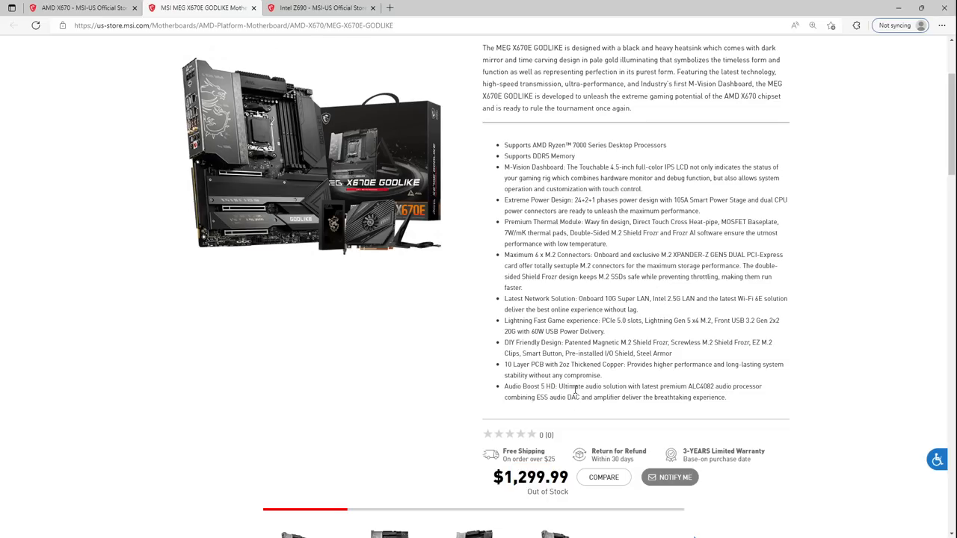
mouse_move(520, 496)
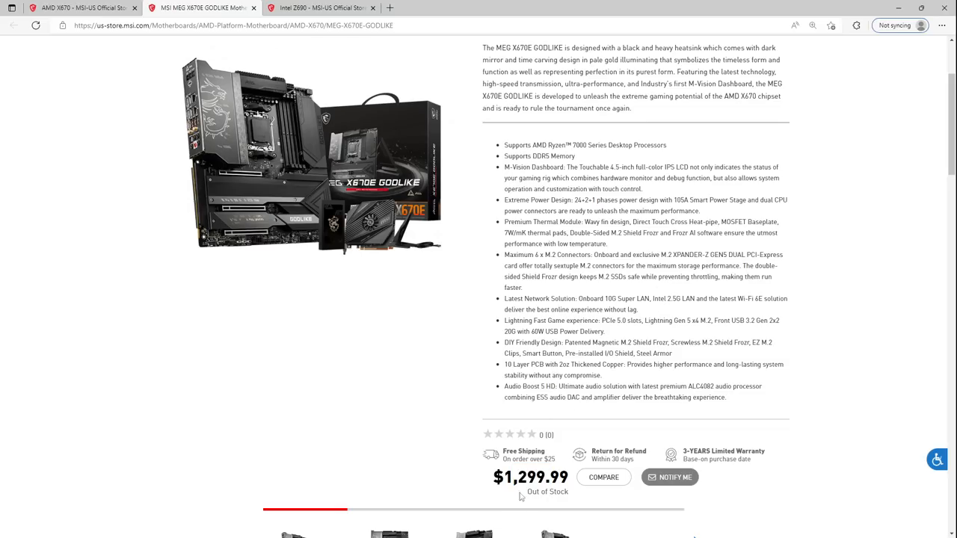
mouse_move(401, 197)
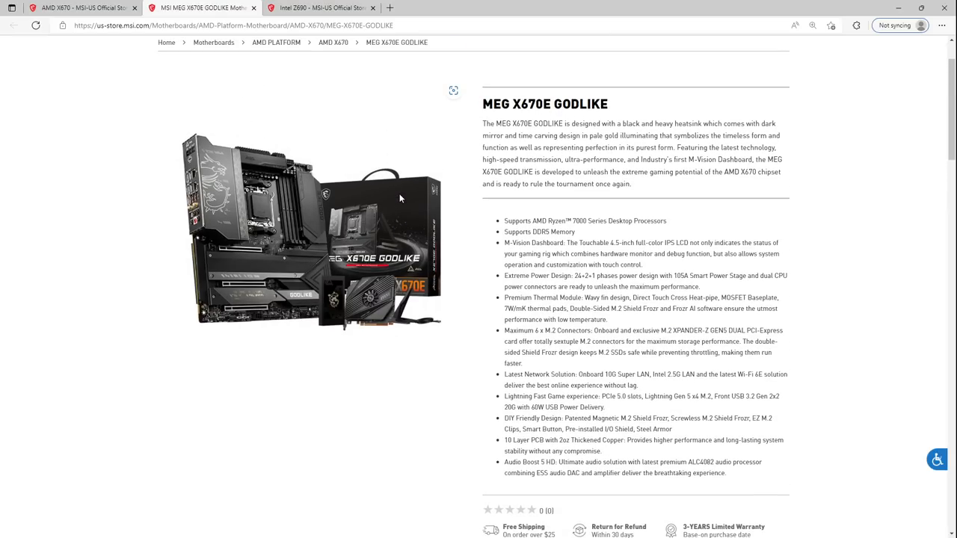
scroll(down, 3)
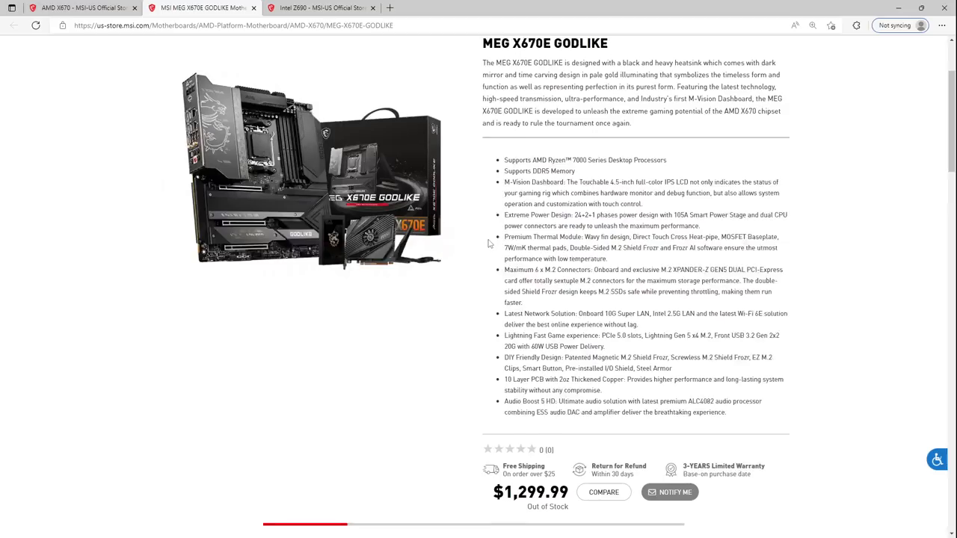
scroll(down, 3)
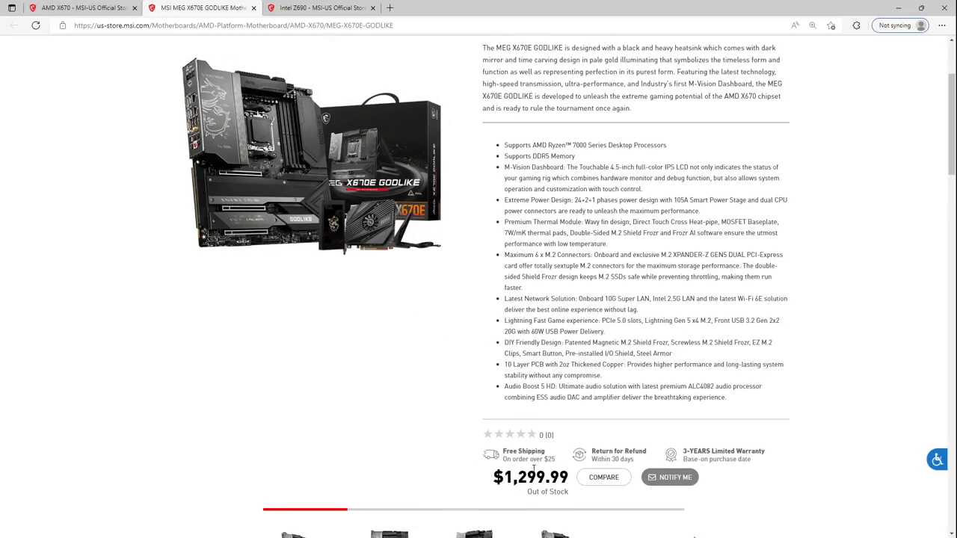
mouse_move(532, 406)
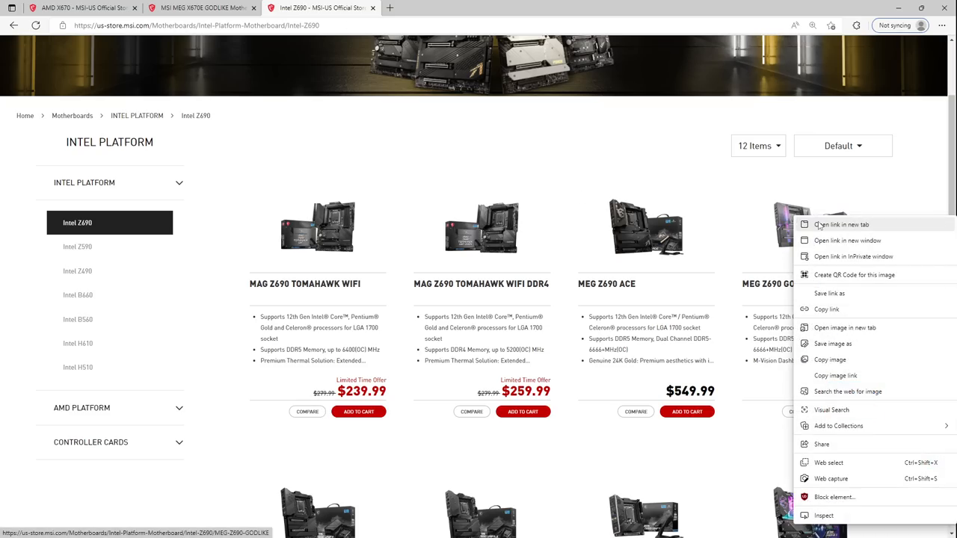
Step: Bring up the MEG Z690 GODLIKE page in a new tab, glance at it, and return to the X670E GODLIKE page
click(843, 224)
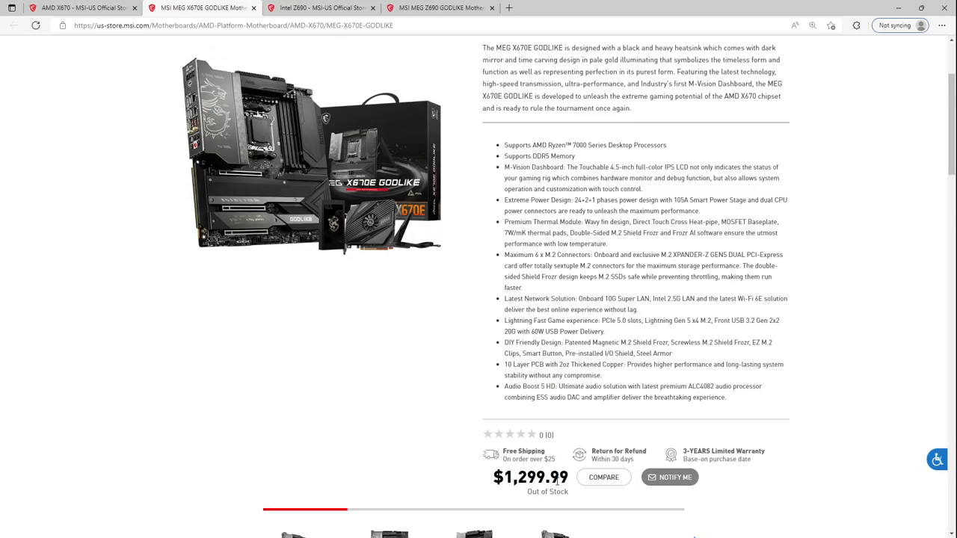
click(448, 7)
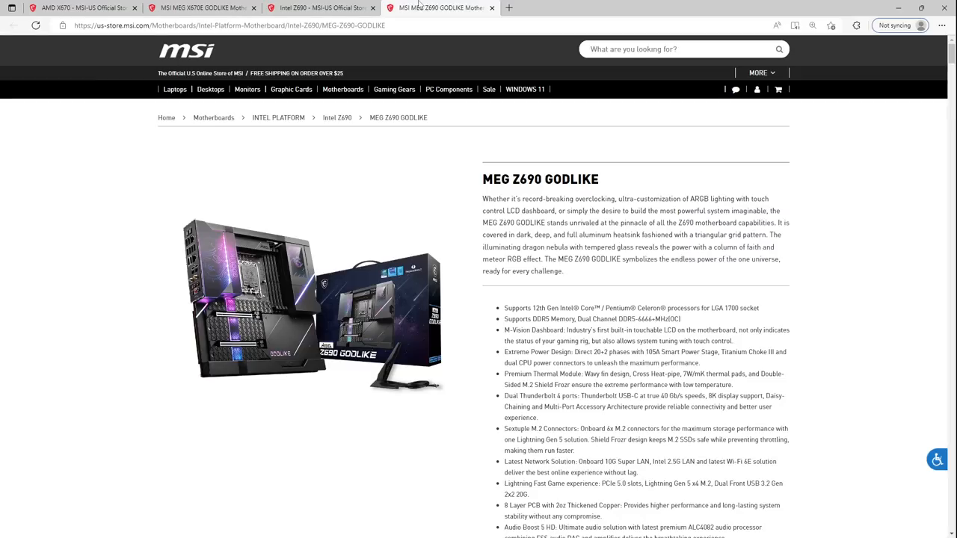
scroll(down, 3)
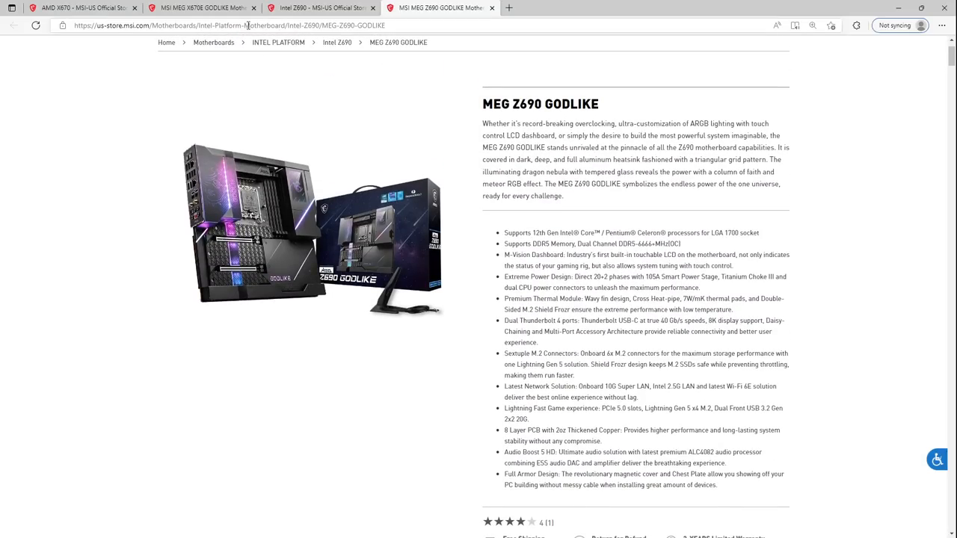
click(202, 12)
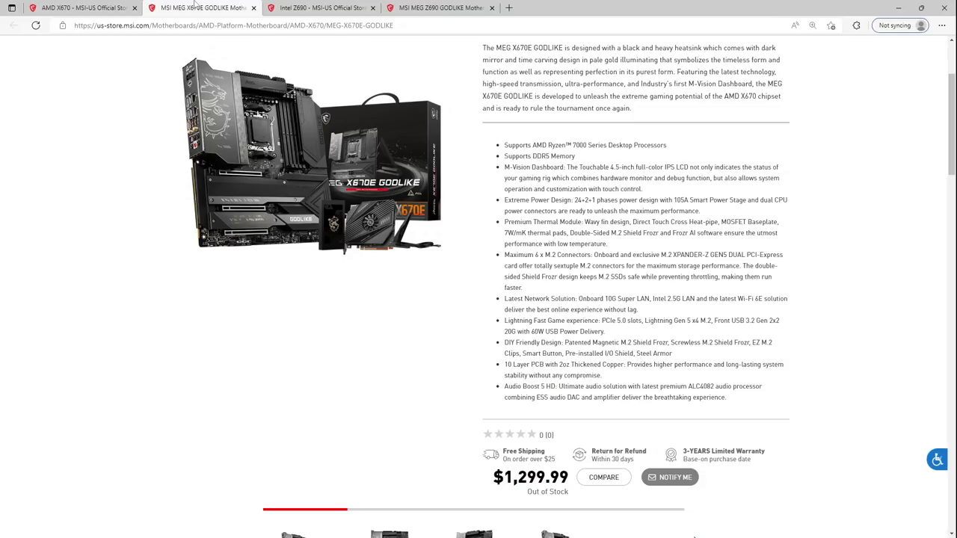
mouse_move(350, 244)
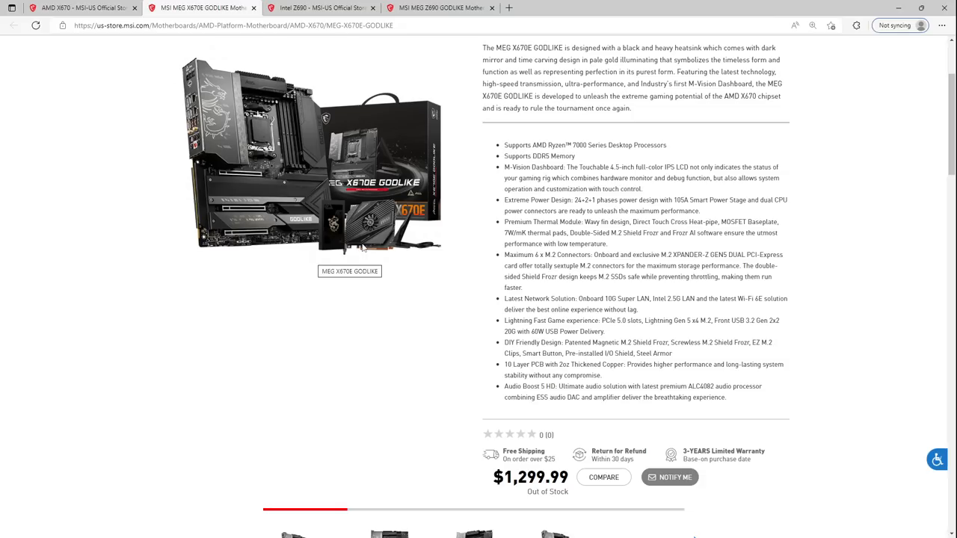
mouse_move(407, 201)
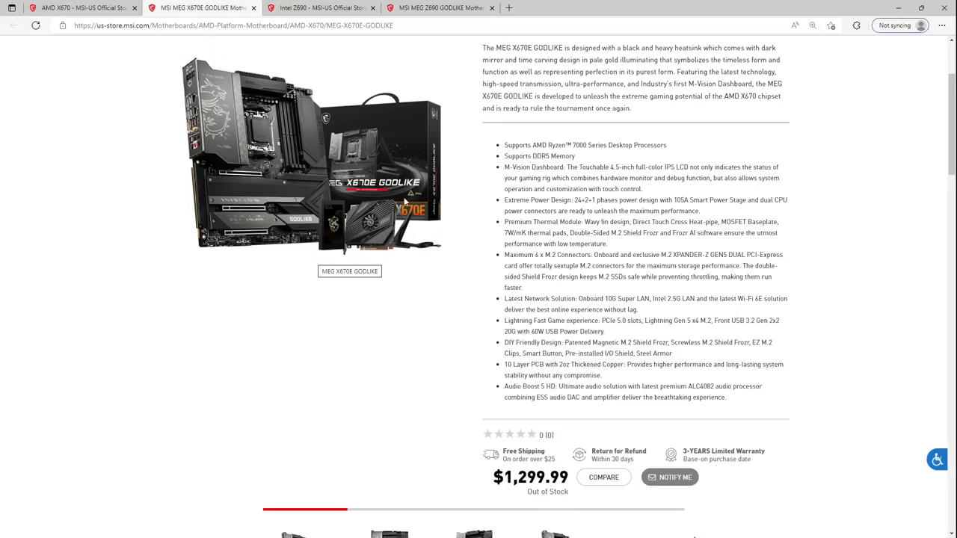
Step: Read up and down the MEG X670E GODLIKE page, covering its $1,299.99 price and feature list
scroll(up, 3)
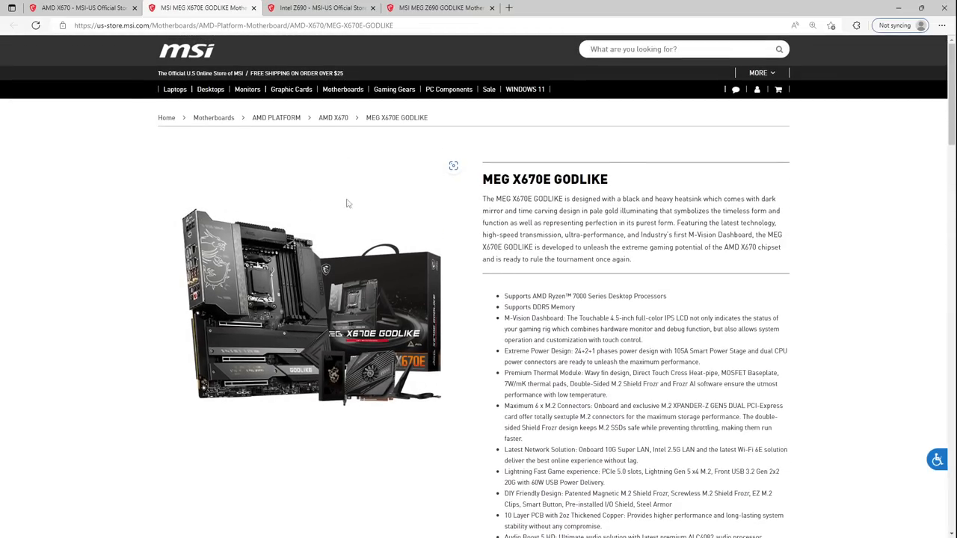
scroll(down, 3)
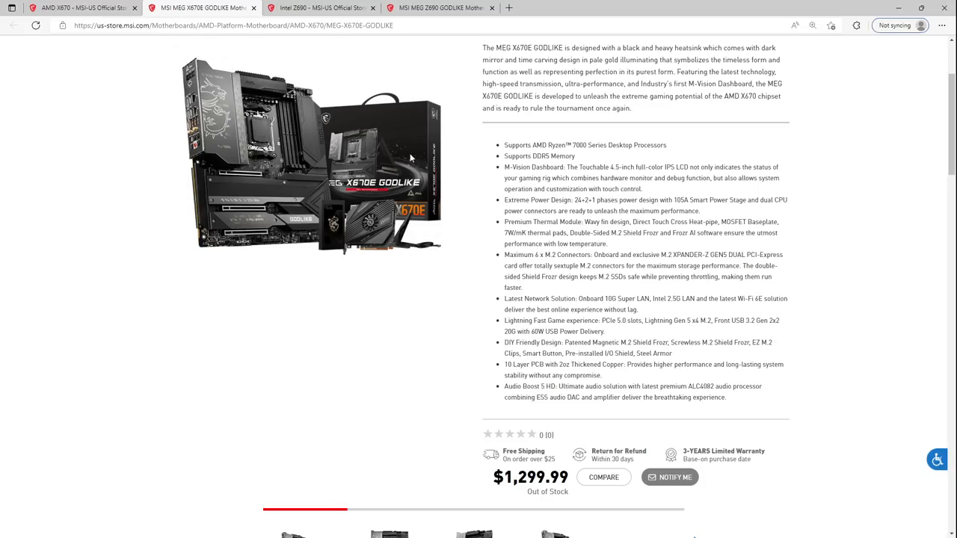
mouse_move(404, 210)
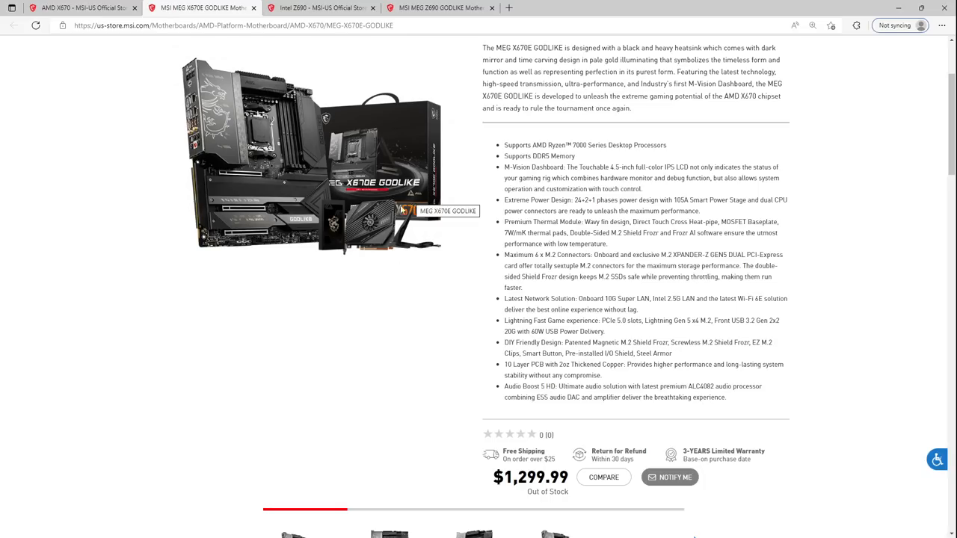
scroll(up, 3)
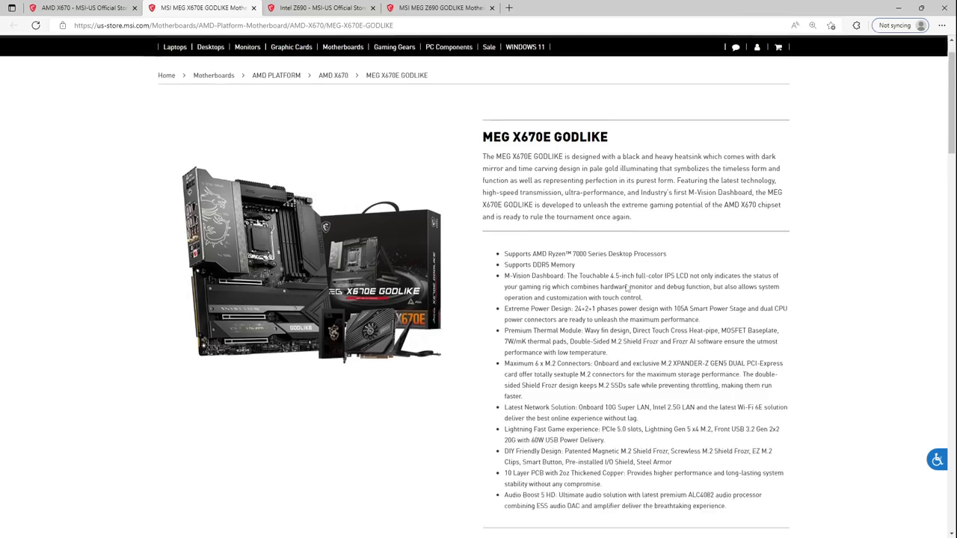
scroll(down, 3)
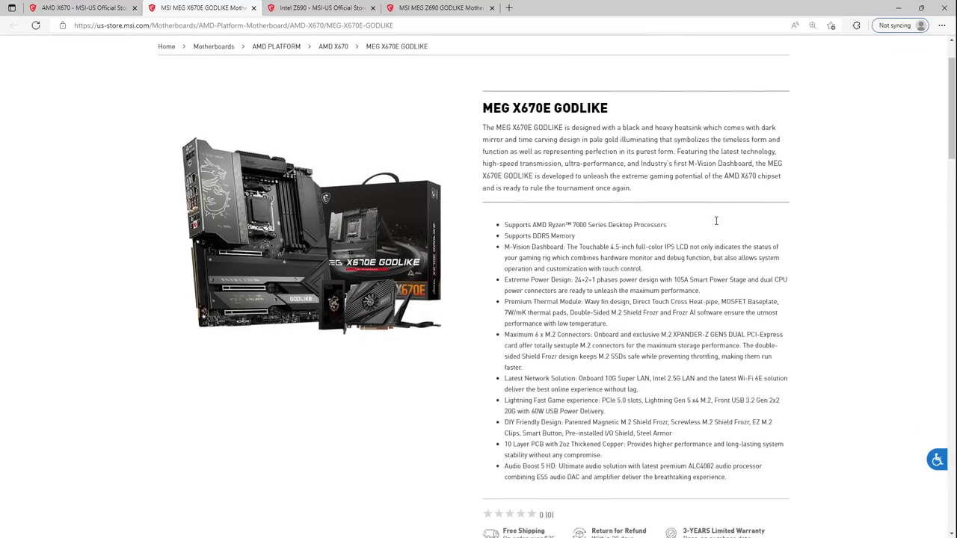
scroll(down, 3)
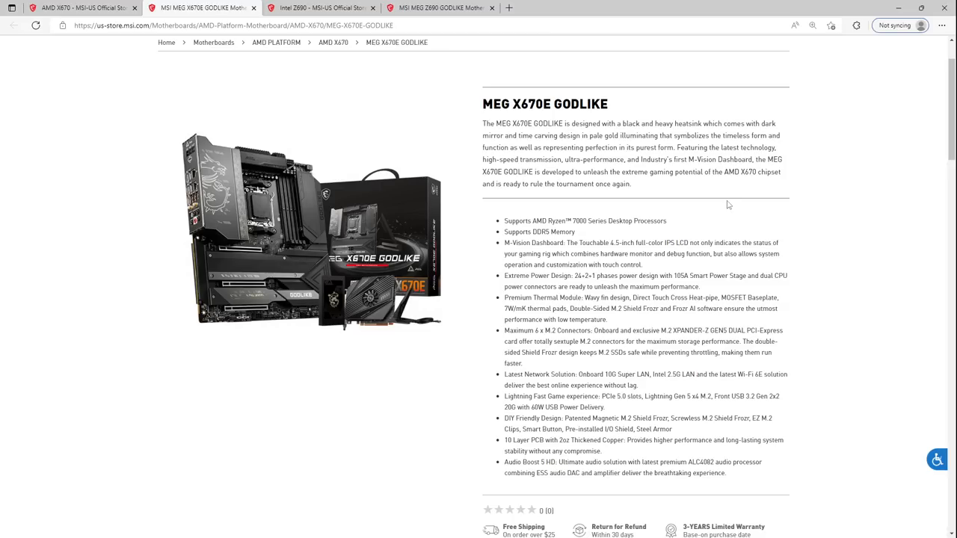
scroll(down, 3)
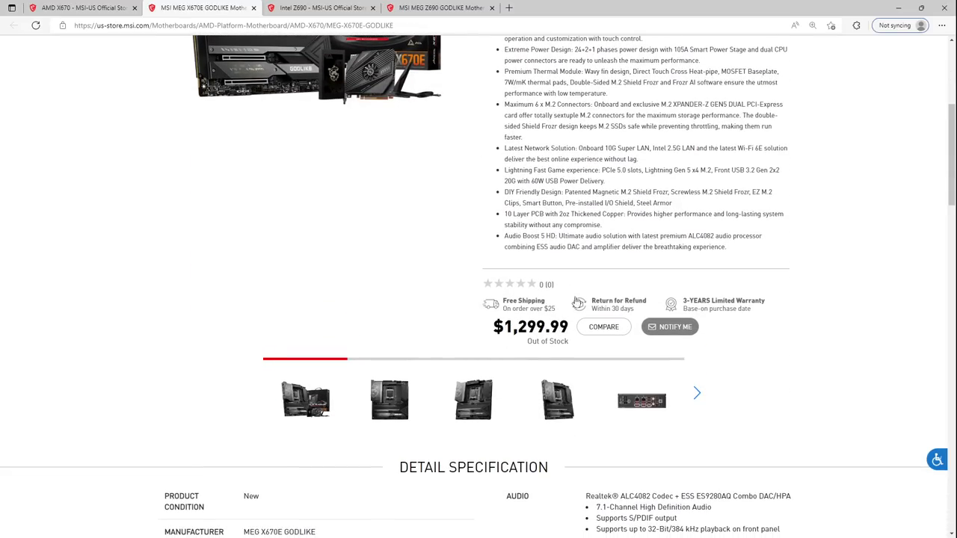
scroll(up, 3)
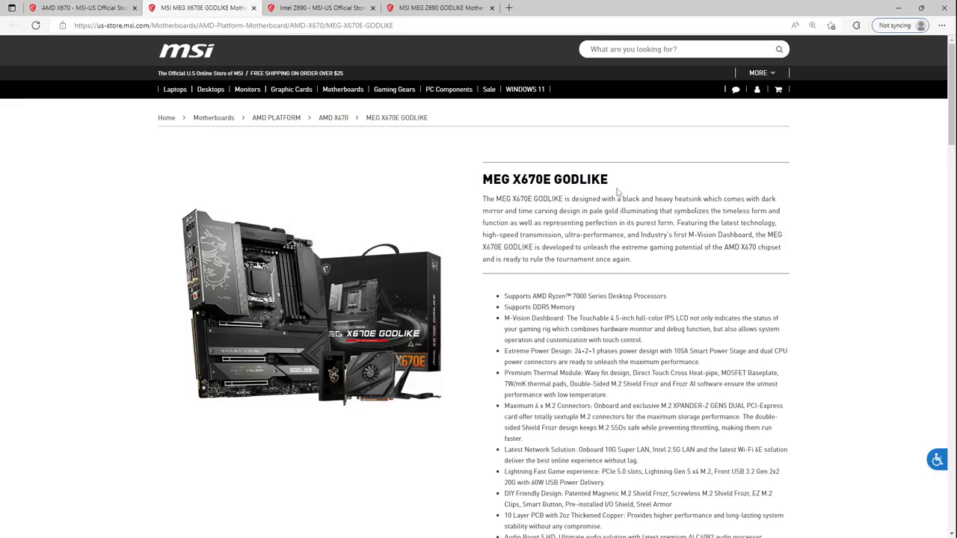
scroll(down, 3)
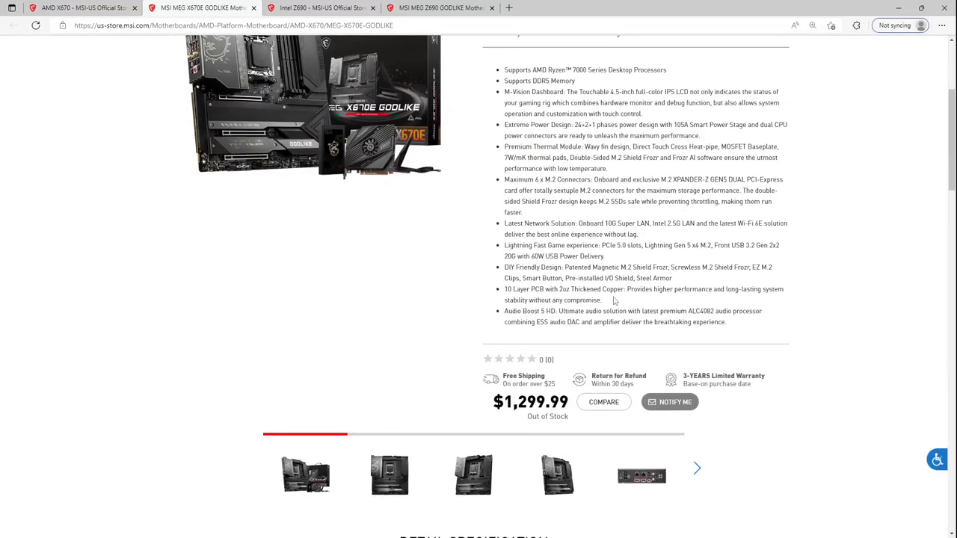
scroll(up, 3)
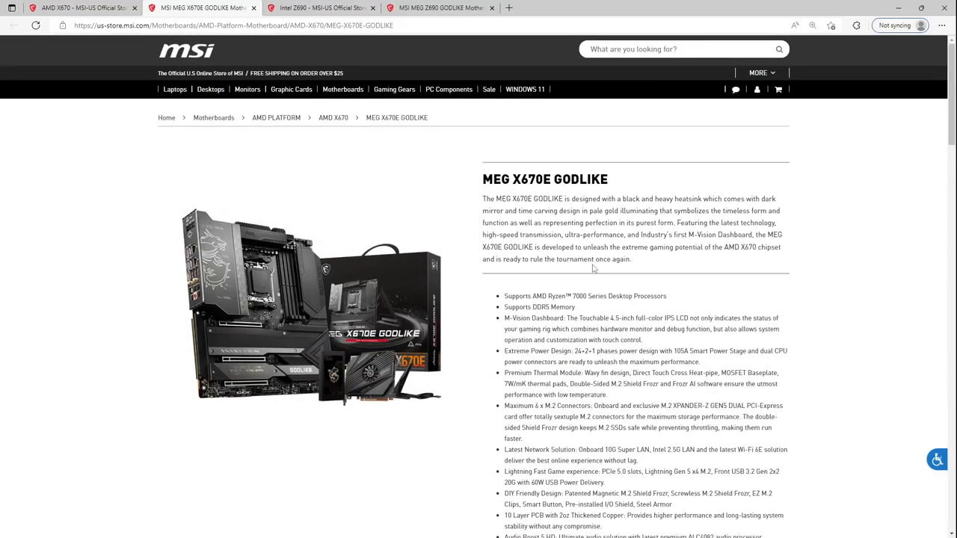
scroll(down, 3)
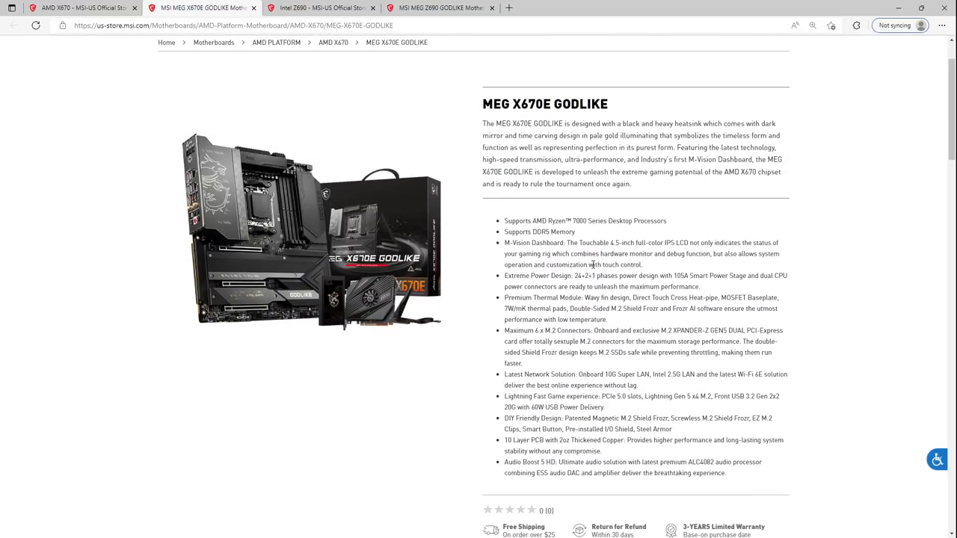
scroll(down, 3)
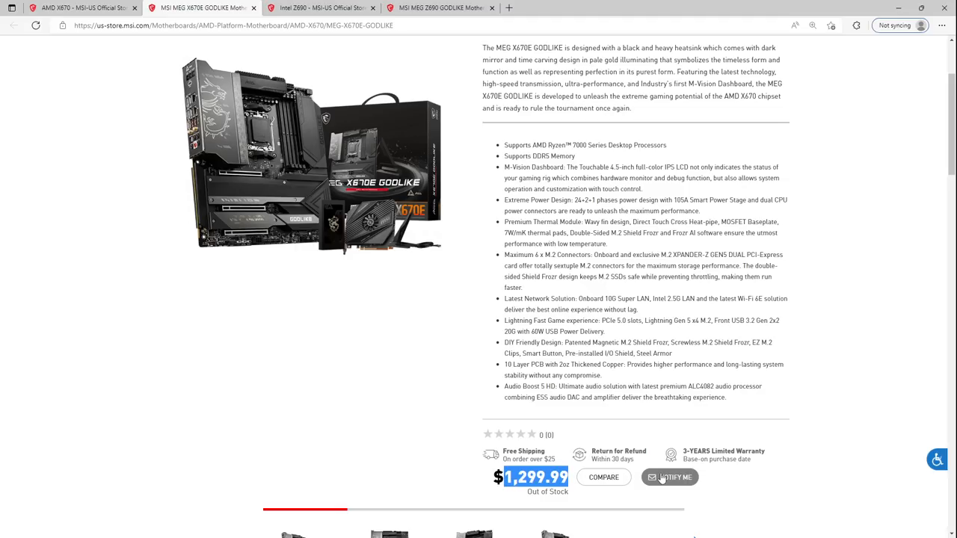
scroll(down, 3)
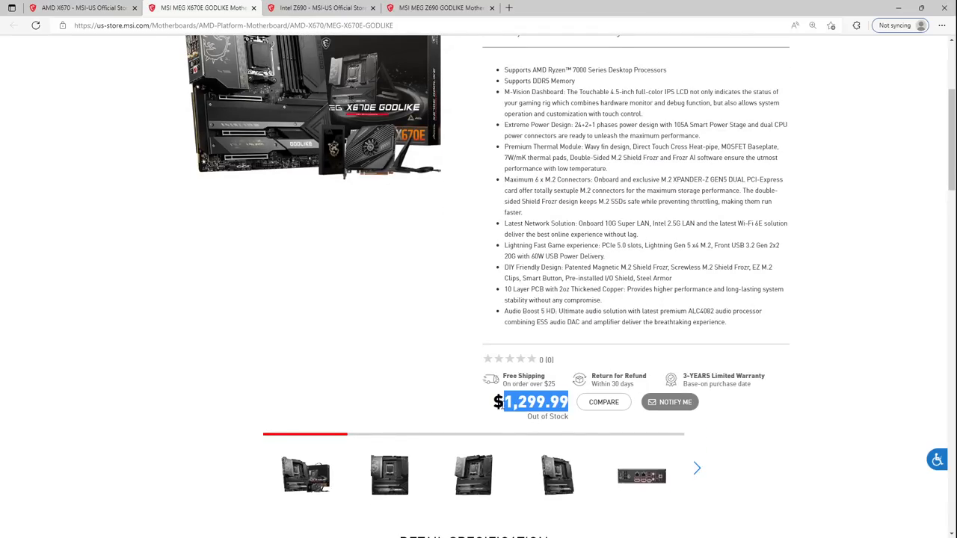
mouse_move(574, 426)
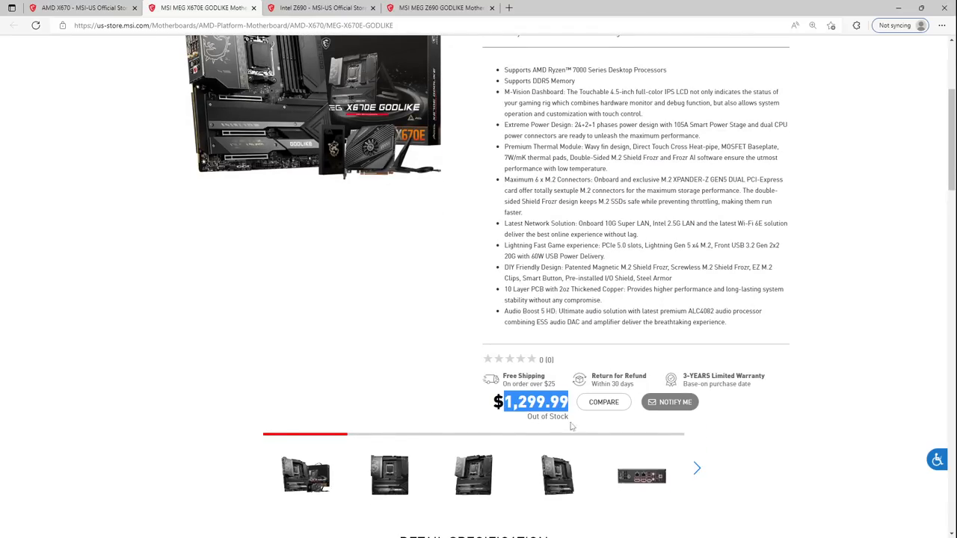
scroll(up, 3)
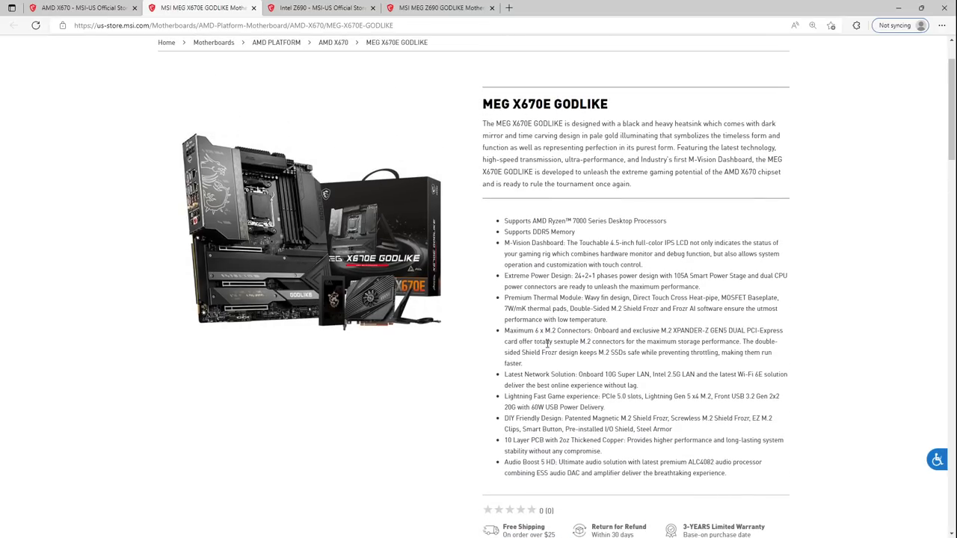
mouse_move(475, 293)
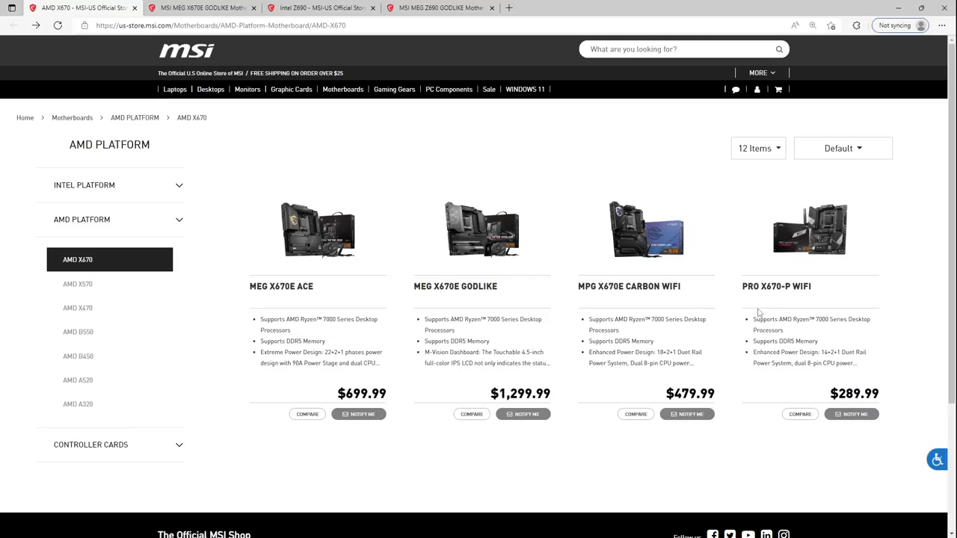
Step: Bring the MEG X670E GODLIKE page back up and look over its board image, features and $1,299.99 price
click(458, 287)
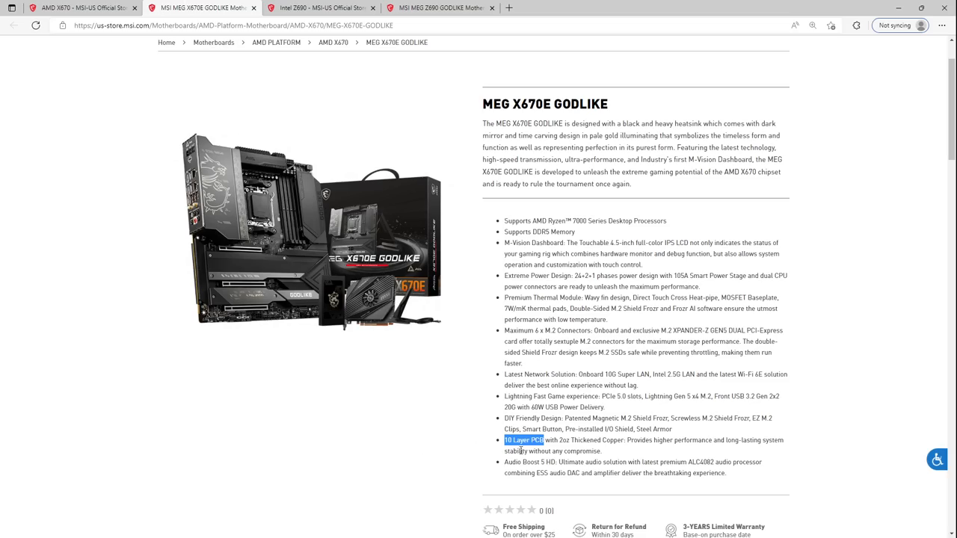
mouse_move(464, 377)
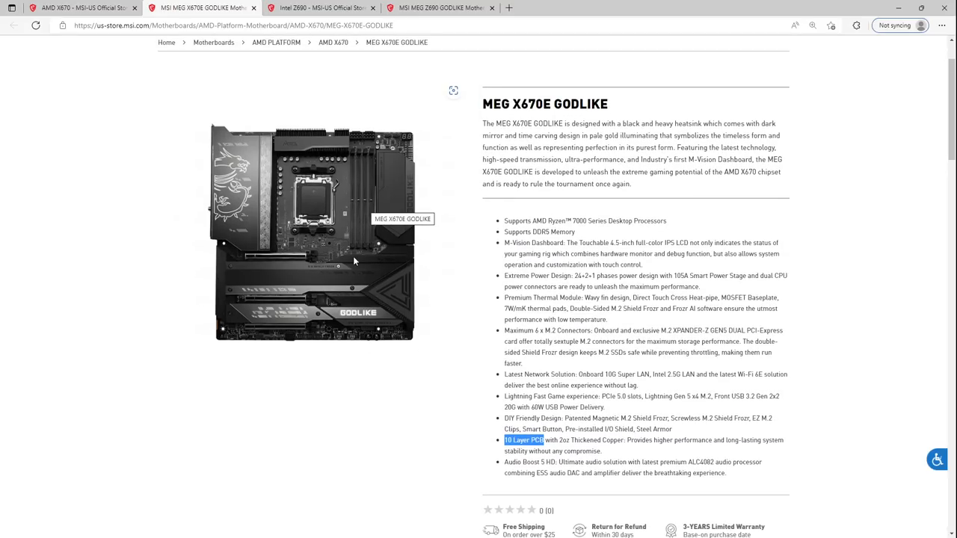
mouse_move(356, 178)
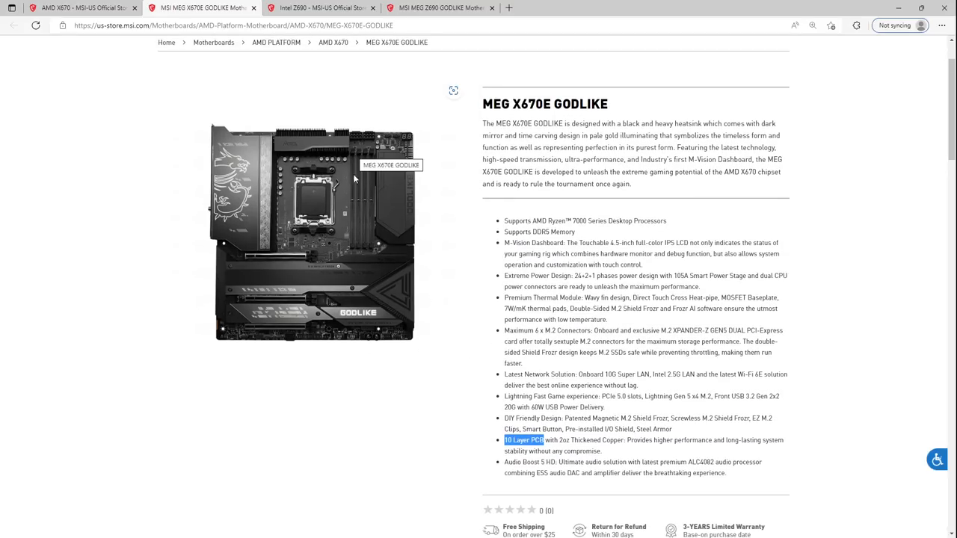
mouse_move(365, 242)
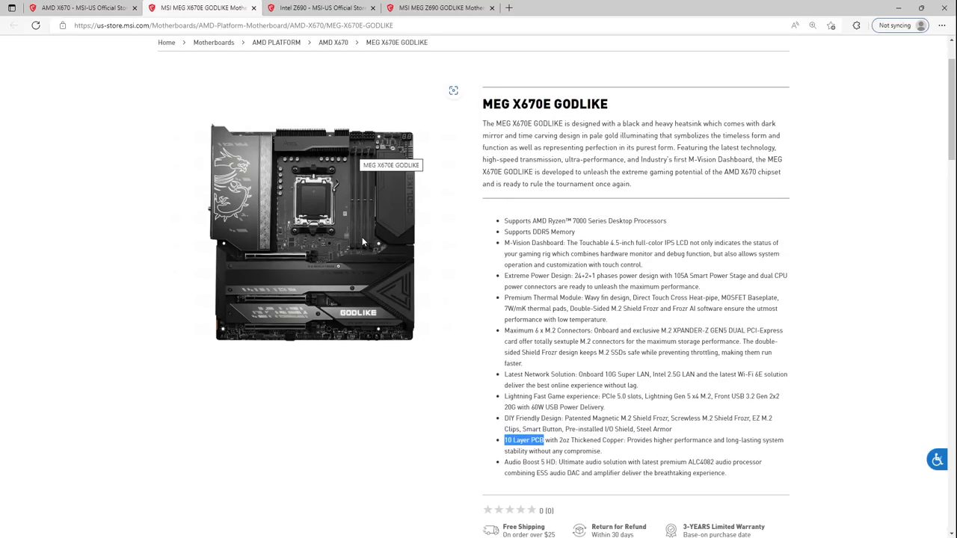
mouse_move(359, 215)
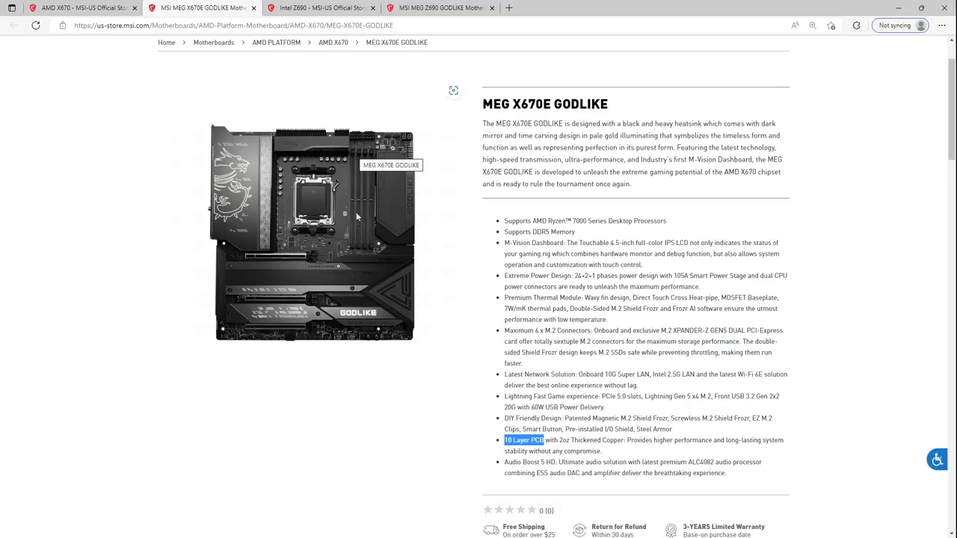
mouse_move(350, 237)
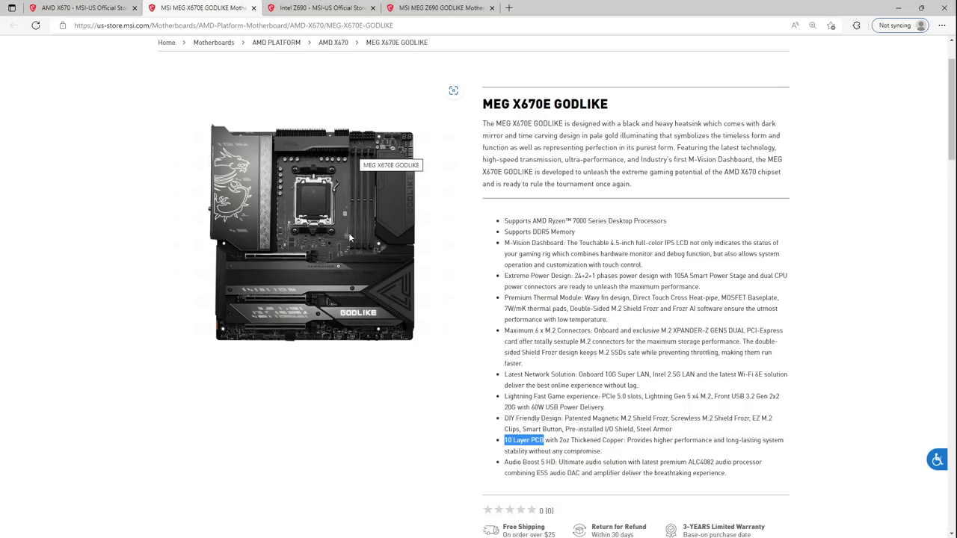
mouse_move(358, 280)
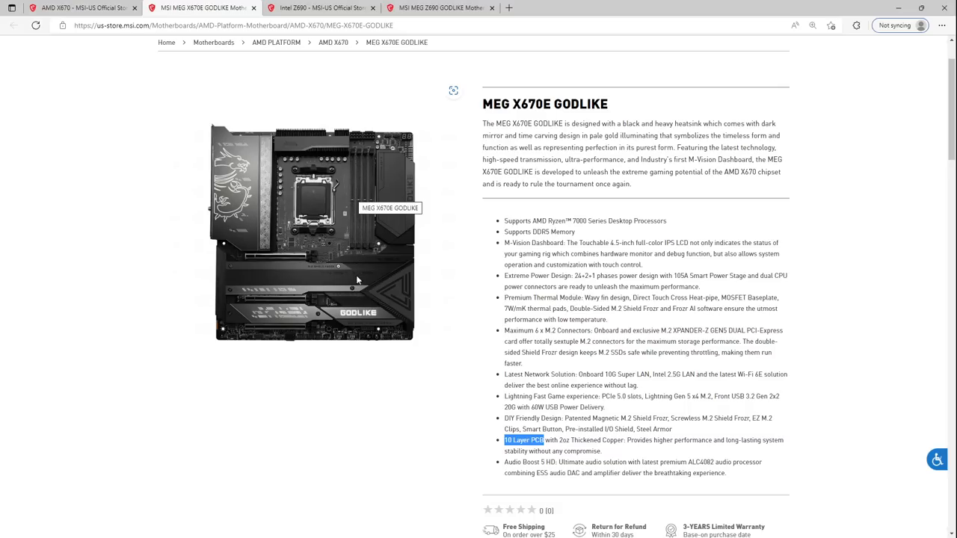
mouse_move(362, 269)
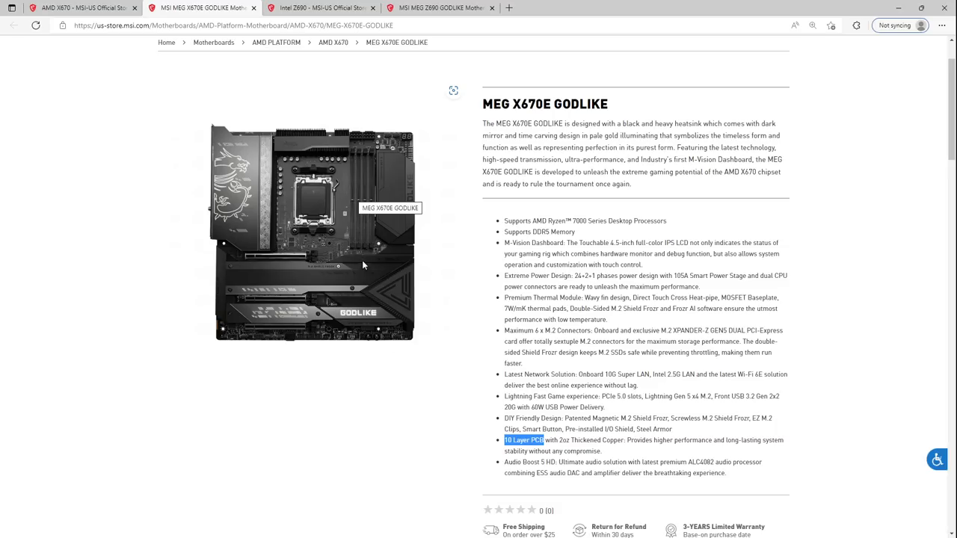
mouse_move(350, 230)
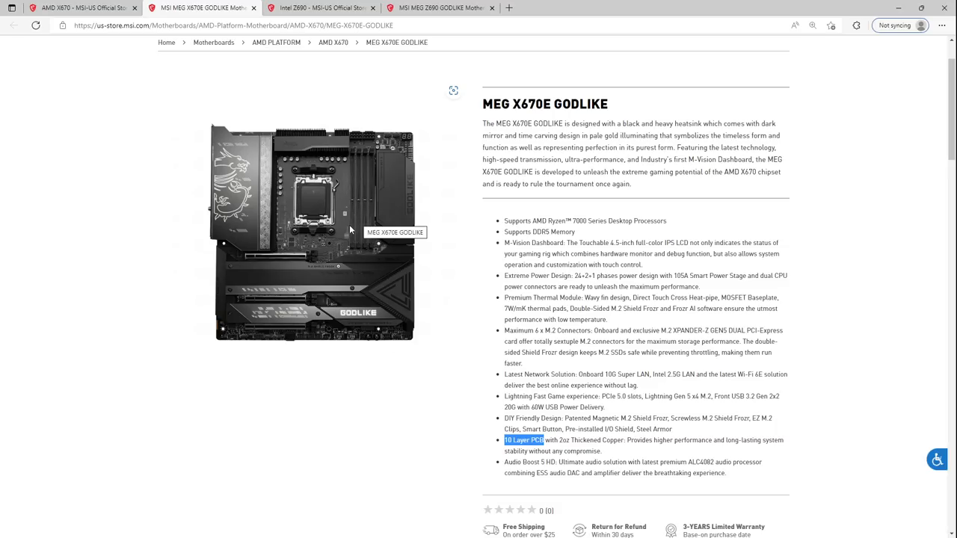
mouse_move(367, 210)
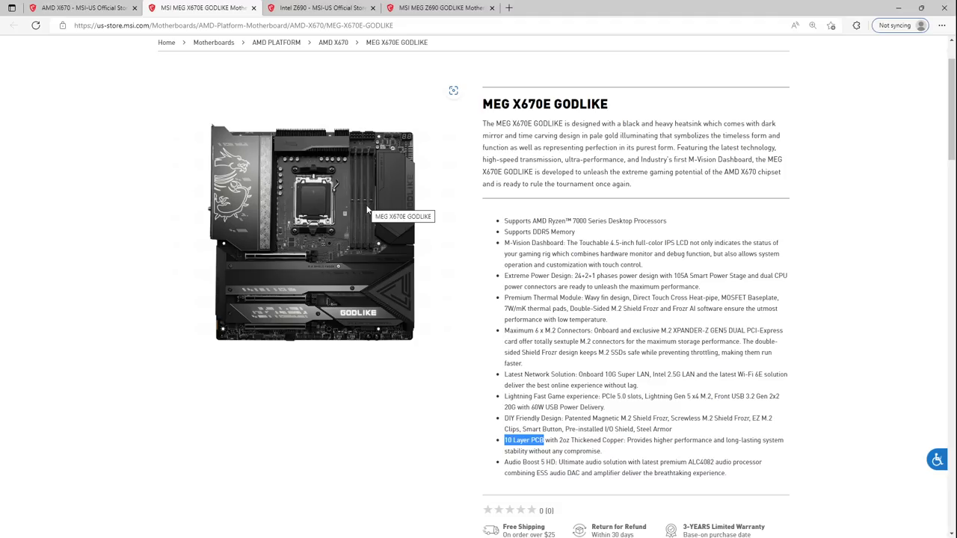
mouse_move(359, 149)
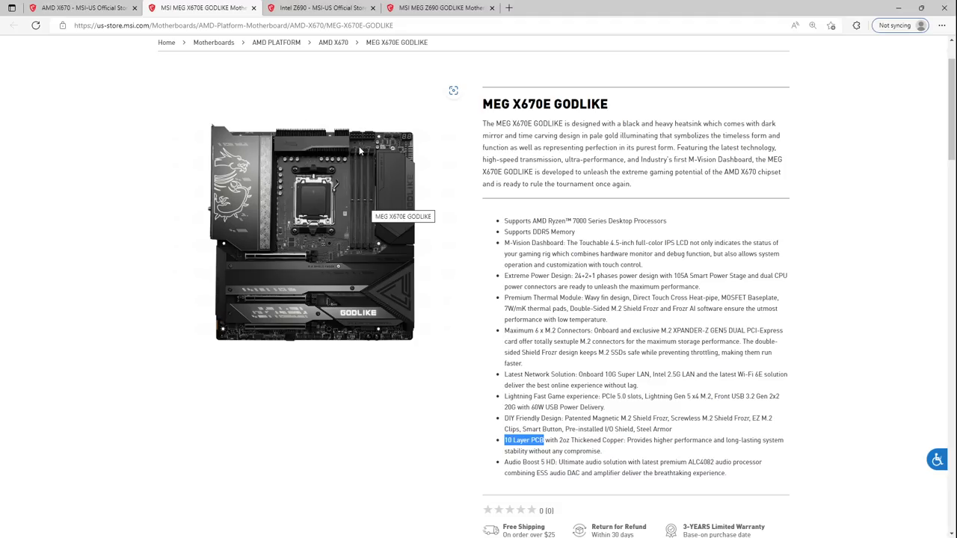
mouse_move(350, 159)
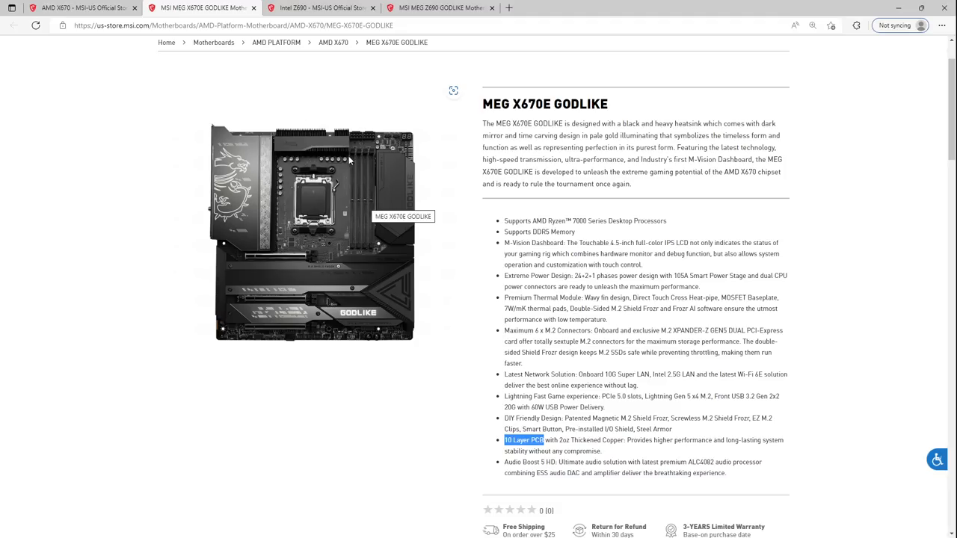
scroll(down, 3)
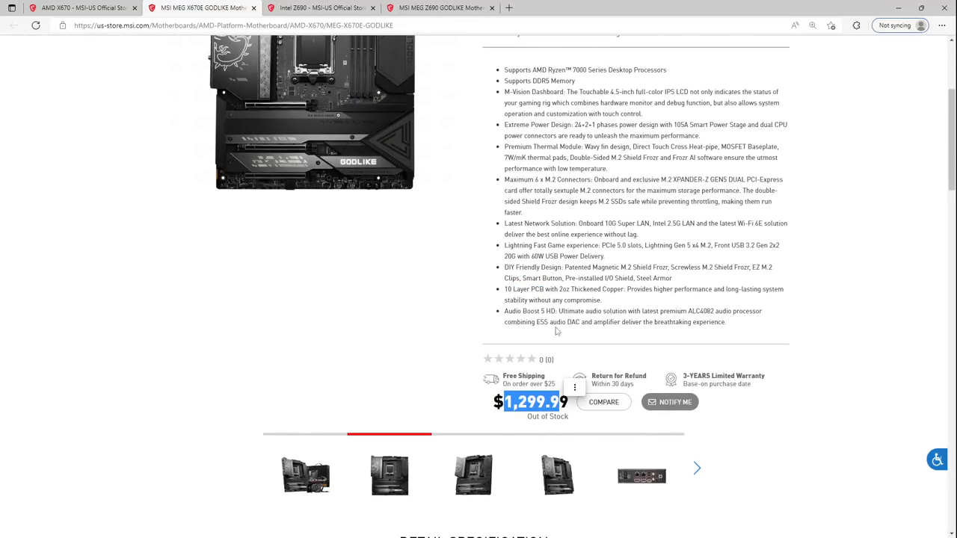
scroll(up, 3)
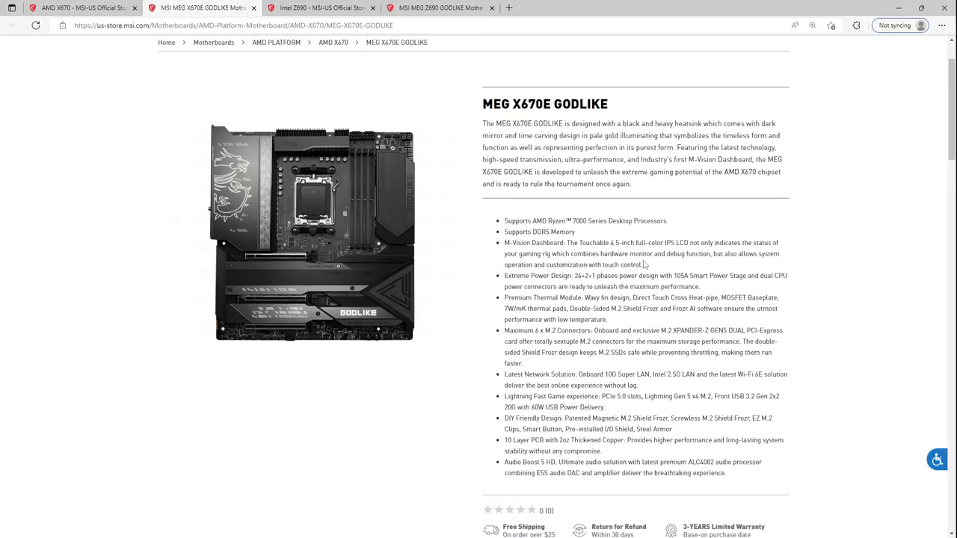
mouse_move(644, 267)
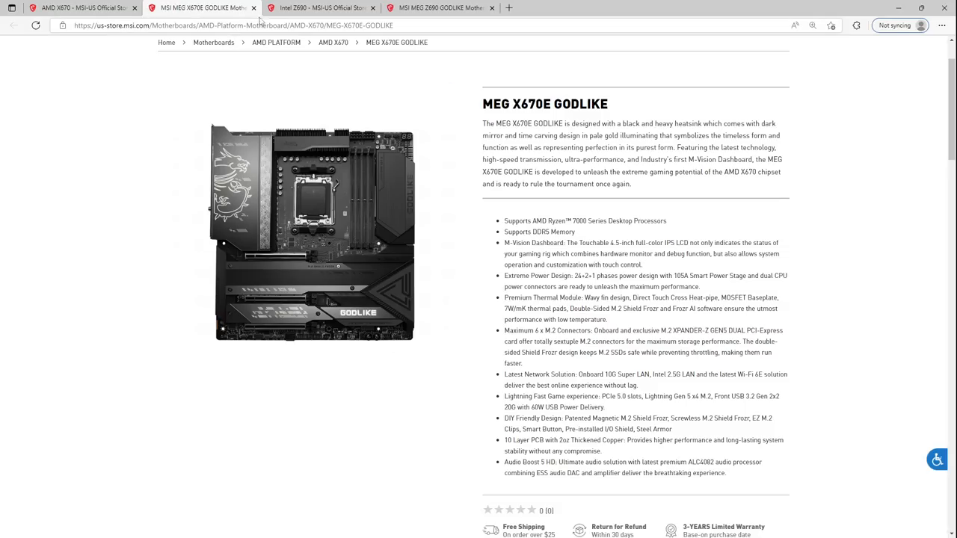
Step: Show the MEG Z690 GODLIKE page with its $1,199.99 in-stock price for comparison
click(441, 9)
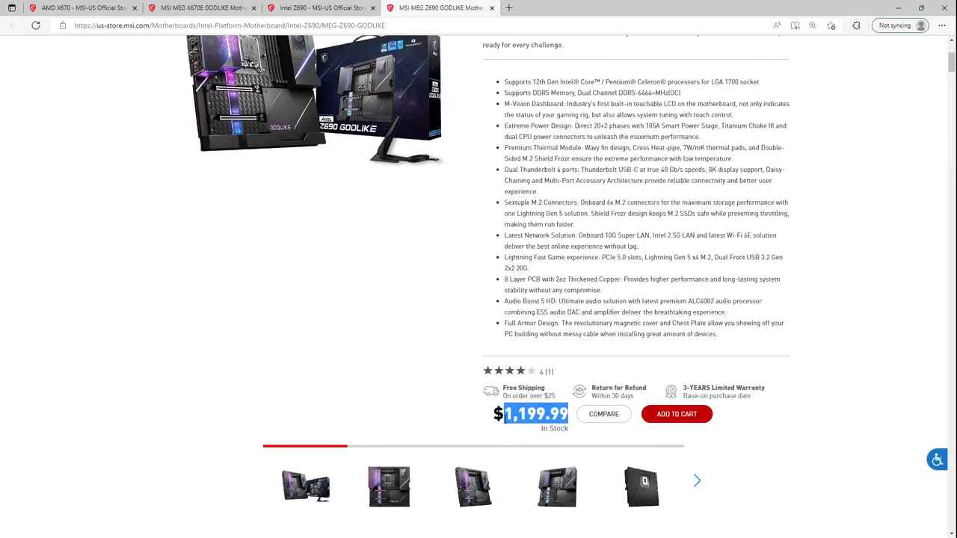
scroll(down, 3)
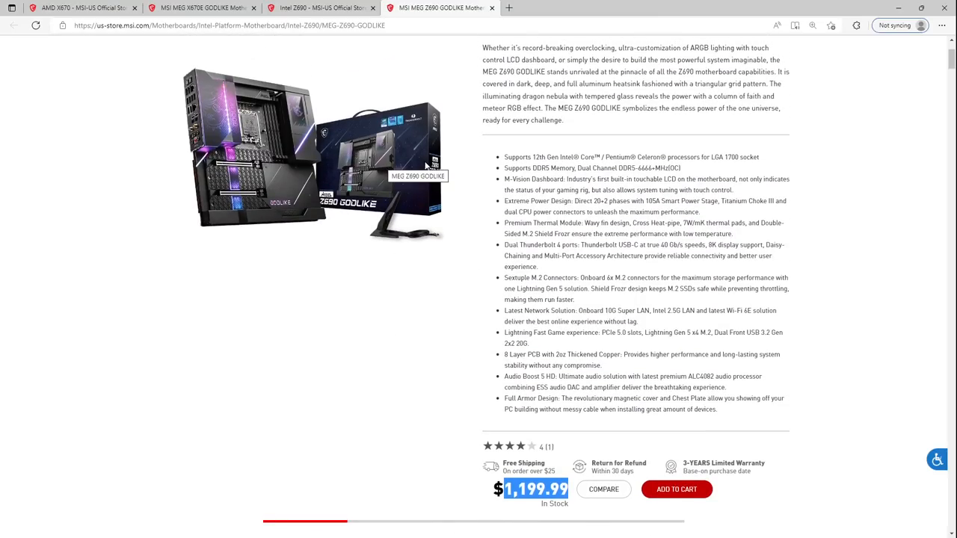
click(78, 12)
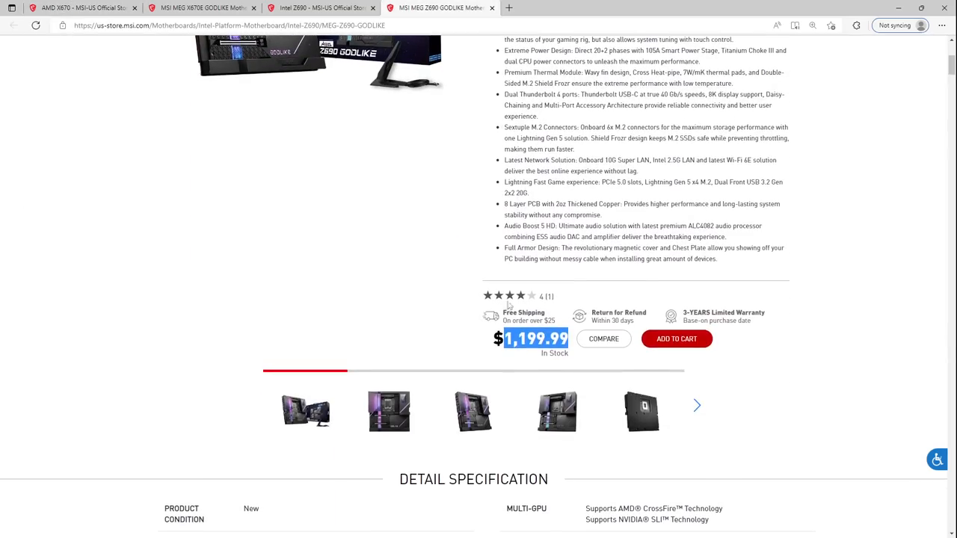
Step: Return to the AMD X670 motherboard listing with its four boards and prices
click(83, 12)
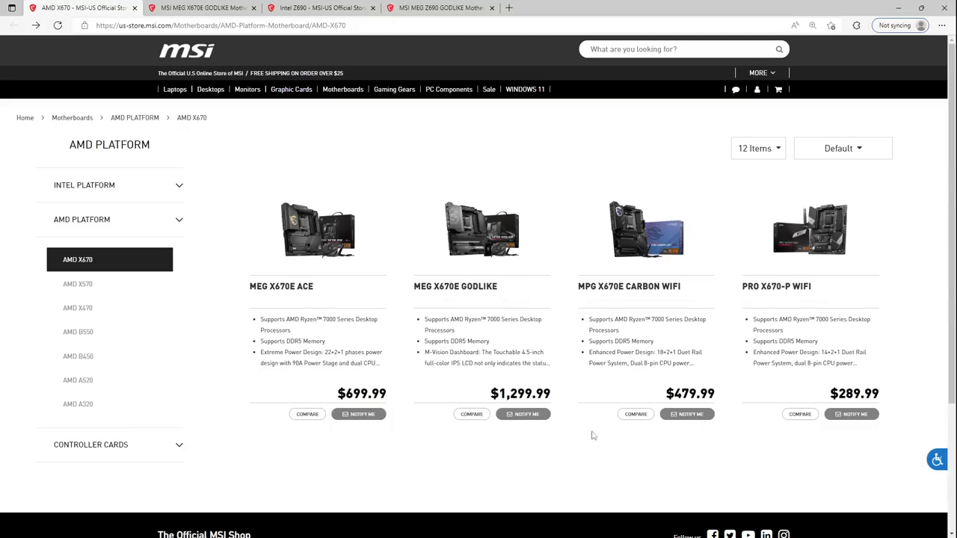
mouse_move(775, 320)
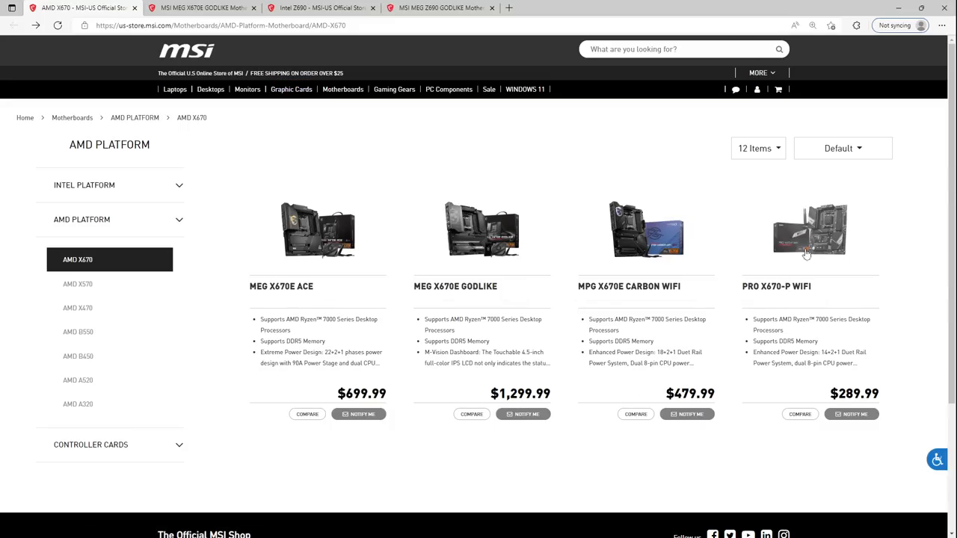
mouse_move(846, 246)
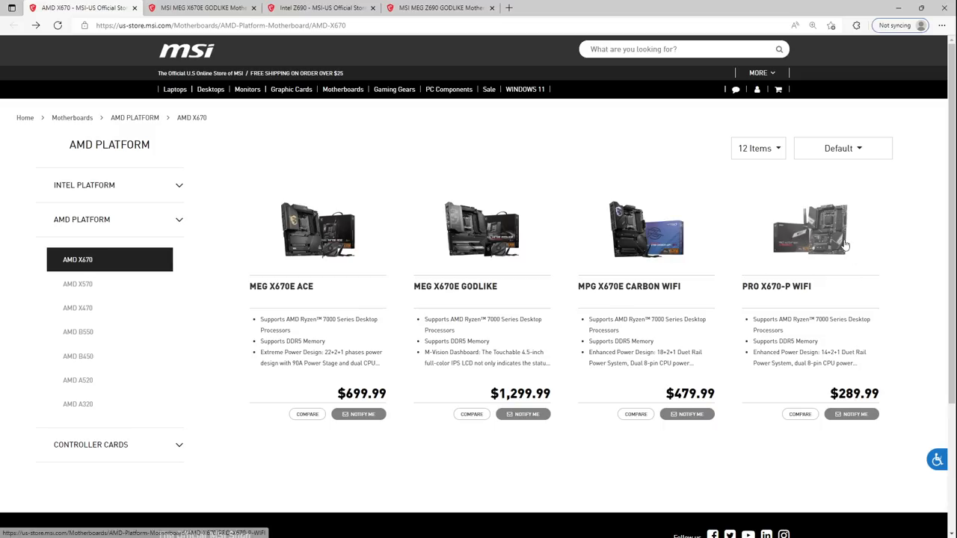
mouse_move(527, 298)
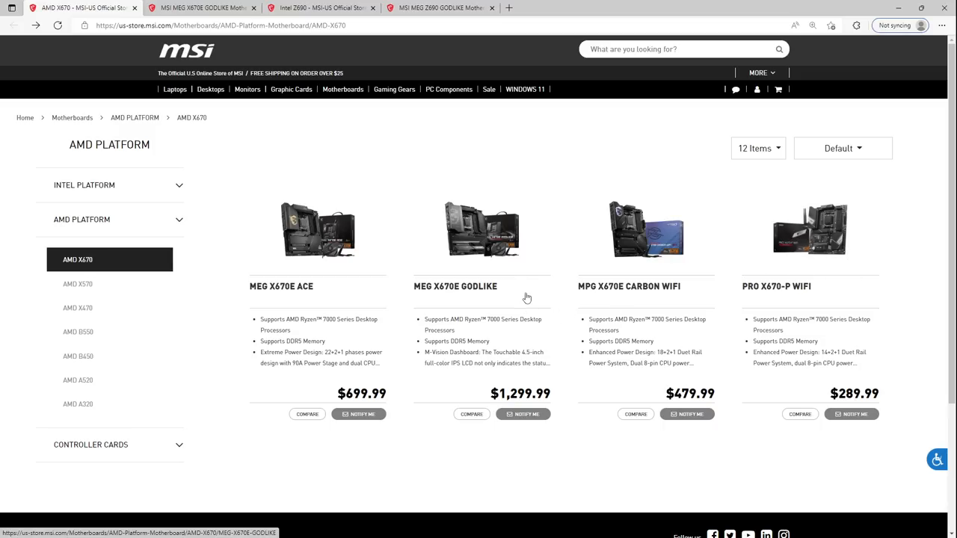
mouse_move(452, 296)
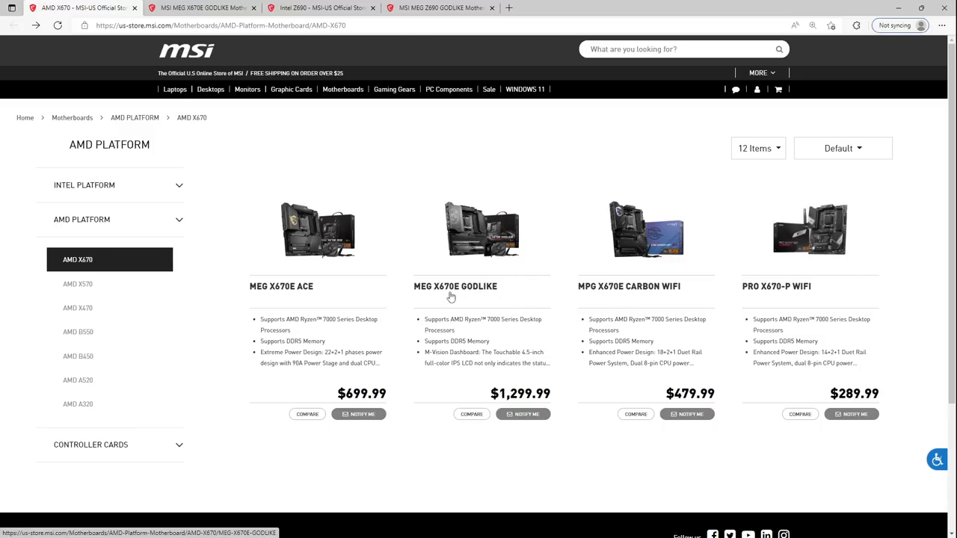
mouse_move(642, 292)
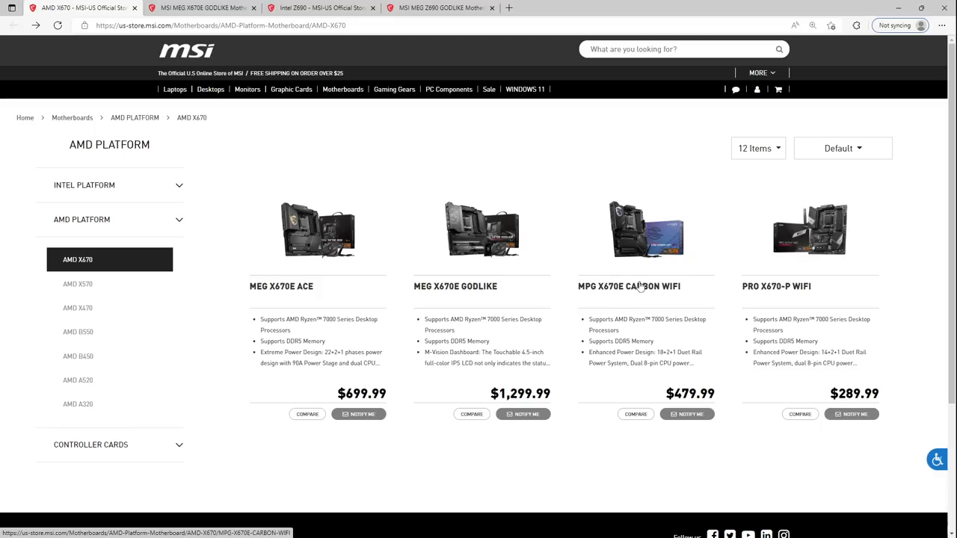
mouse_move(515, 301)
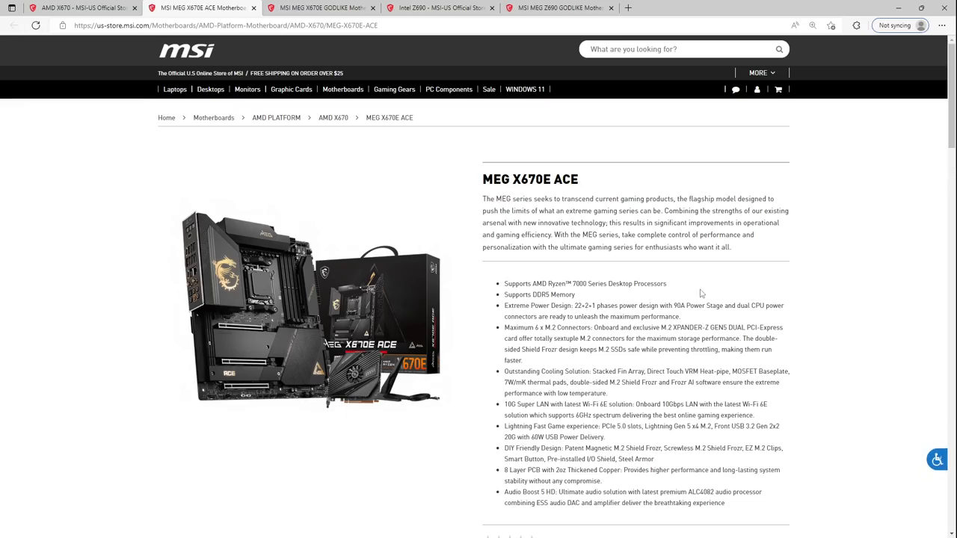
Step: Review the $699.99 MEG X670E ACE page, then browse the Intel Z690 listing for the MEG Z690 ACE
scroll(down, 3)
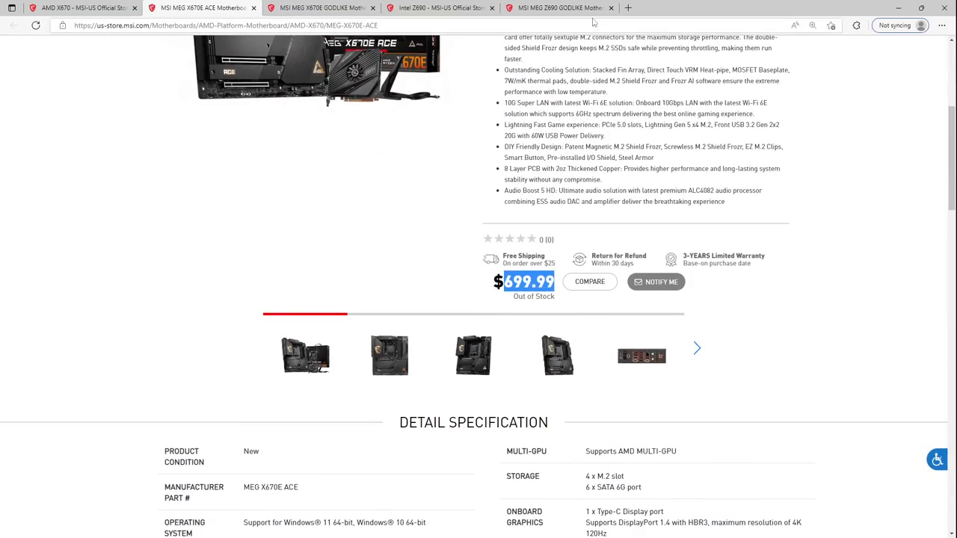
scroll(up, 3)
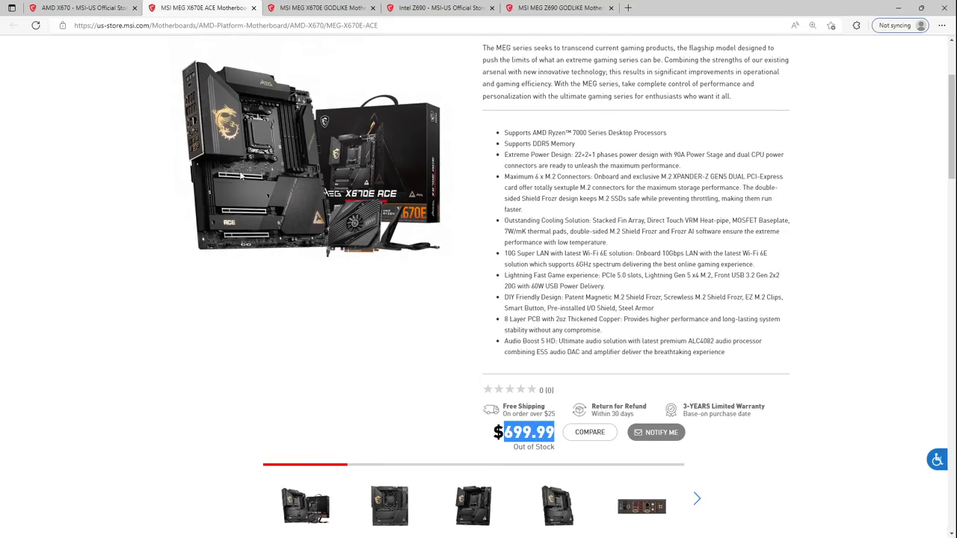
click(434, 9)
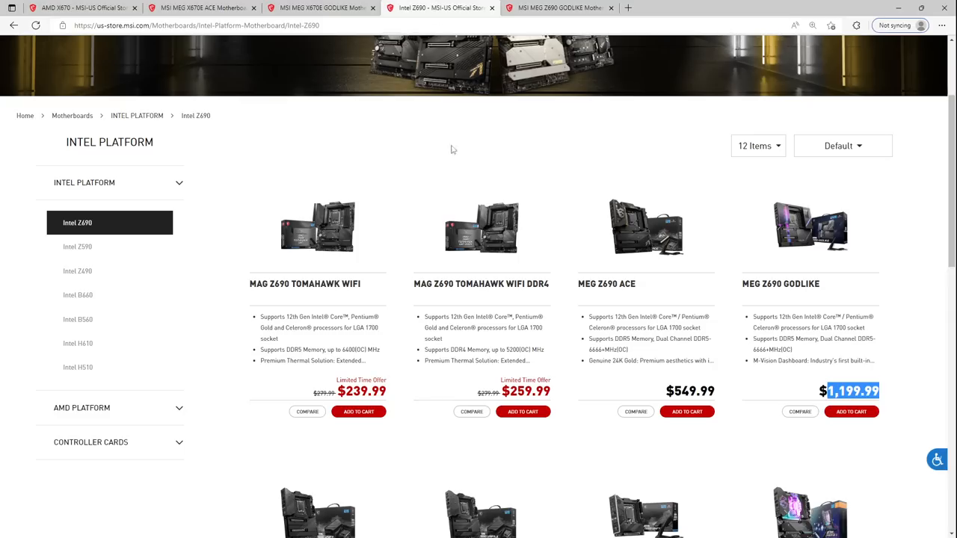
scroll(down, 3)
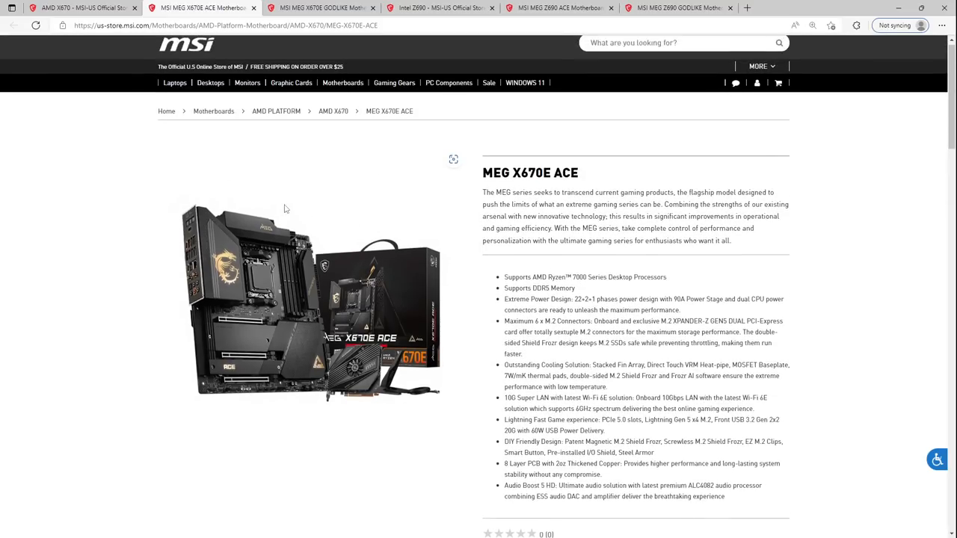
scroll(down, 3)
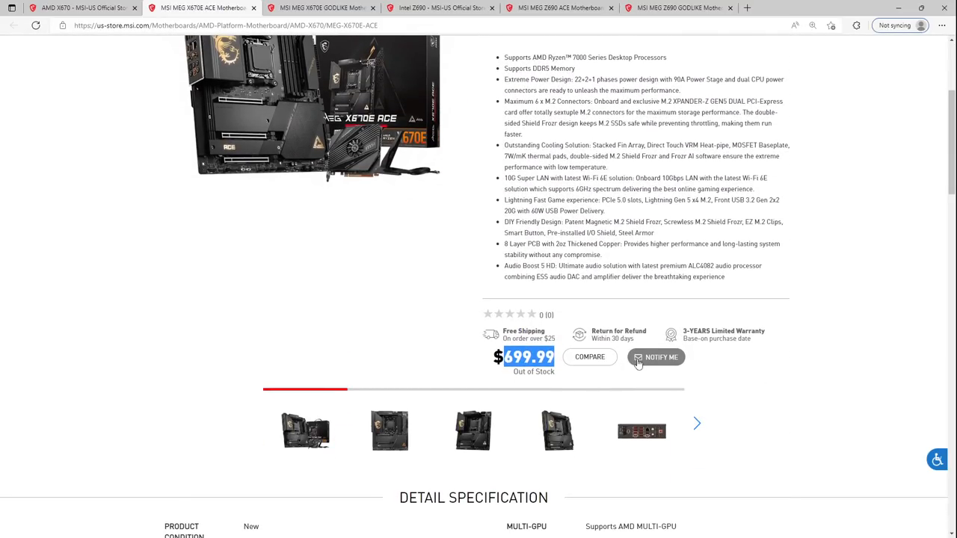
scroll(up, 3)
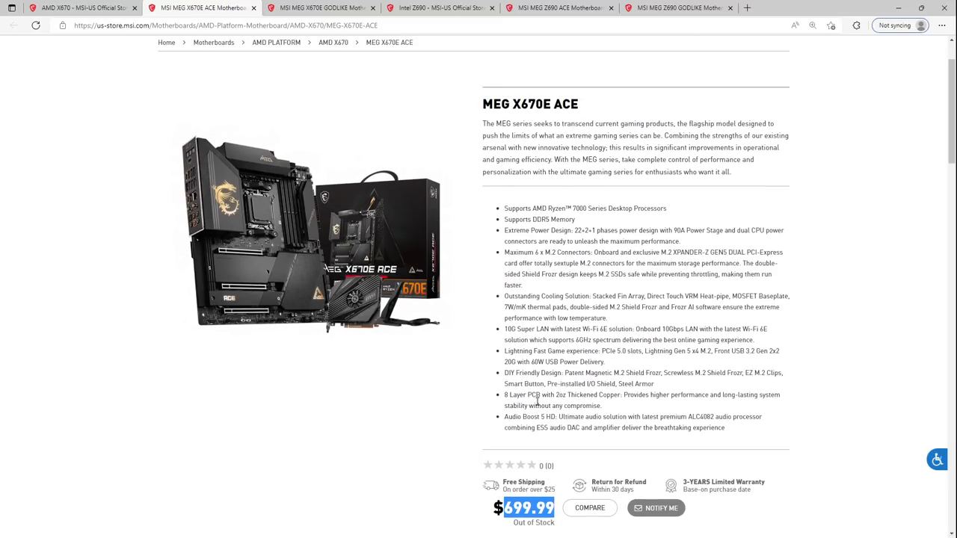
mouse_move(279, 269)
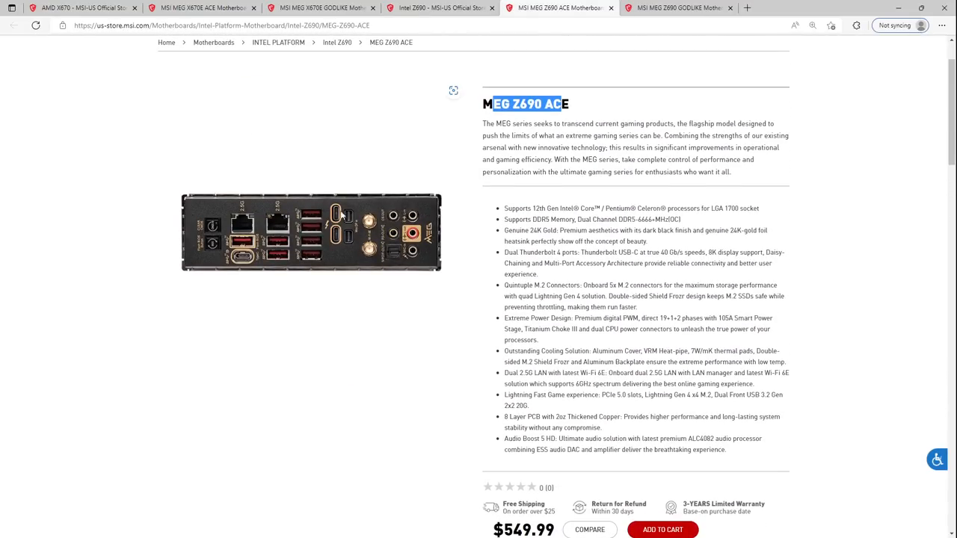
Step: Return to the MEG X670E ACE product page showing its rear I/O image
click(202, 9)
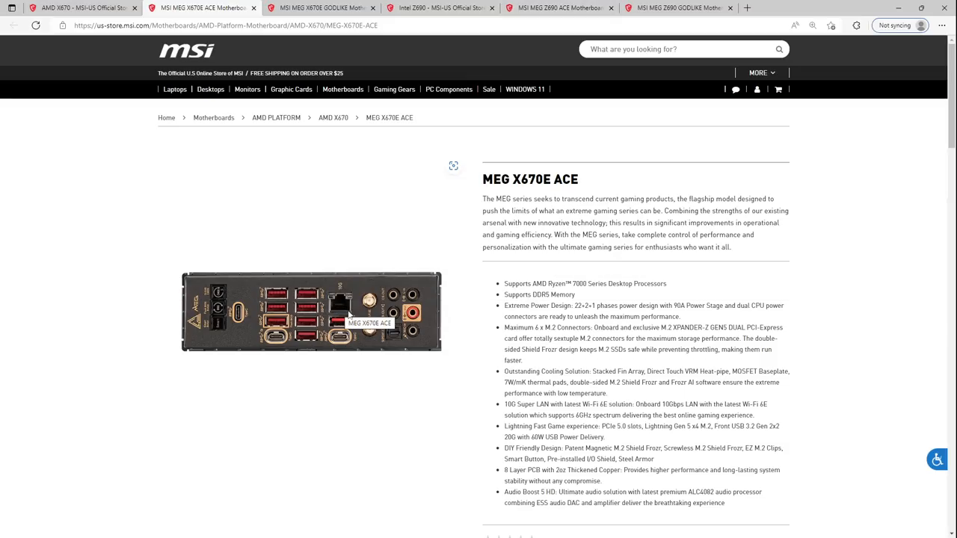
mouse_move(390, 318)
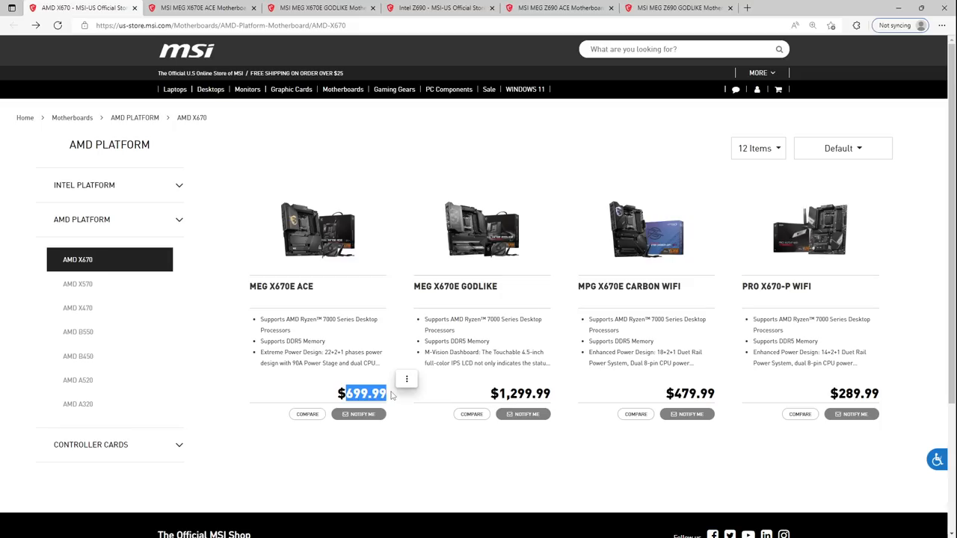
mouse_move(434, 389)
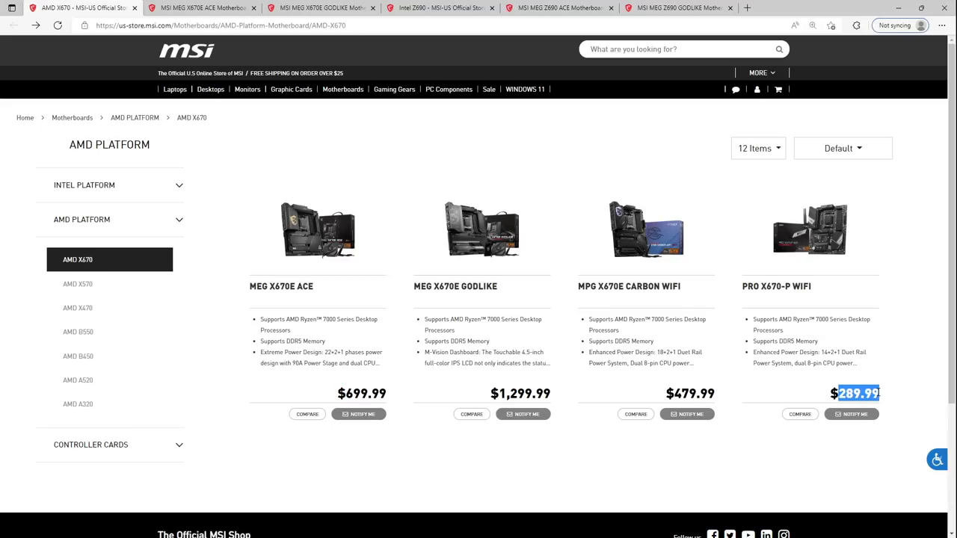
mouse_move(371, 413)
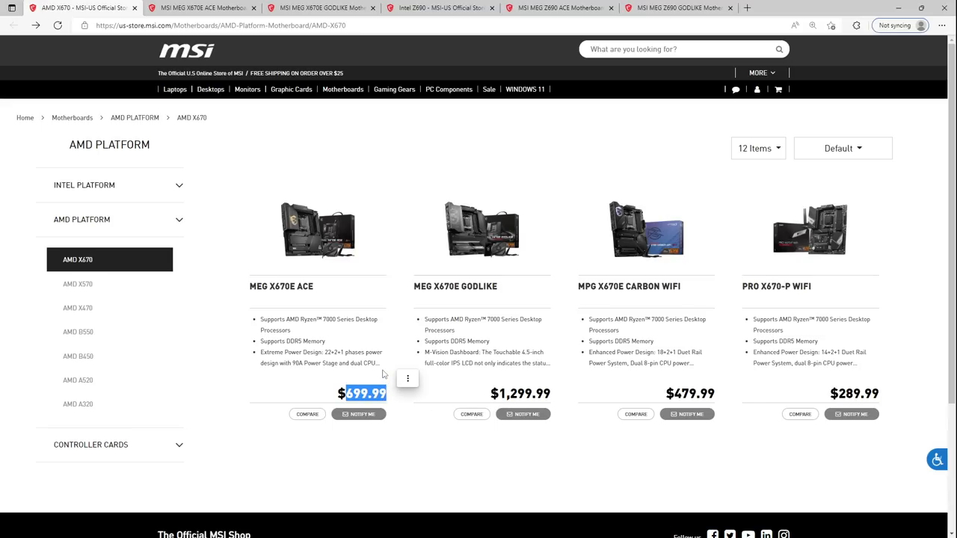
Step: Check the MEG X670E ACE page down to its $699.99 out-of-stock price and come back to it
click(278, 288)
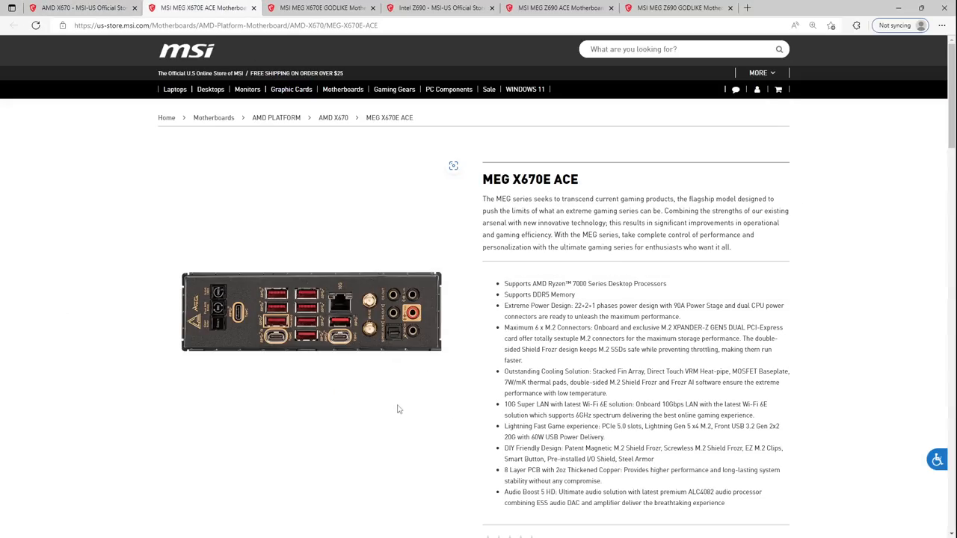
scroll(down, 3)
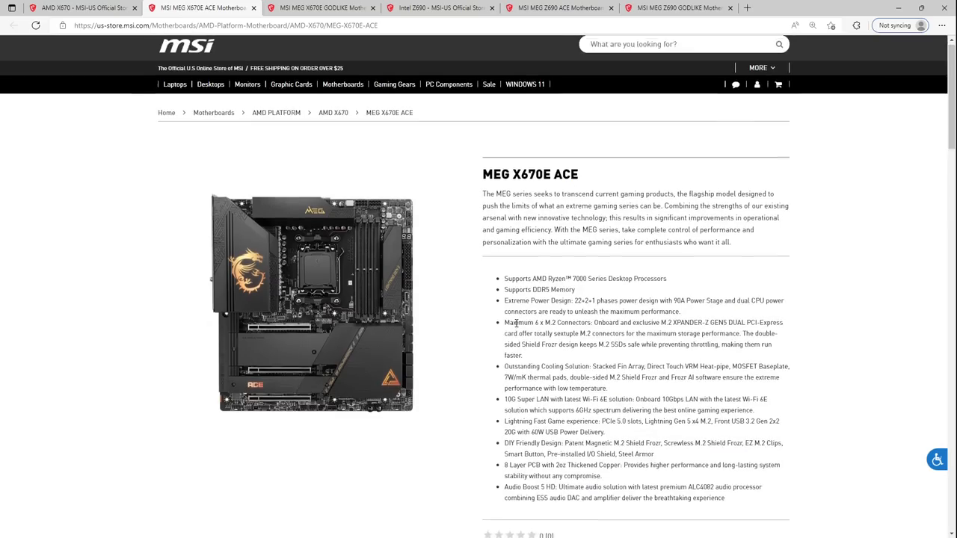
scroll(down, 3)
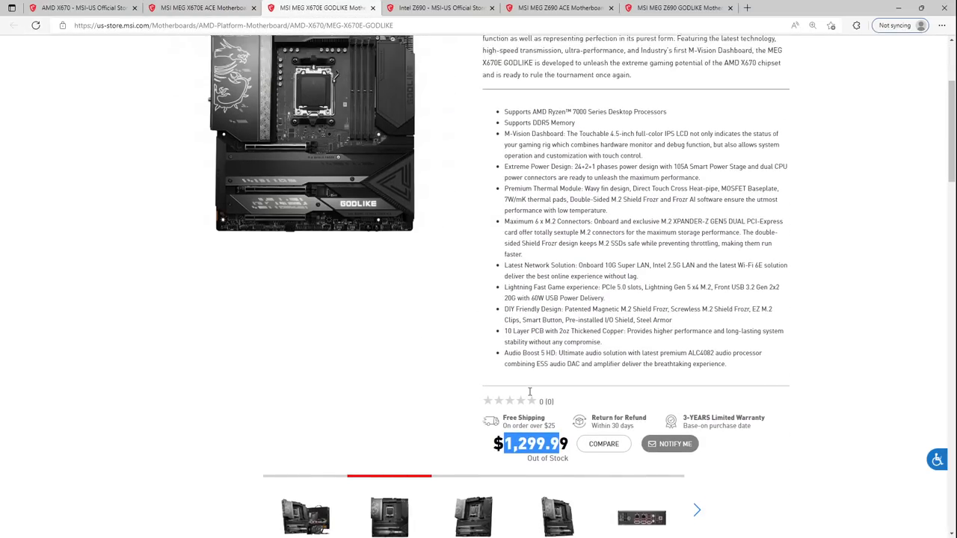
scroll(up, 3)
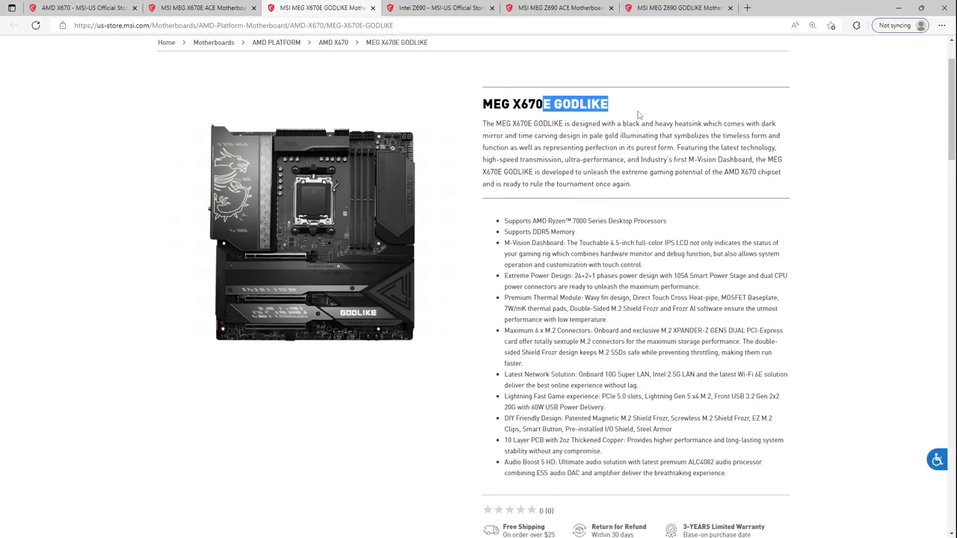
click(443, 129)
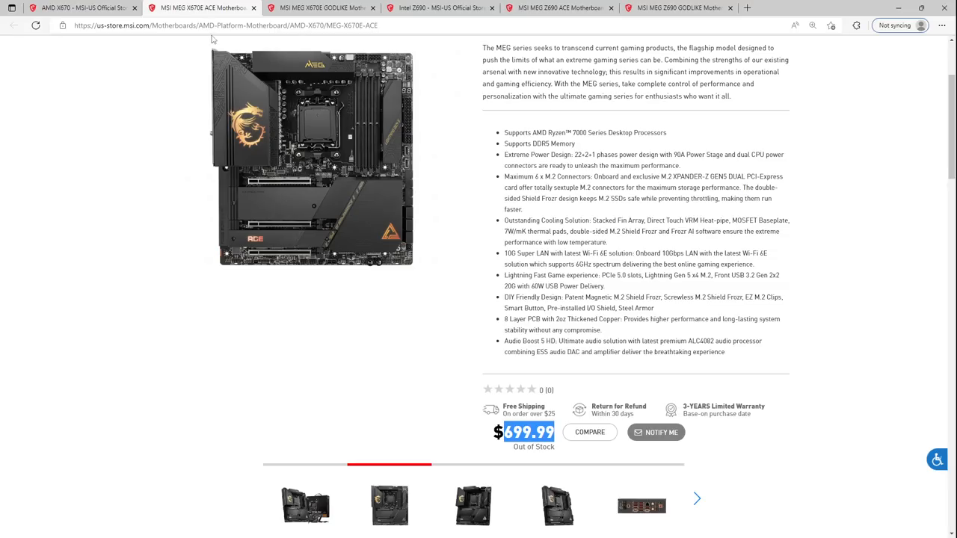
Step: Show the MPG X670E CARBON WIFI page with its $479.99 price and detail specification table
click(319, 7)
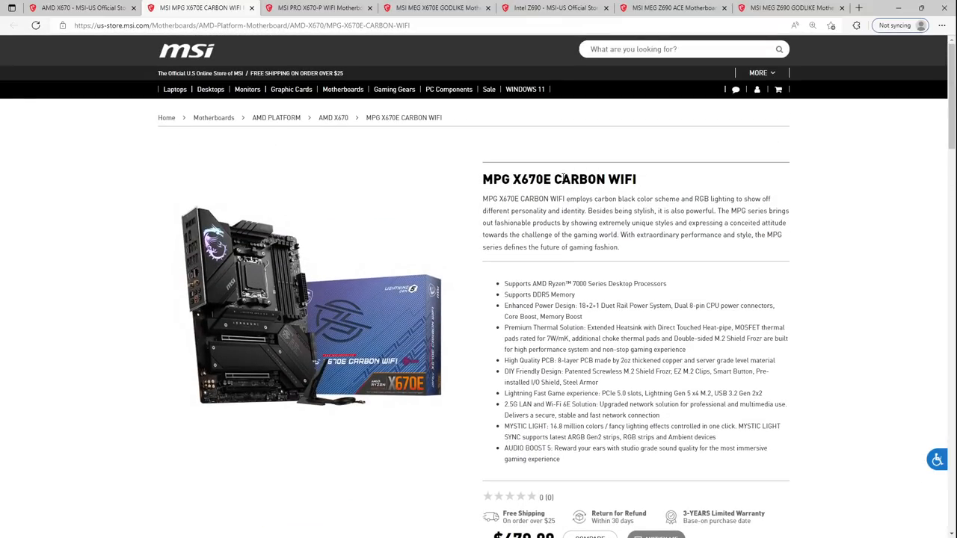
mouse_move(522, 260)
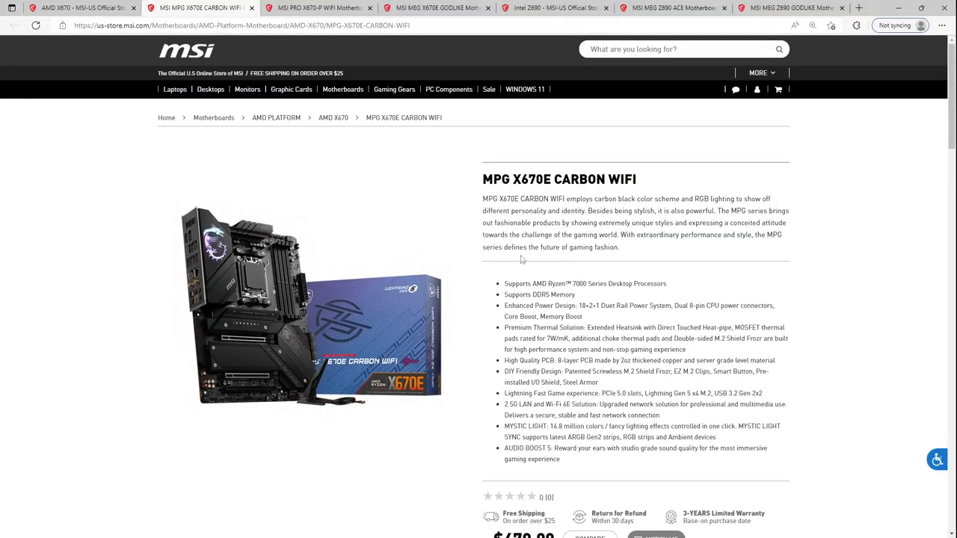
scroll(down, 3)
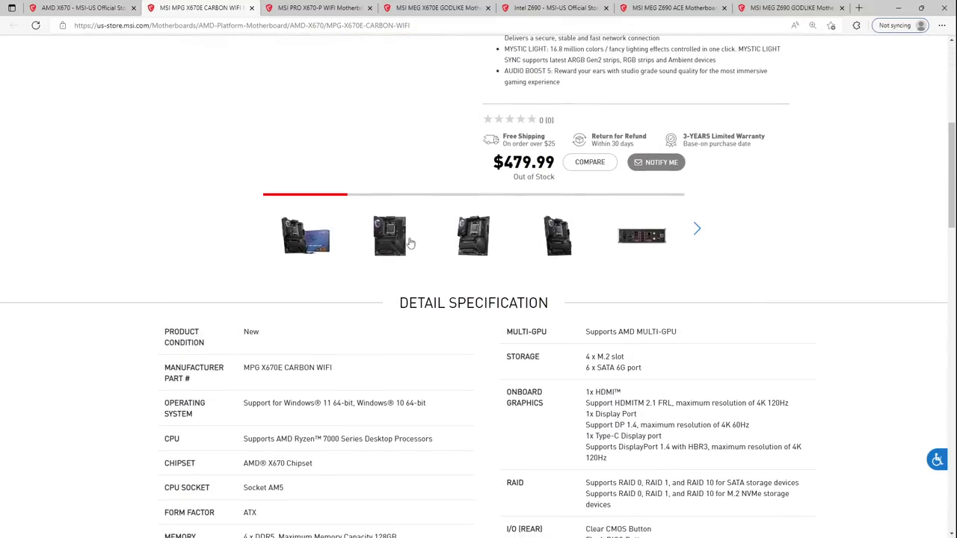
mouse_move(341, 163)
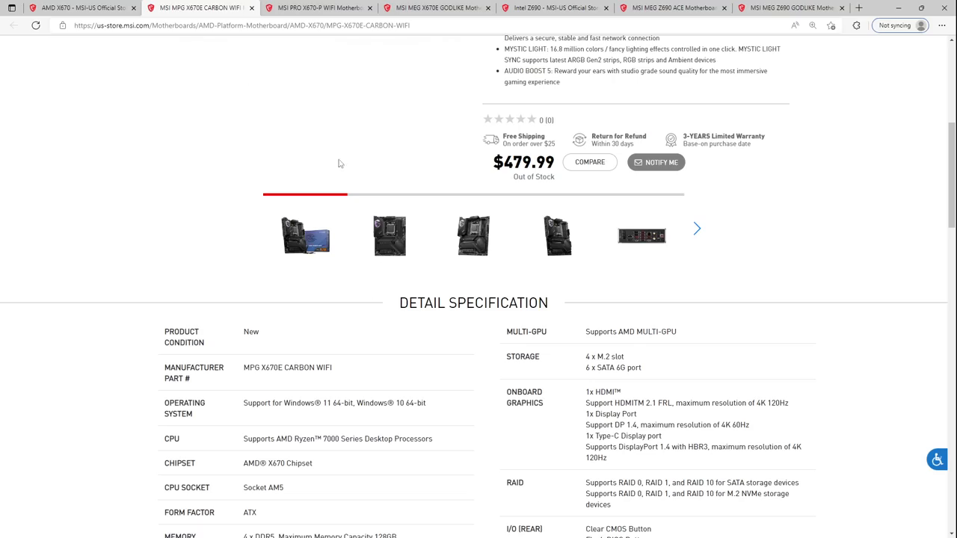
Step: View the PRO X670-P WIFI page at $289.99 and scroll through its specifications
click(321, 9)
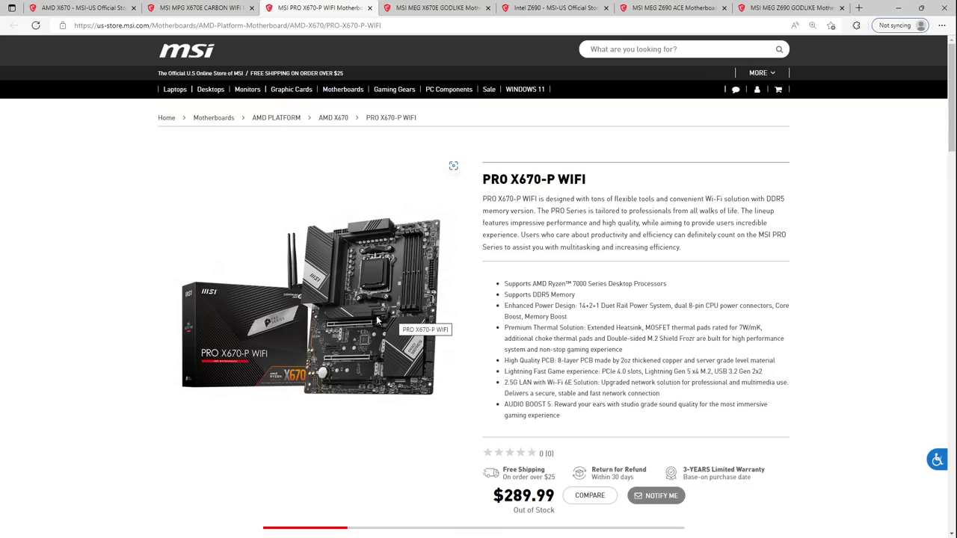
scroll(down, 3)
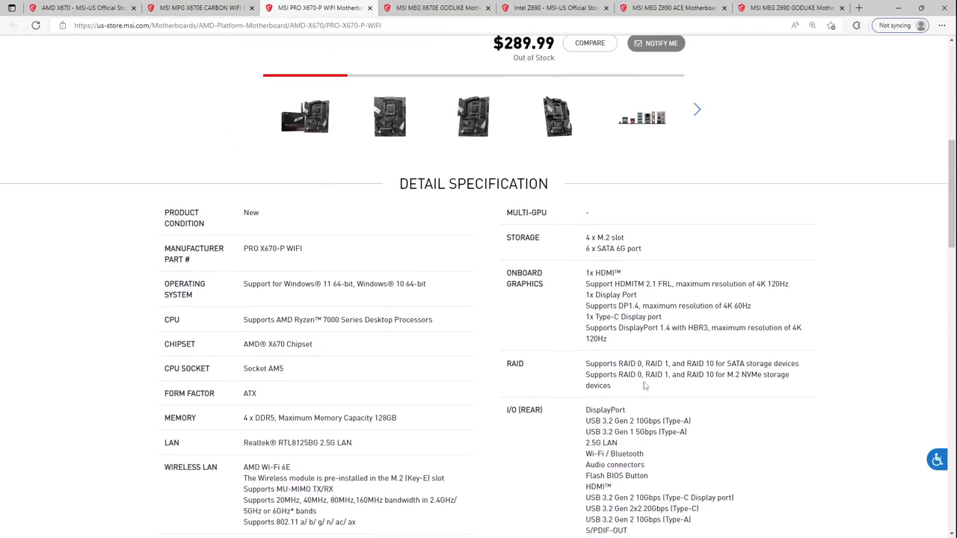
scroll(down, 3)
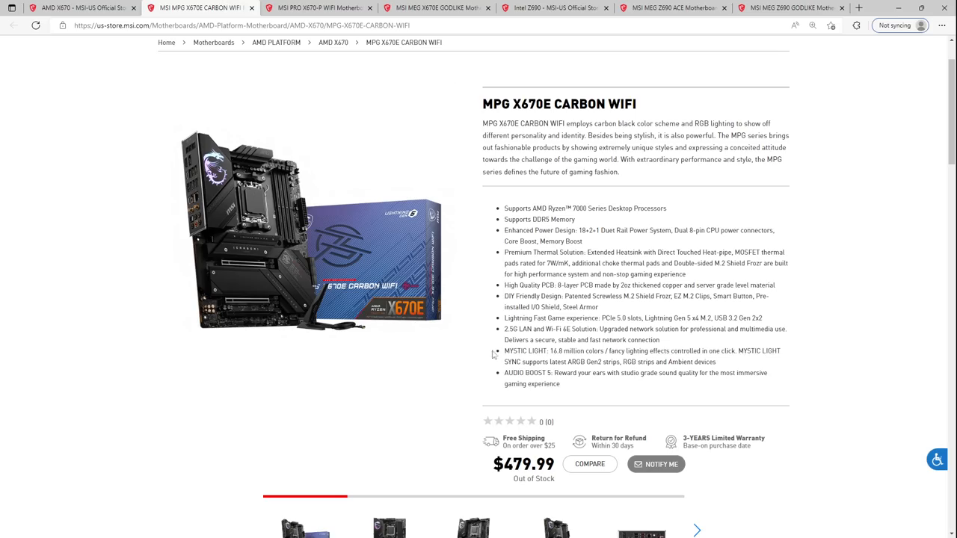
scroll(down, 3)
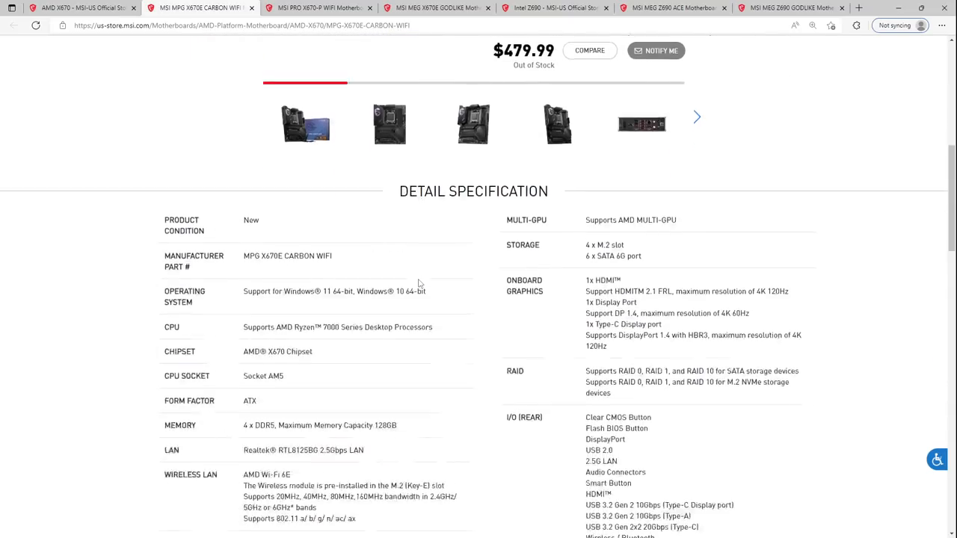
scroll(down, 3)
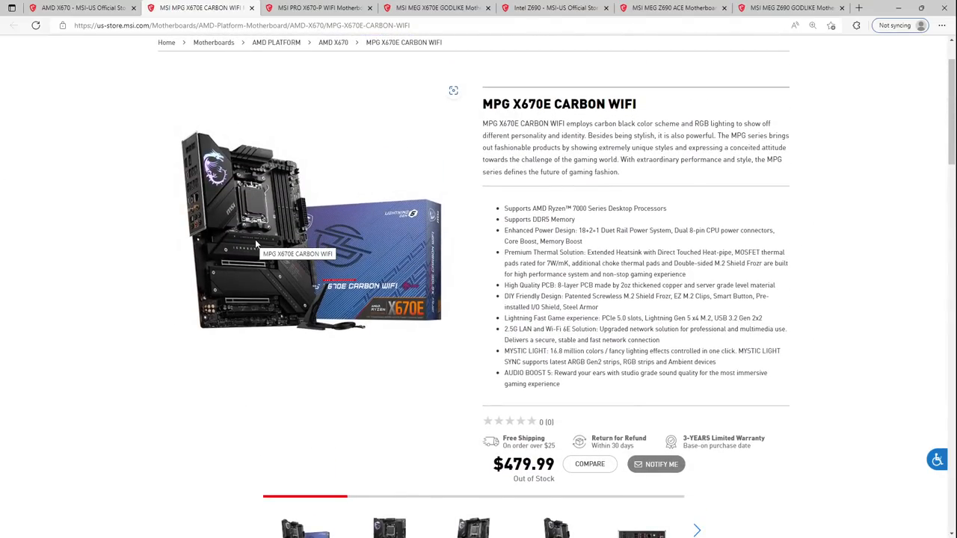
mouse_move(260, 231)
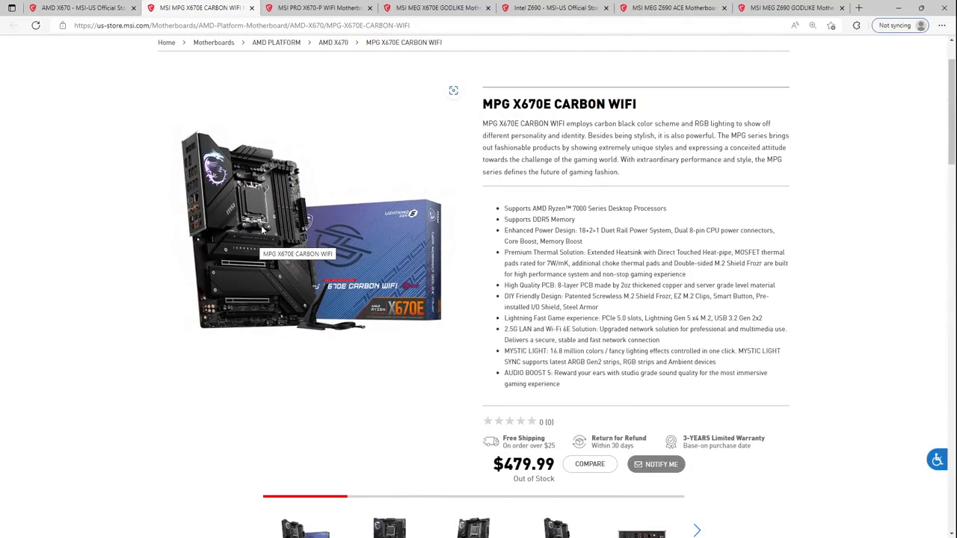
mouse_move(288, 113)
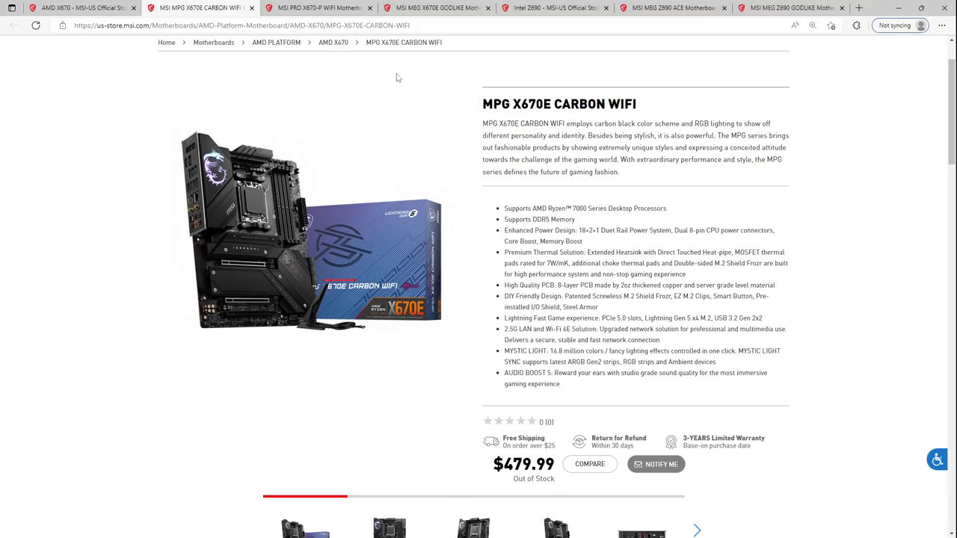
mouse_move(314, 126)
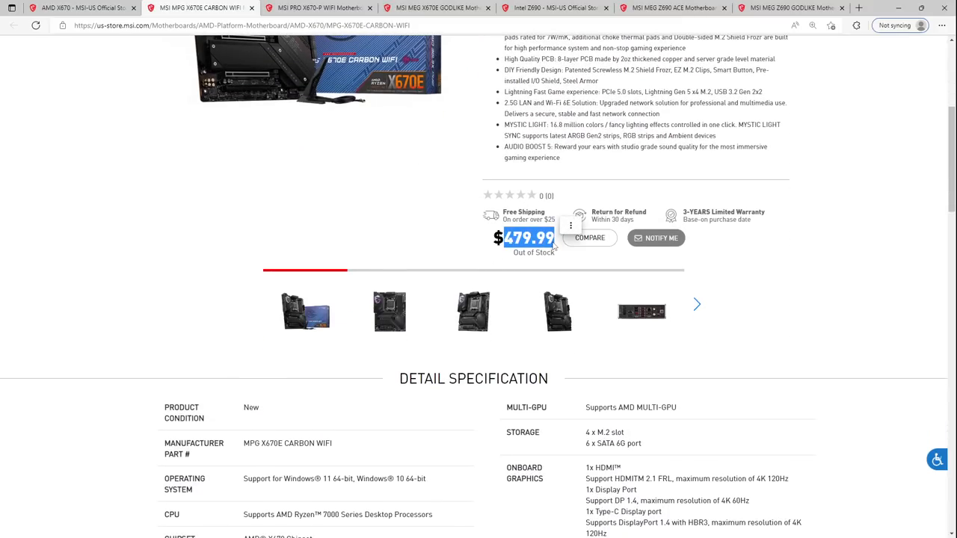
scroll(down, 3)
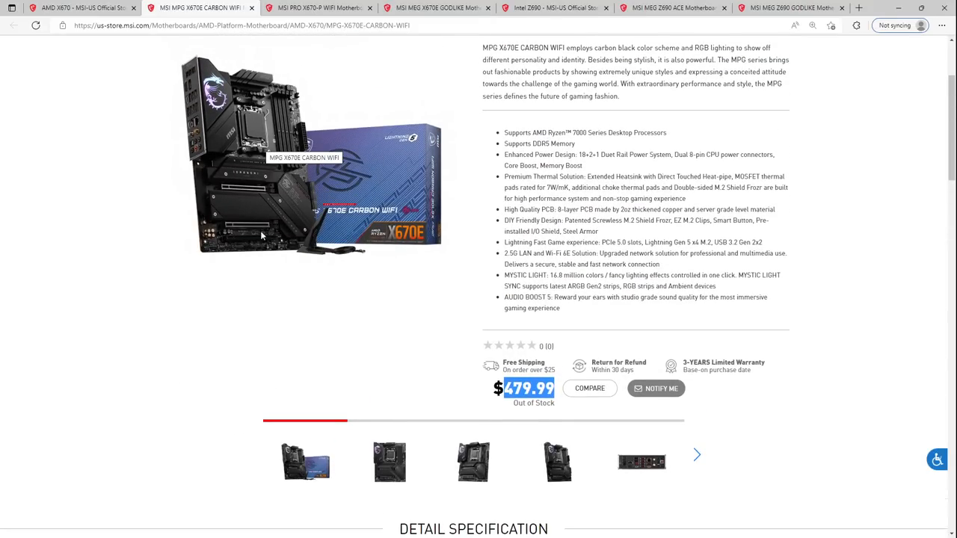
mouse_move(237, 241)
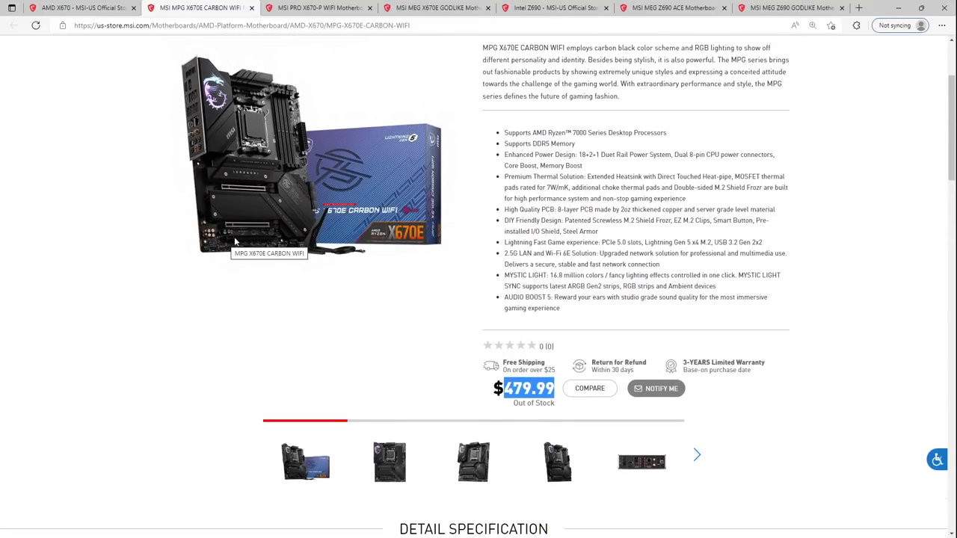
mouse_move(316, 141)
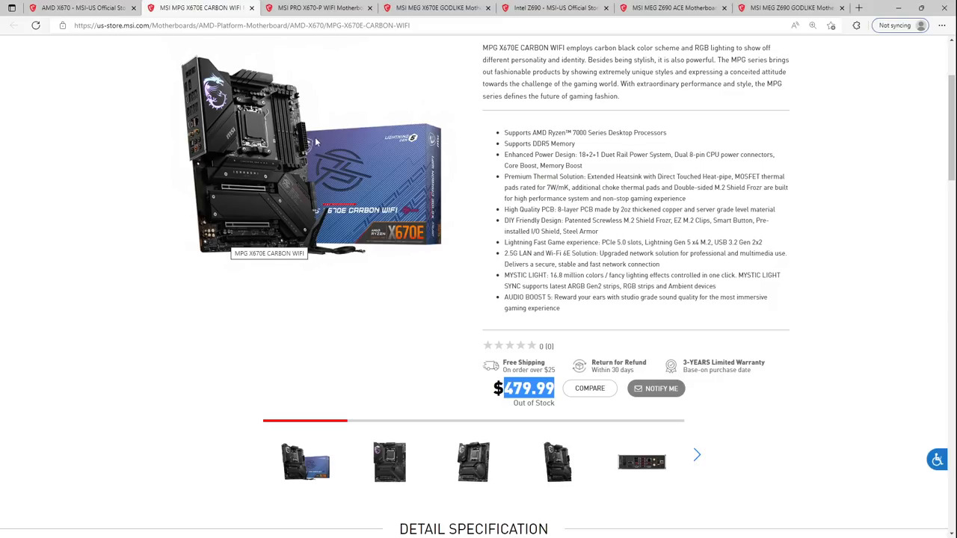
mouse_move(338, 176)
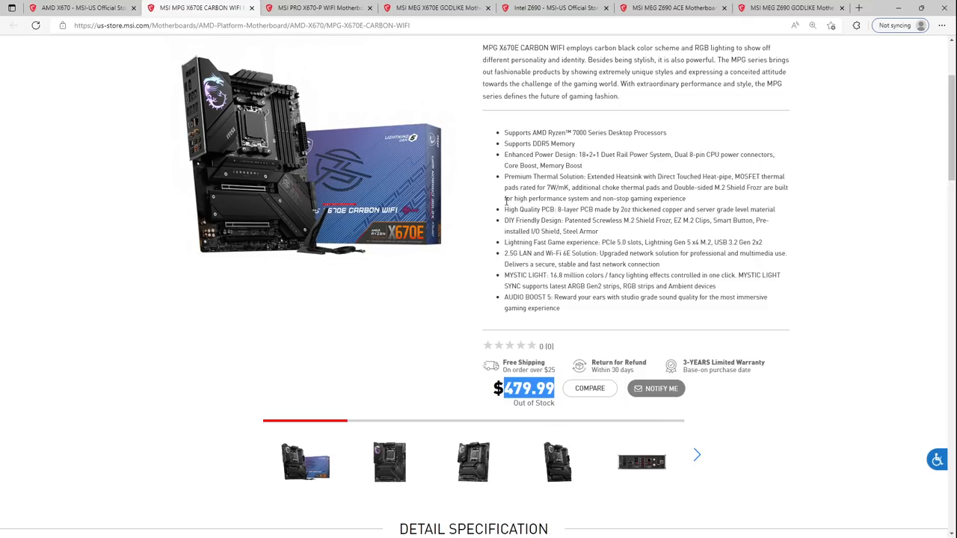
mouse_move(257, 210)
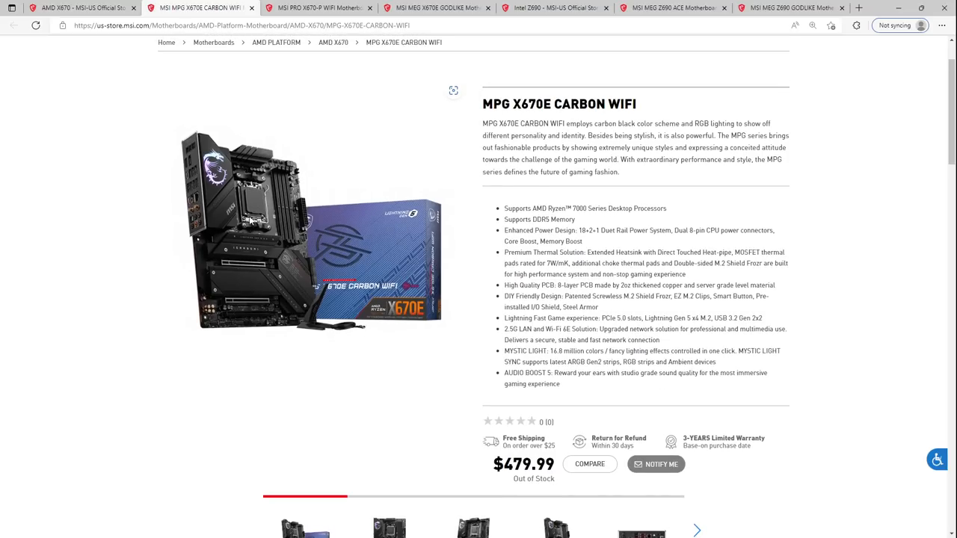
mouse_move(251, 242)
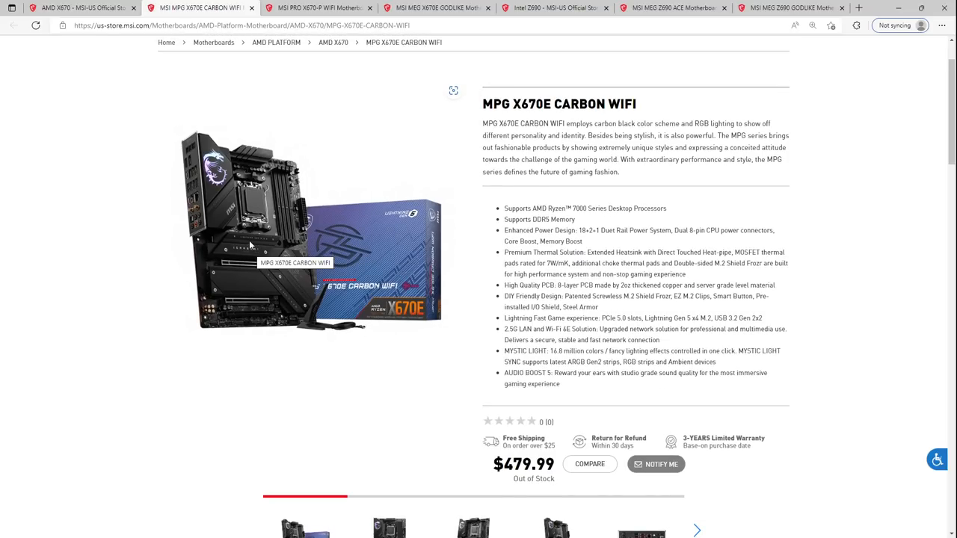
mouse_move(223, 252)
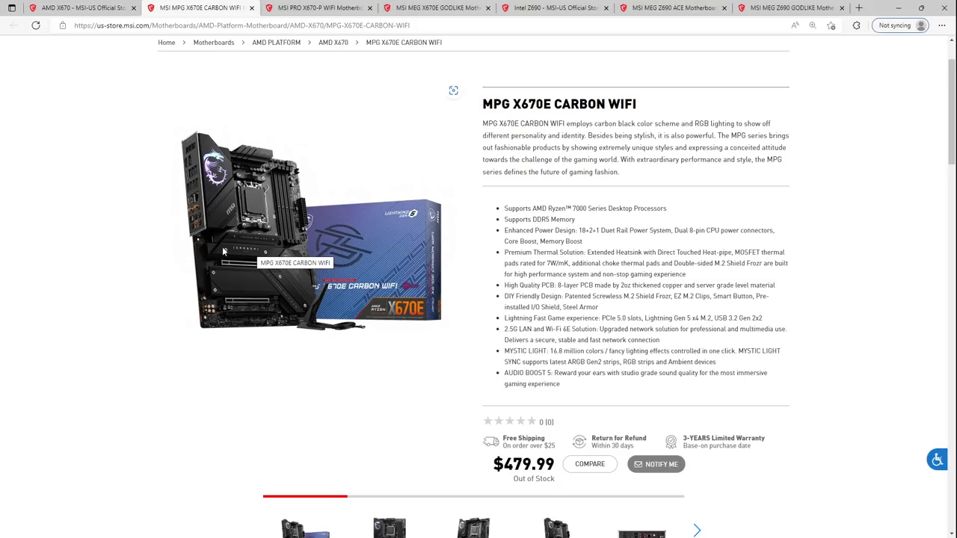
mouse_move(256, 287)
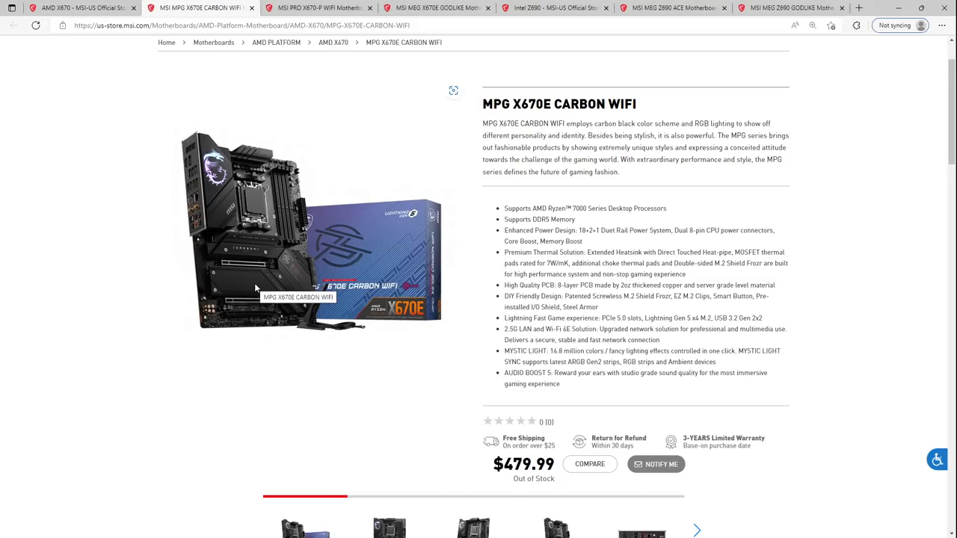
mouse_move(198, 230)
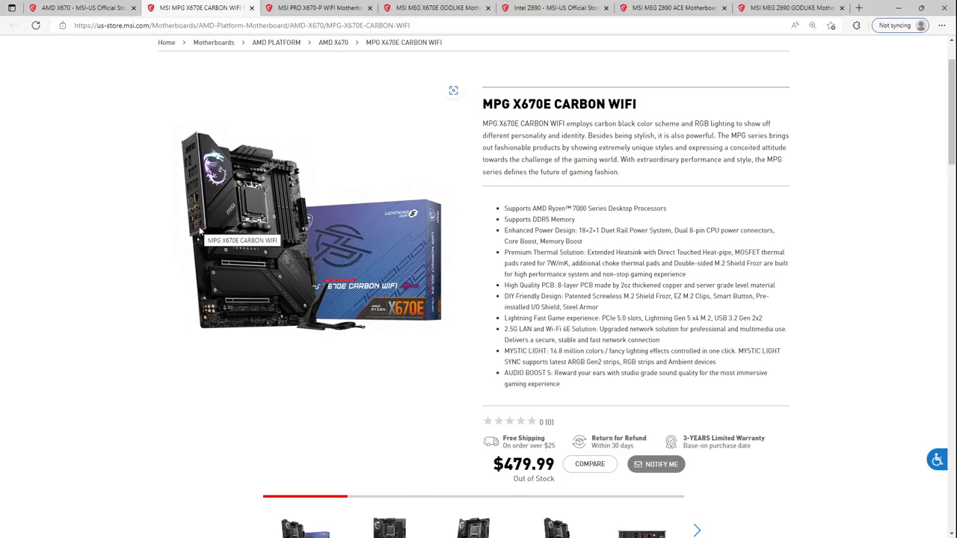
mouse_move(204, 332)
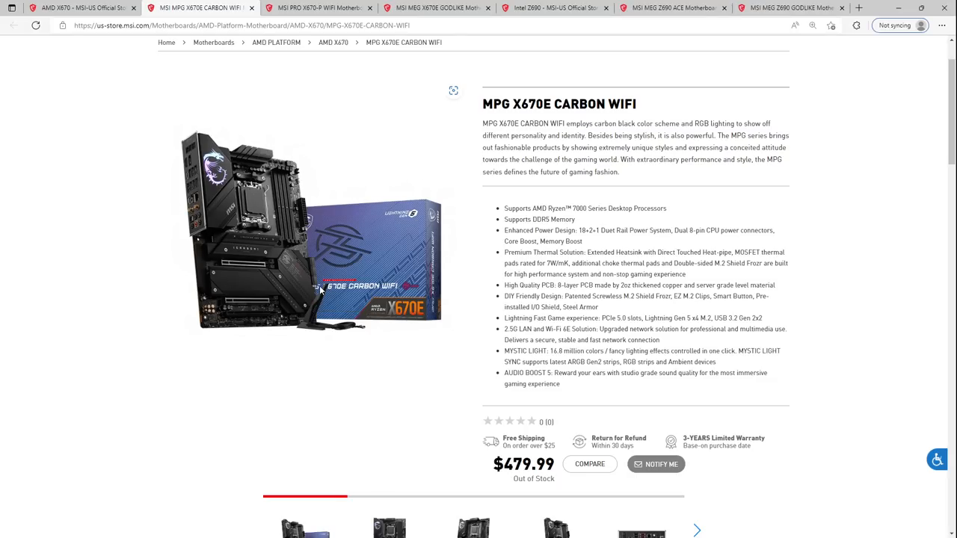
mouse_move(342, 270)
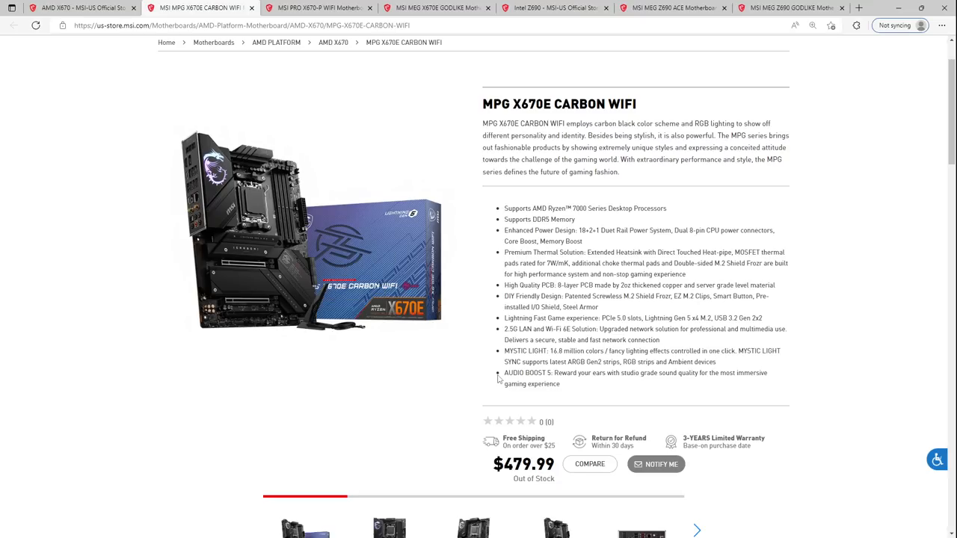
mouse_move(238, 272)
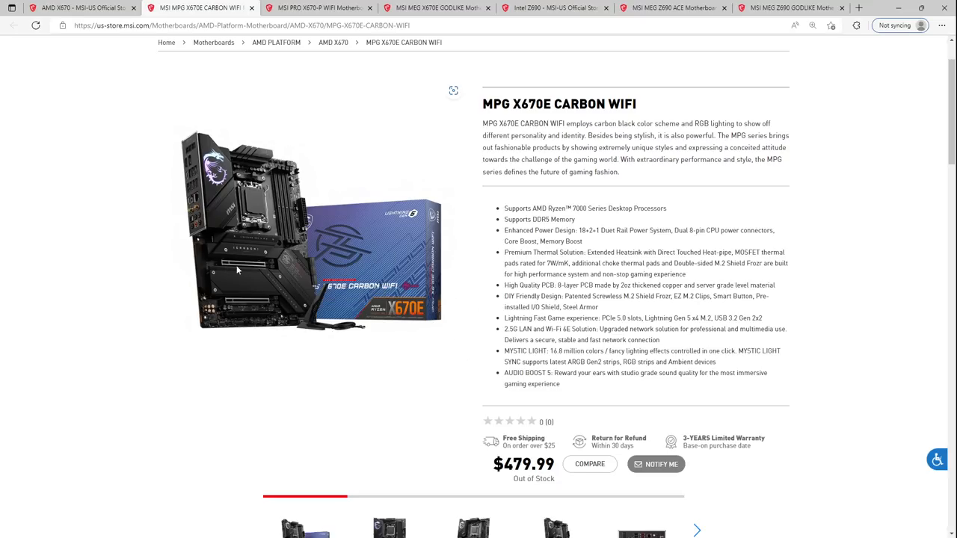
mouse_move(266, 270)
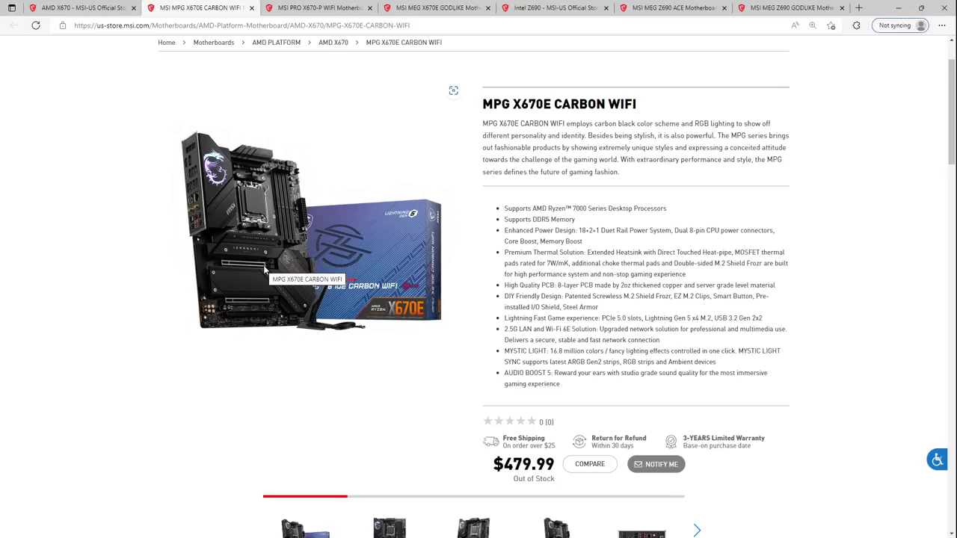
mouse_move(230, 274)
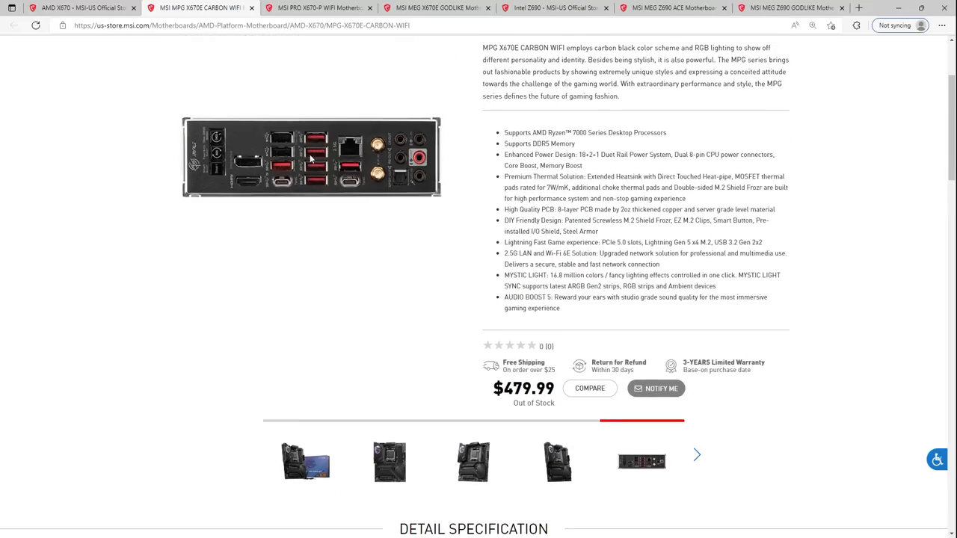
mouse_move(347, 179)
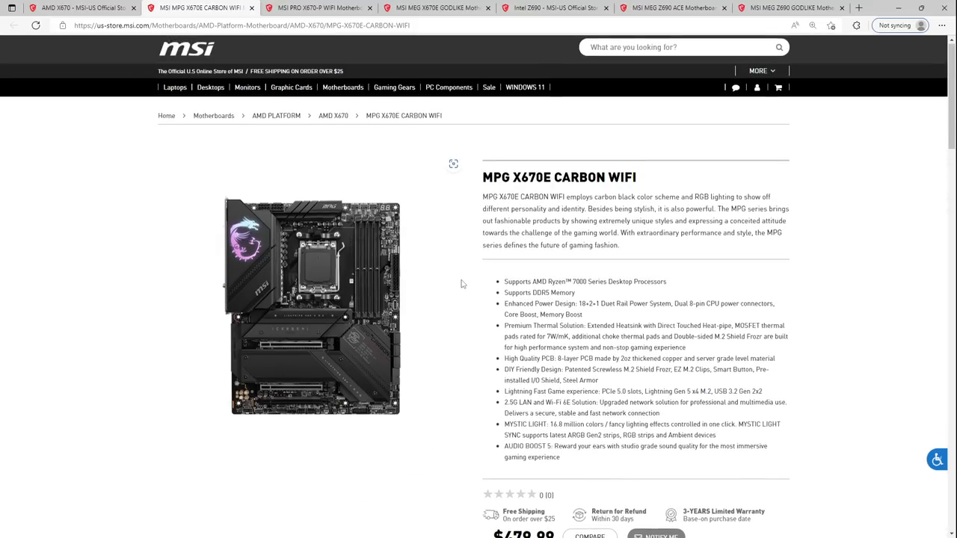
mouse_move(314, 336)
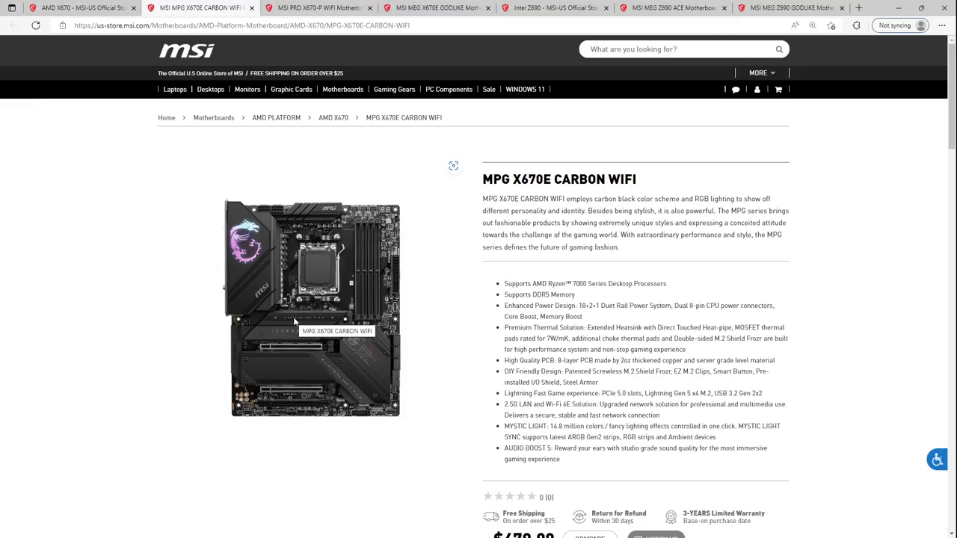
mouse_move(314, 268)
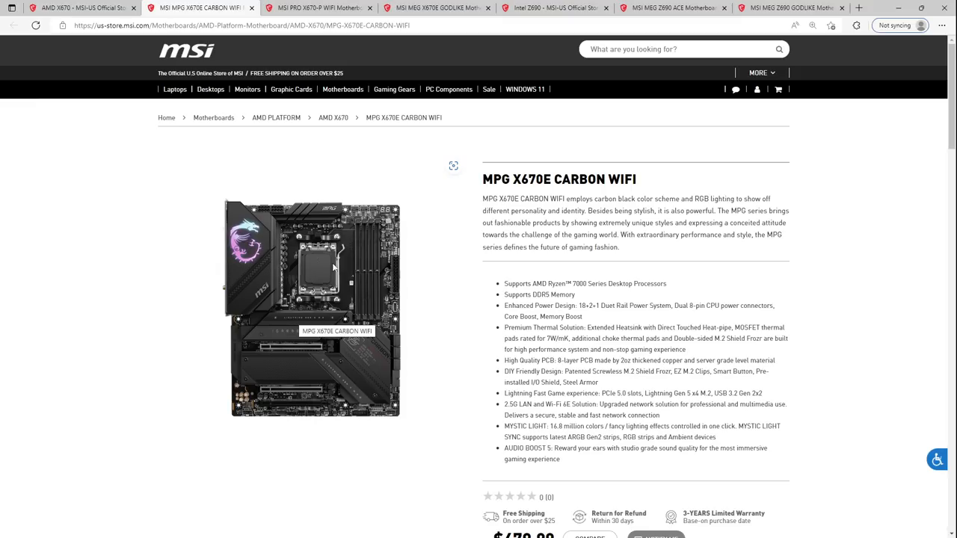
mouse_move(365, 245)
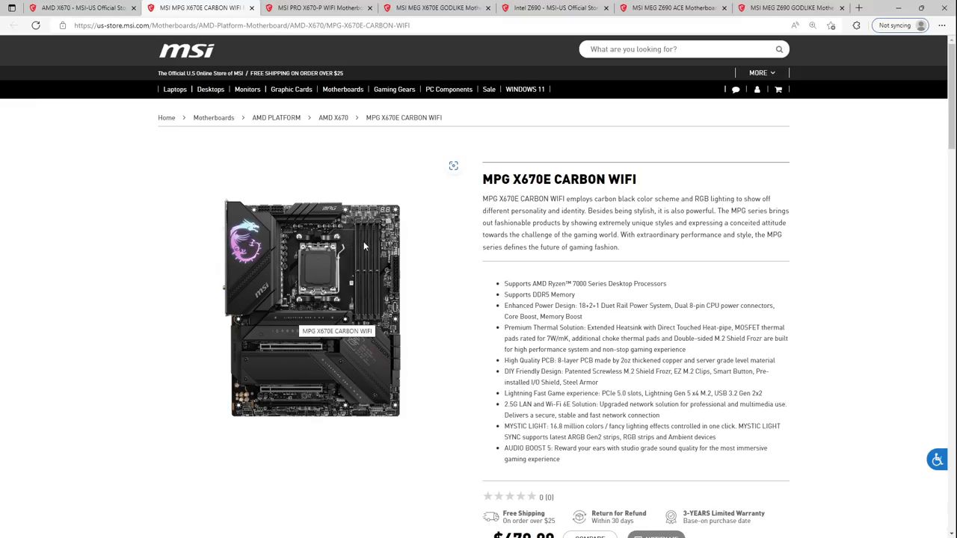
mouse_move(341, 107)
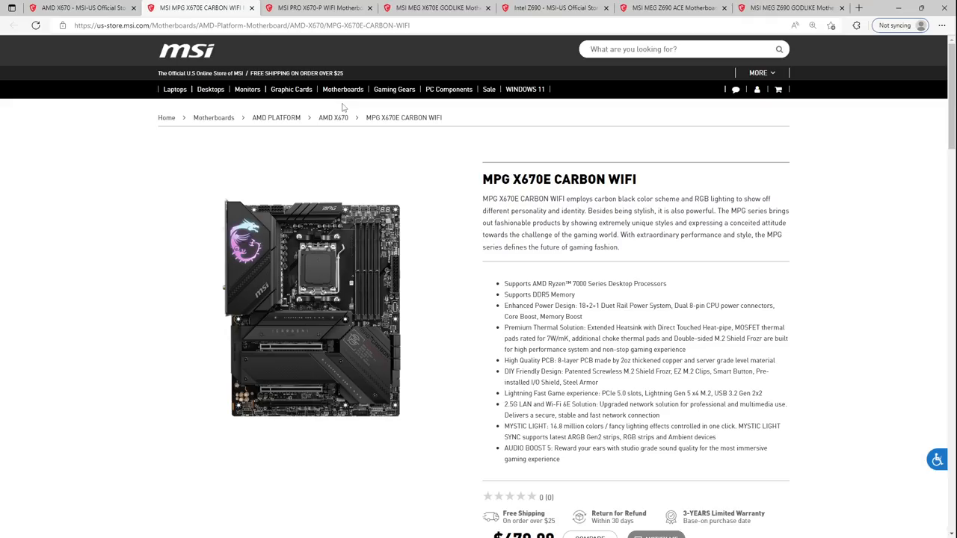
mouse_move(338, 108)
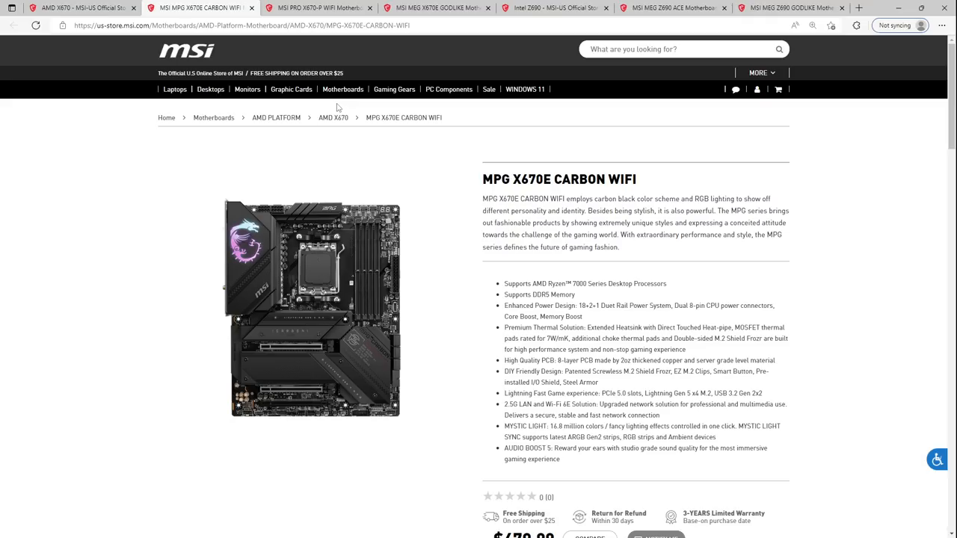
mouse_move(338, 323)
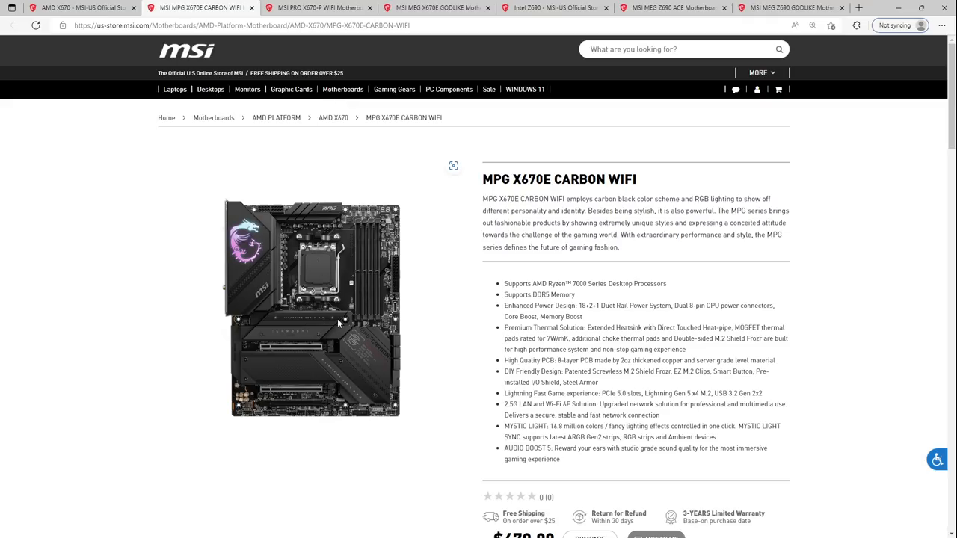
mouse_move(311, 353)
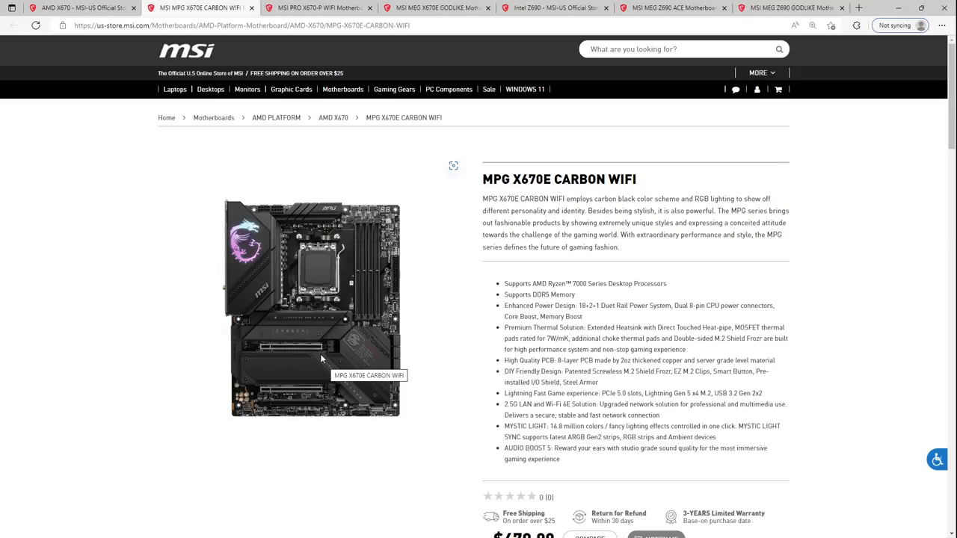
Step: Scroll through the PRO X670-P WIFI specification table
scroll(down, 3)
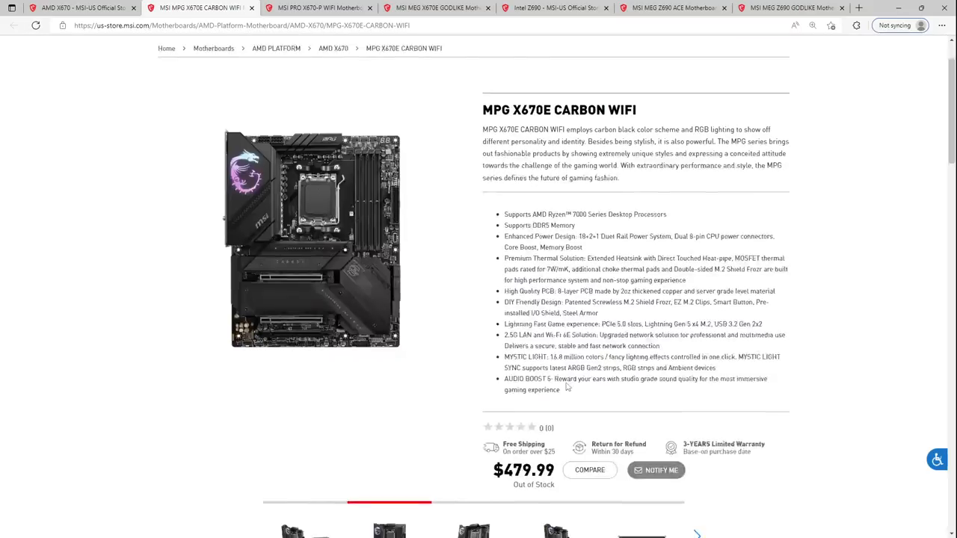
scroll(down, 3)
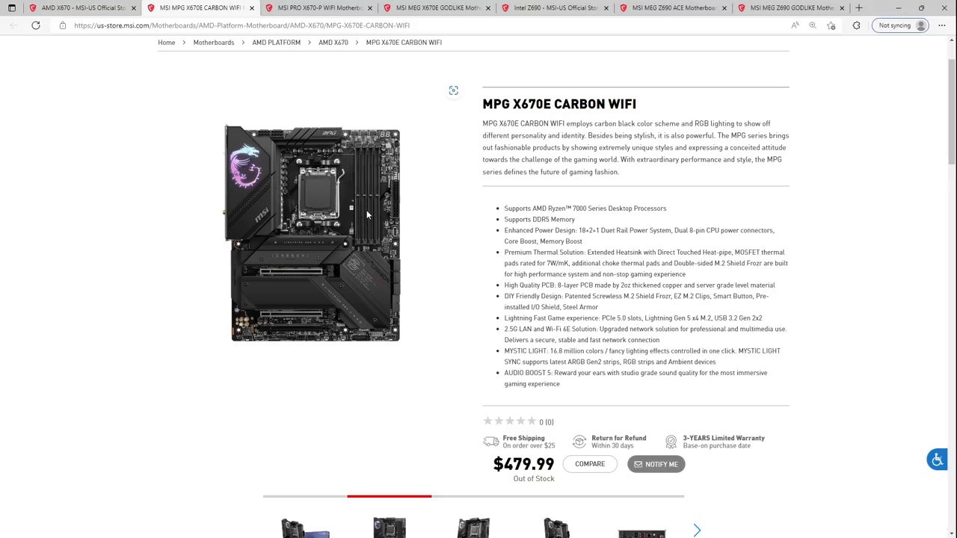
mouse_move(362, 204)
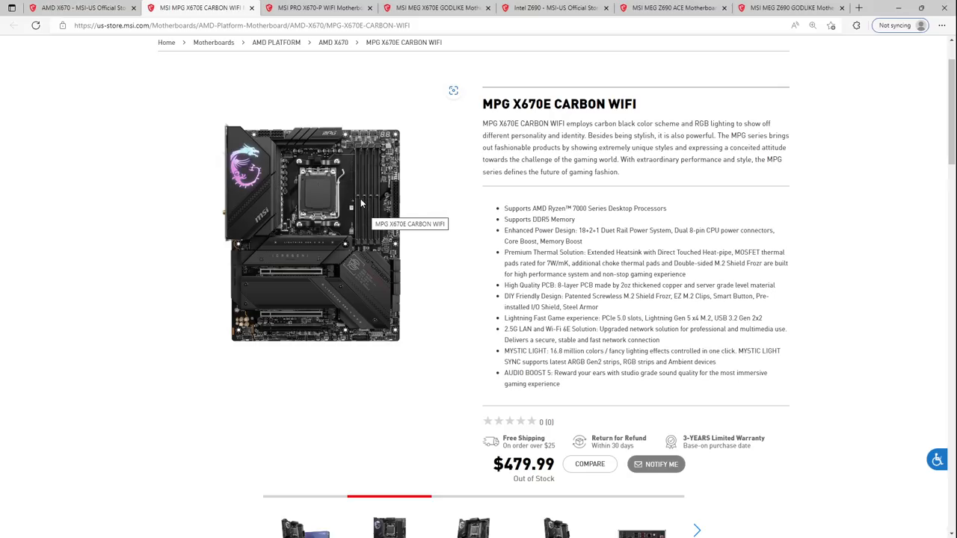
mouse_move(328, 212)
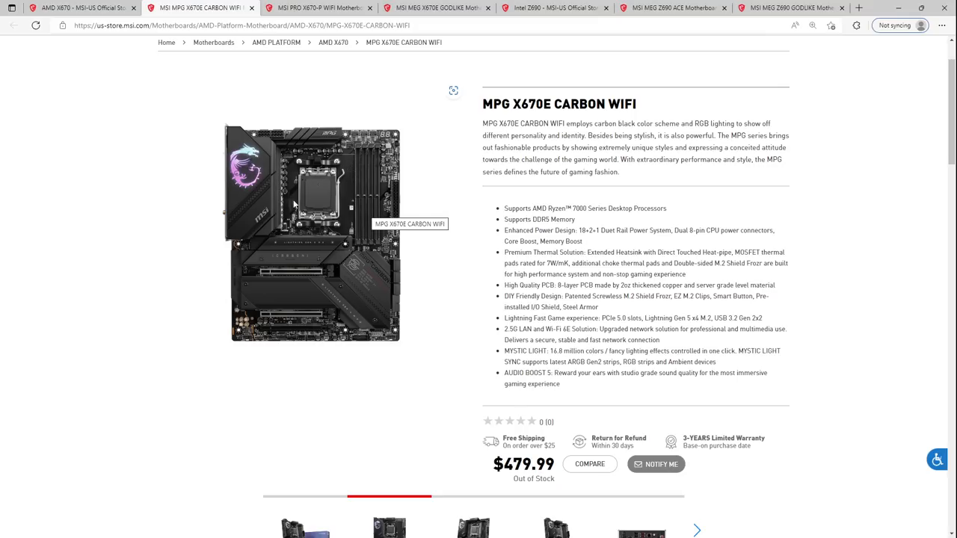
mouse_move(332, 137)
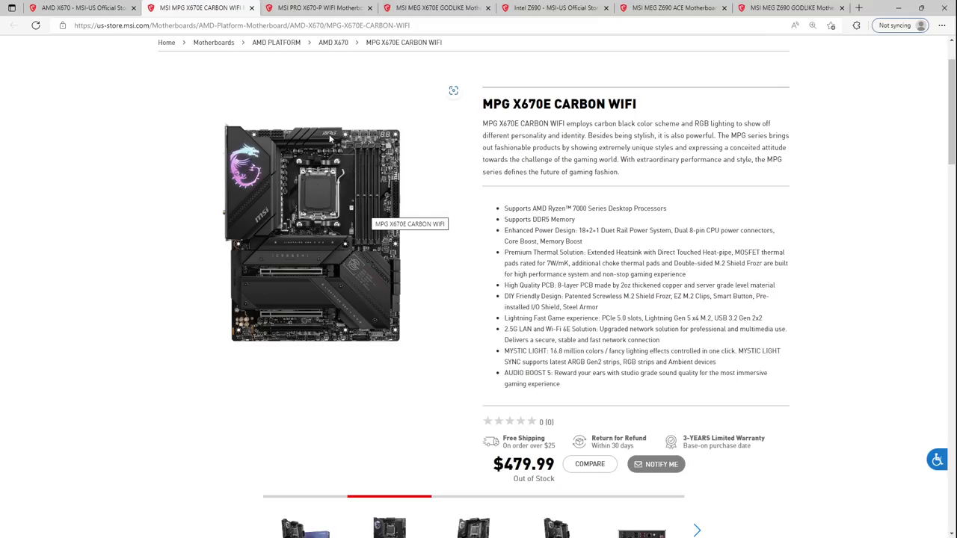
mouse_move(317, 162)
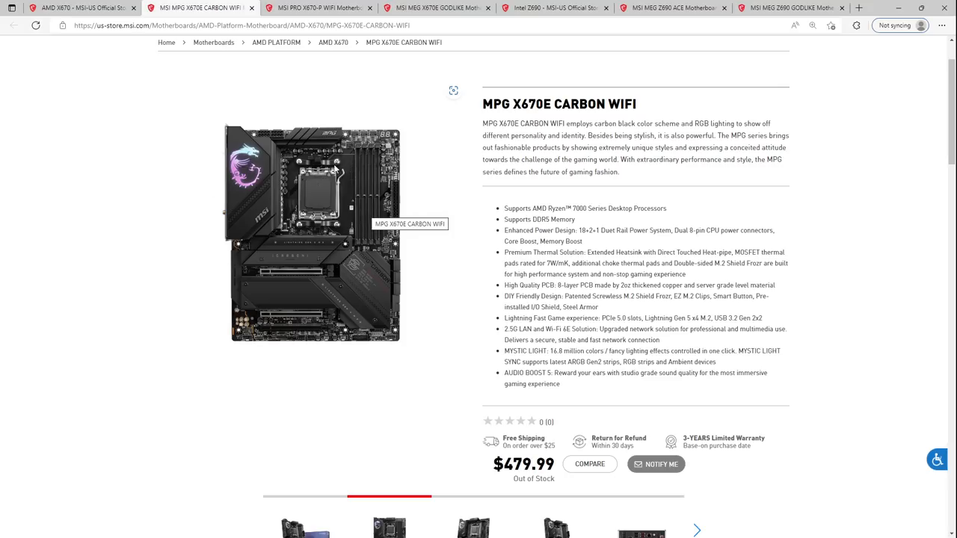
mouse_move(317, 165)
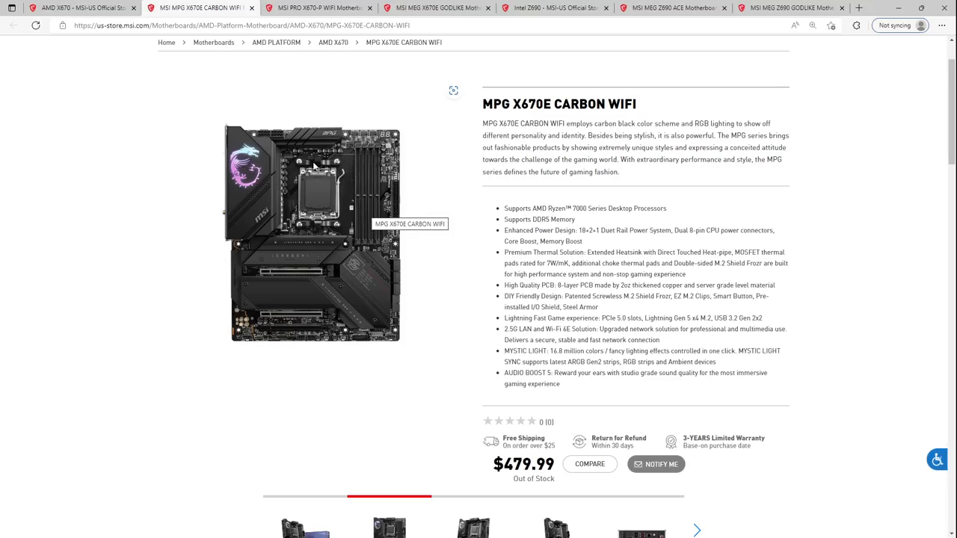
mouse_move(314, 224)
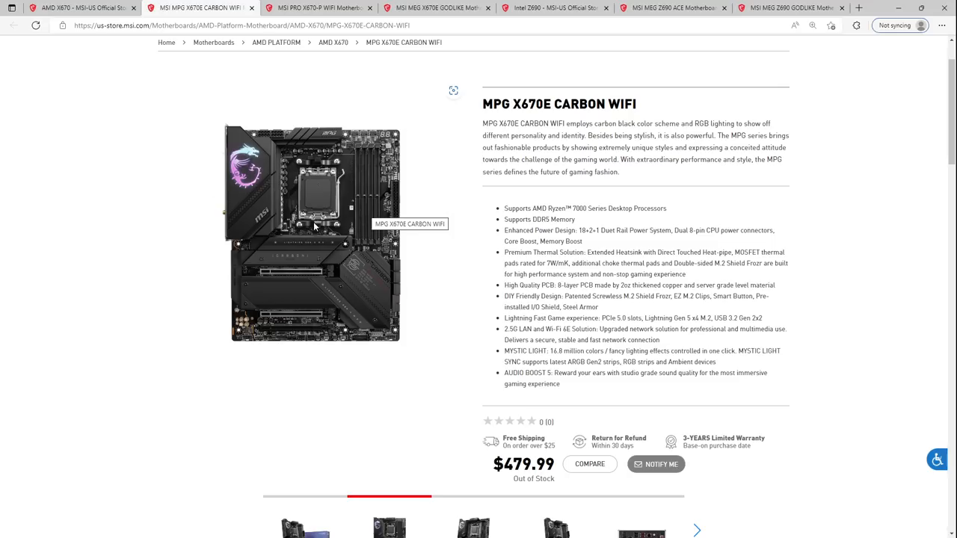
mouse_move(319, 203)
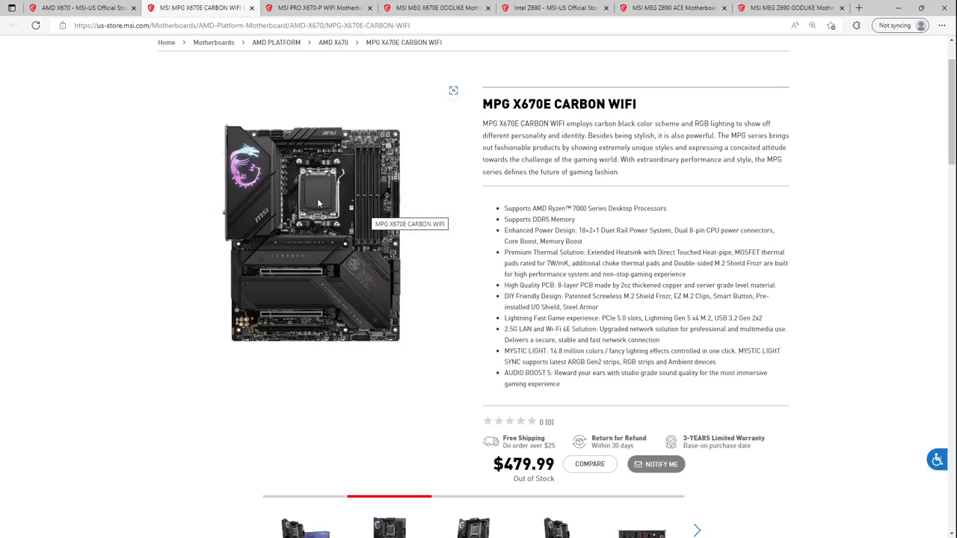
mouse_move(359, 216)
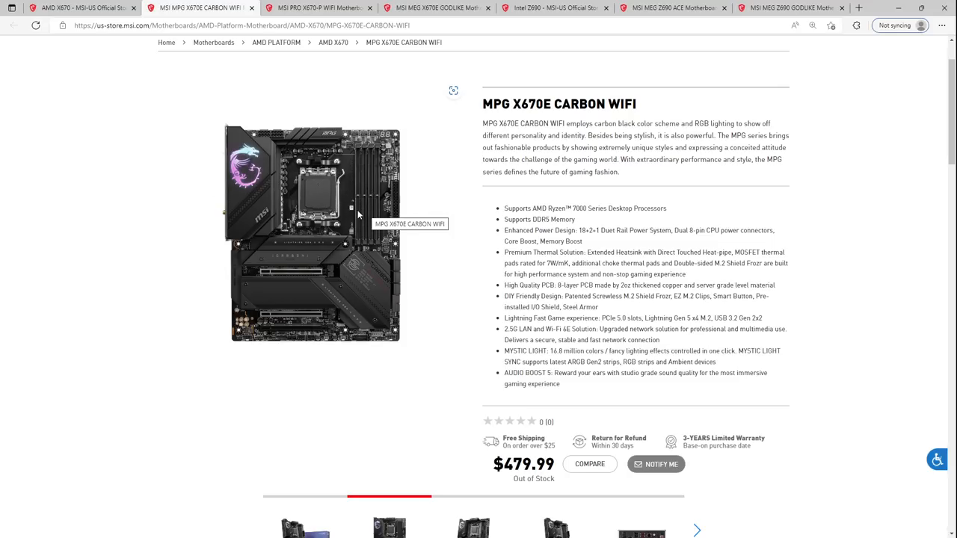
mouse_move(374, 280)
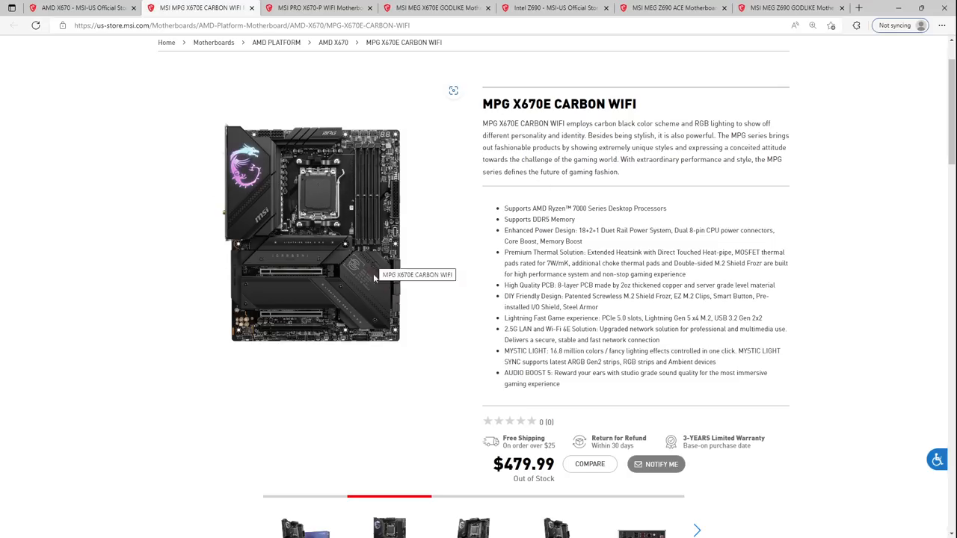
mouse_move(453, 290)
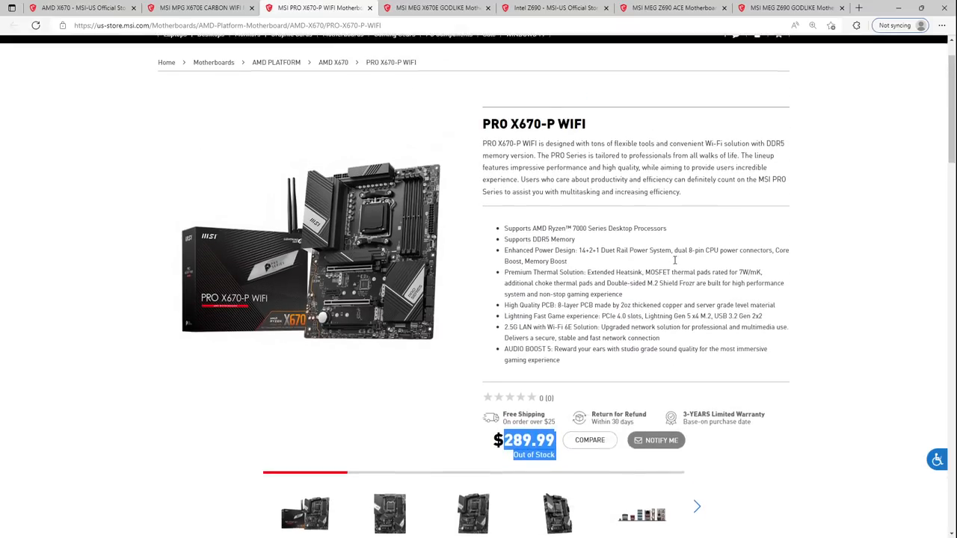
scroll(down, 3)
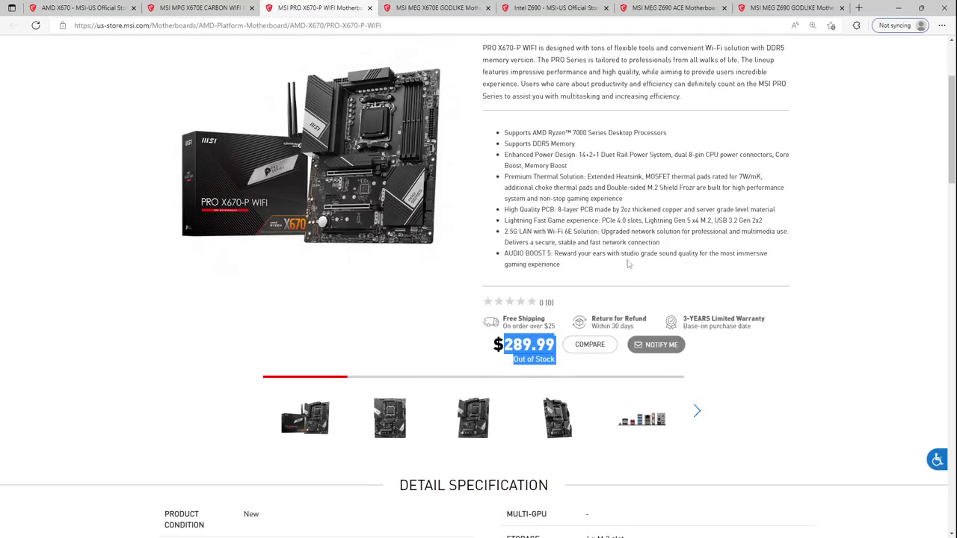
scroll(down, 3)
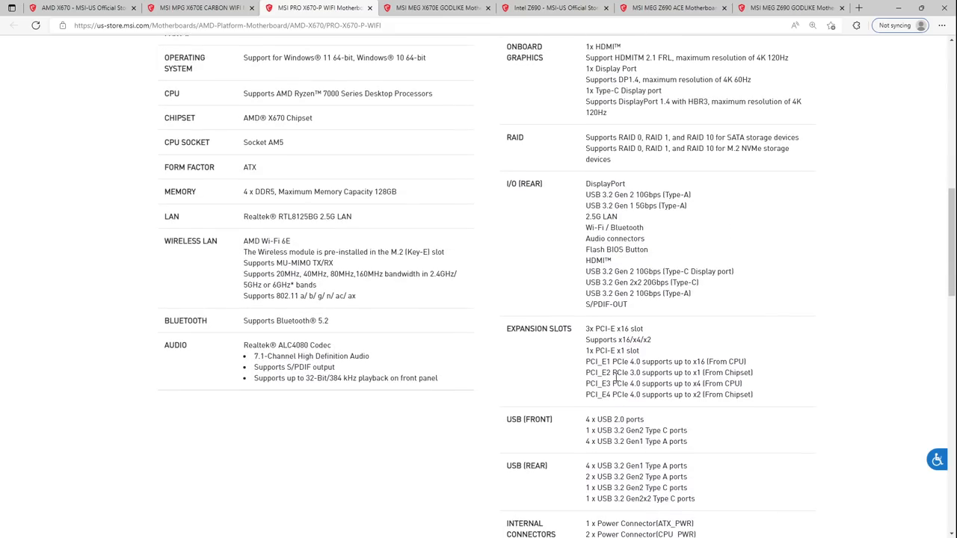
Step: Show the rear I/O ports photo from the PRO X670-P WIFI image gallery
right_click(670, 362)
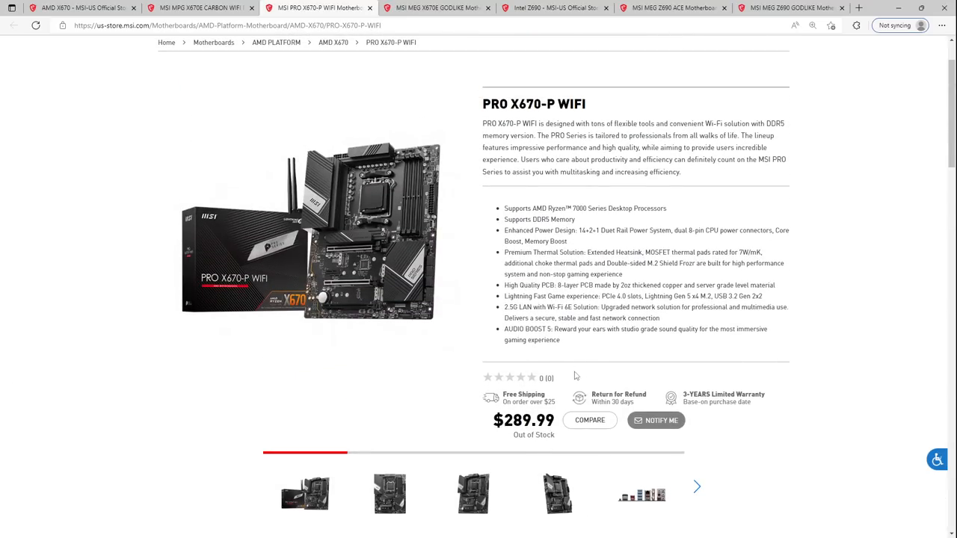
click(640, 494)
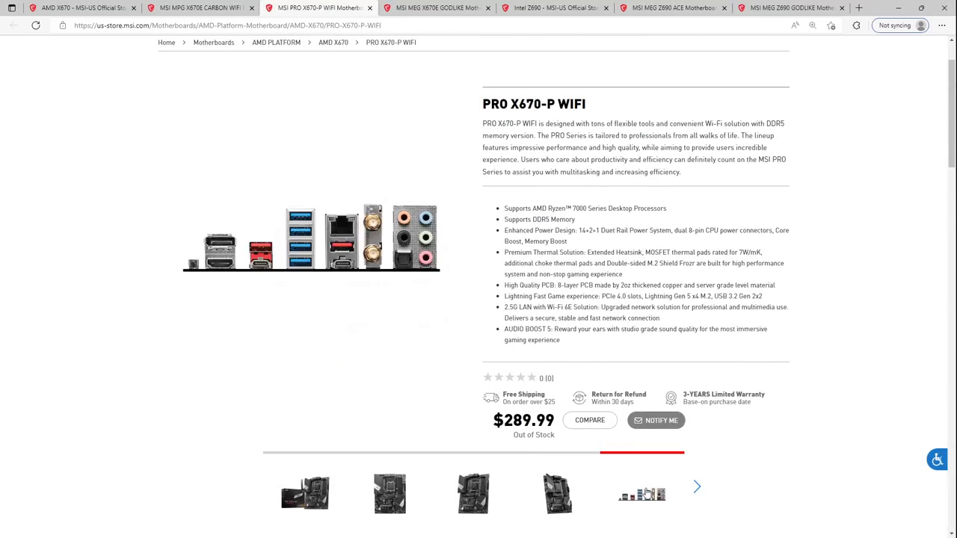
mouse_move(352, 269)
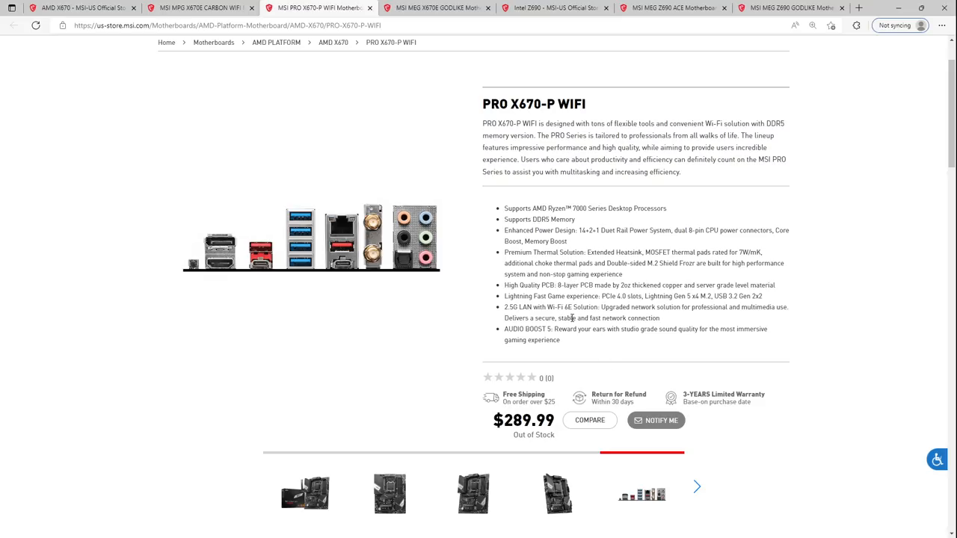
double_click(560, 306)
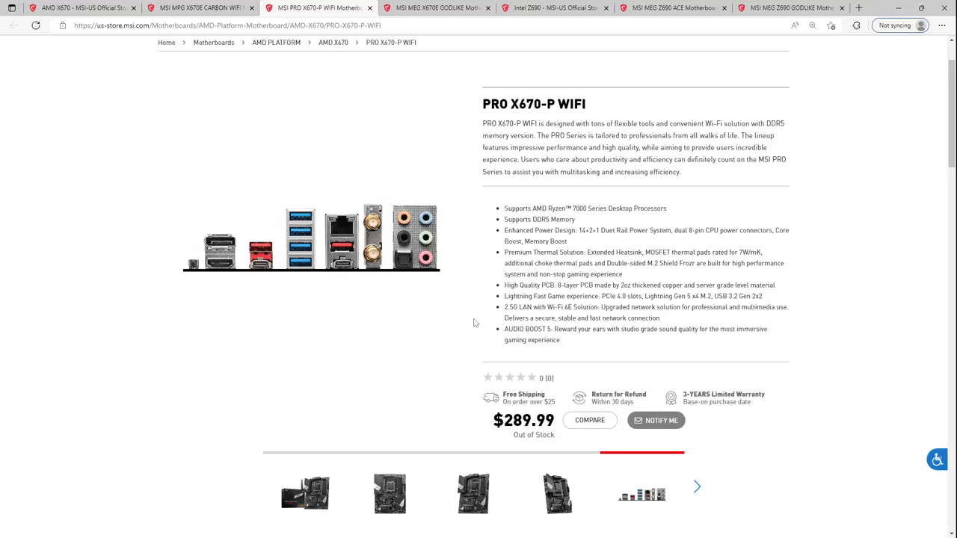
mouse_move(511, 317)
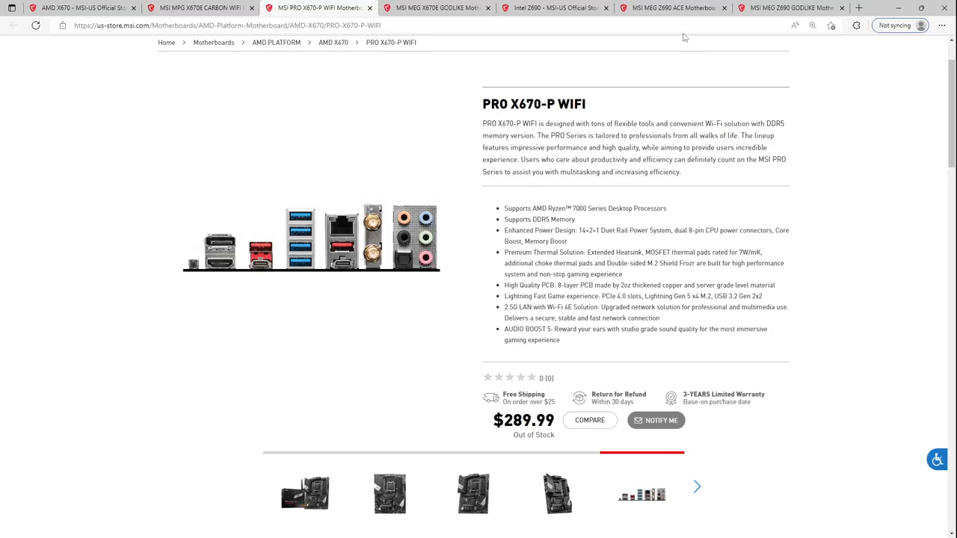
Step: Switch to the Intel Z690 list and go to its second page with PRO Z690-A boards from $159.99
click(550, 9)
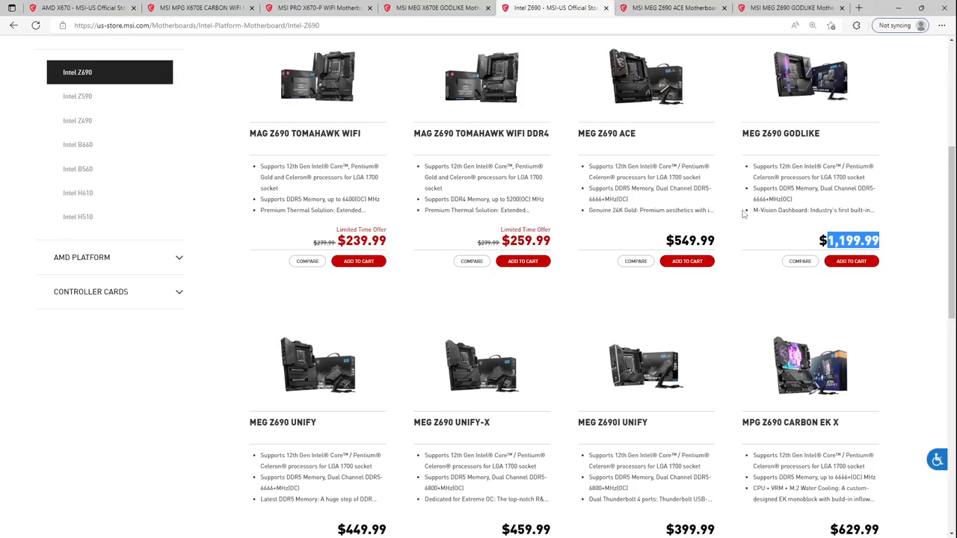
scroll(down, 3)
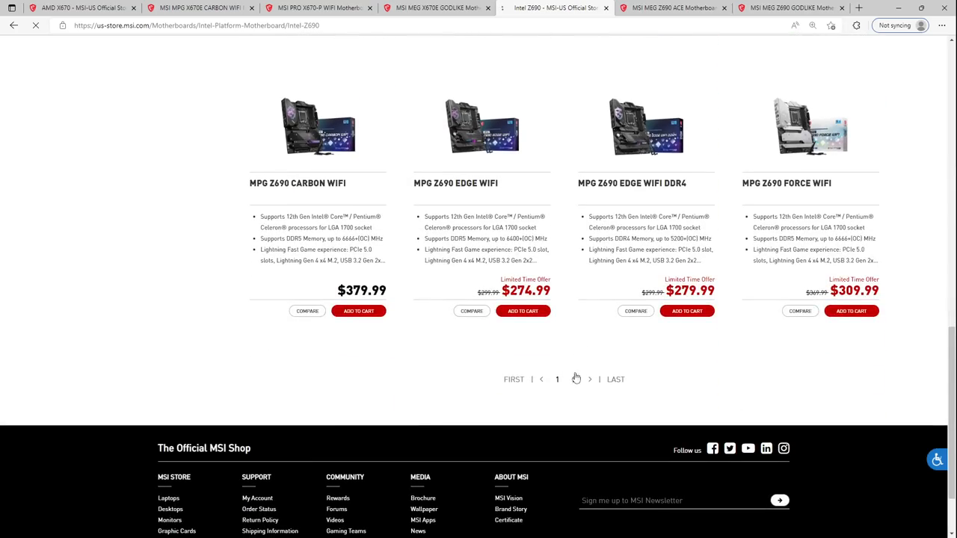
click(590, 380)
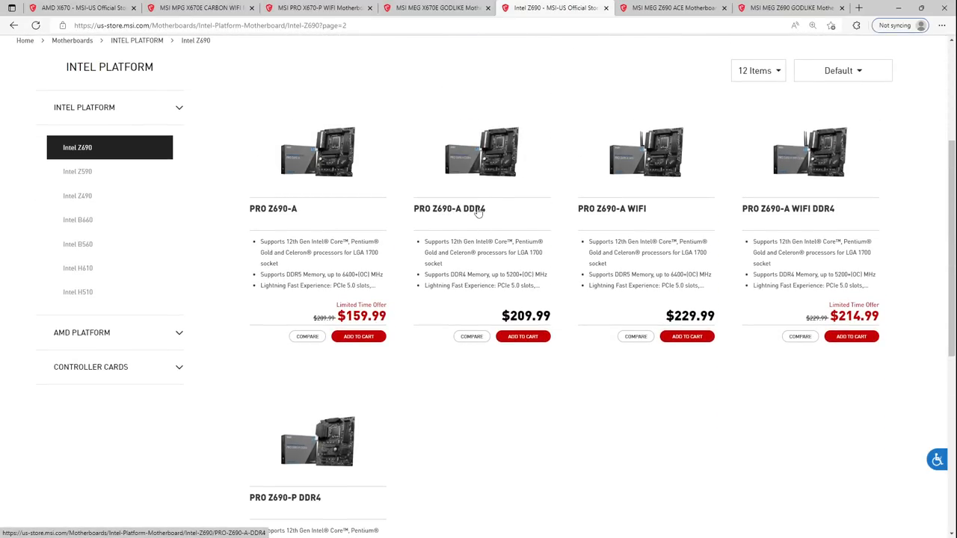
mouse_move(744, 208)
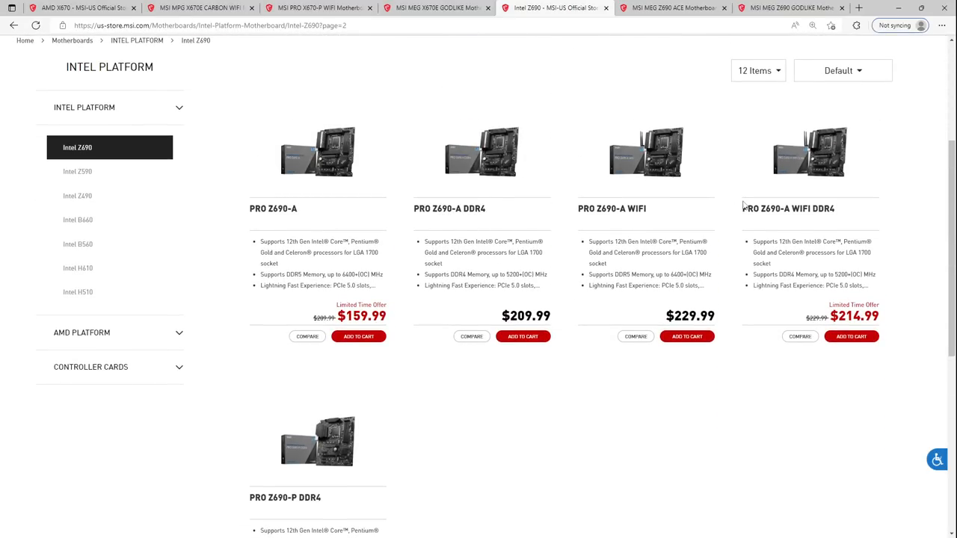
mouse_move(817, 216)
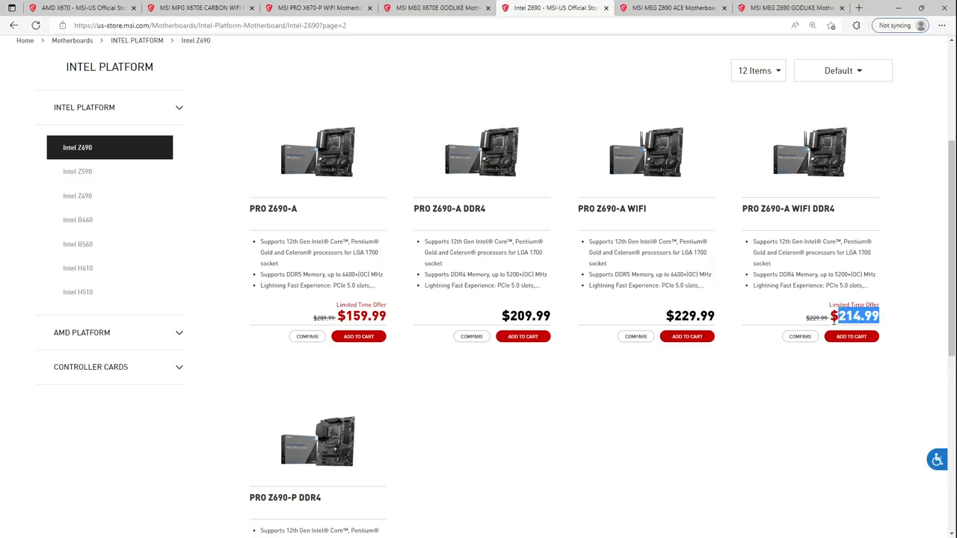
mouse_move(799, 374)
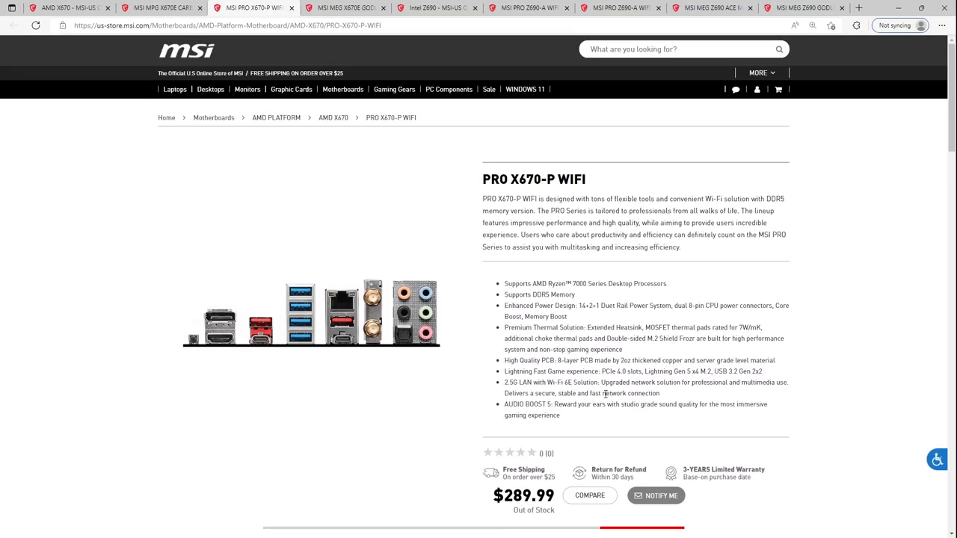
Step: View the PRO X670-P WIFI box photo again, then return to the Intel Z690 list with PRO Z690-P DDR4 at $189.99
scroll(down, 3)
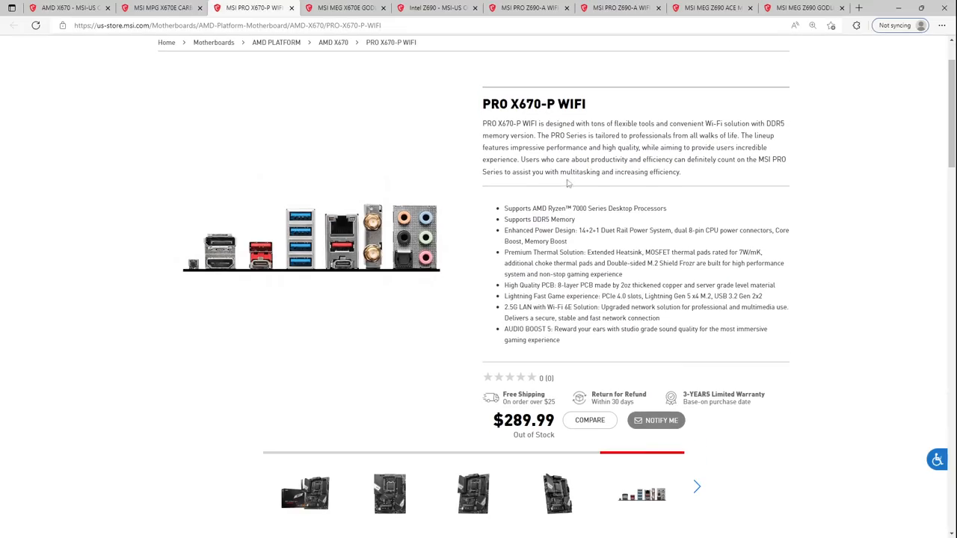
double_click(580, 105)
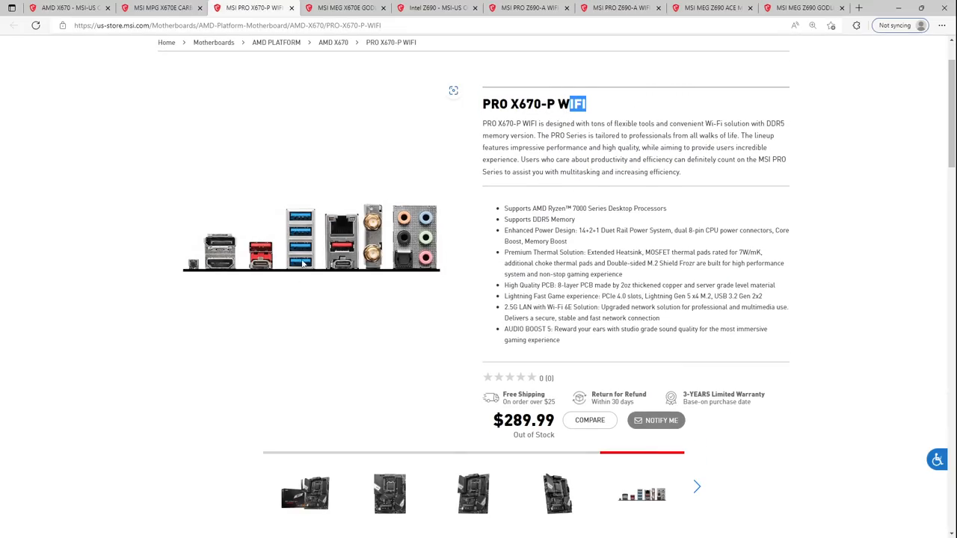
click(308, 505)
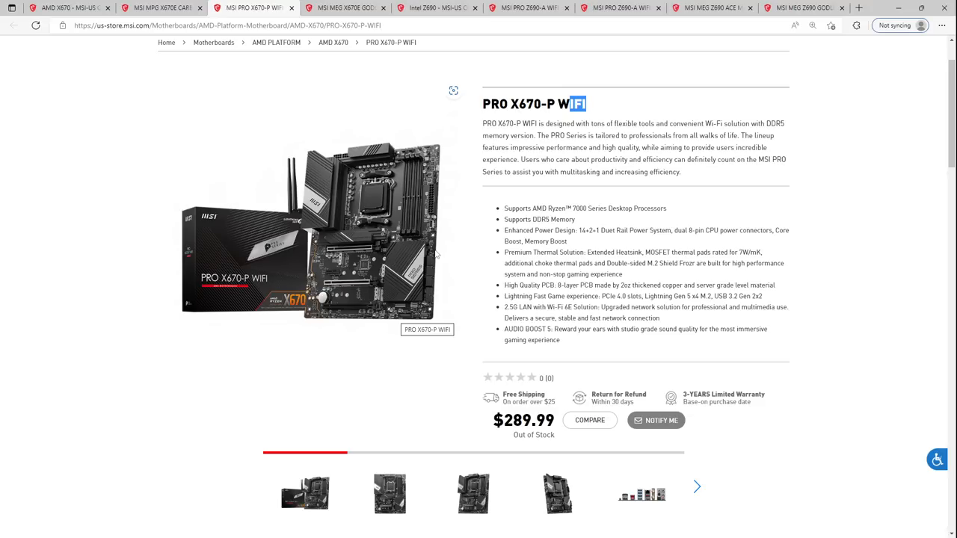
double_click(568, 286)
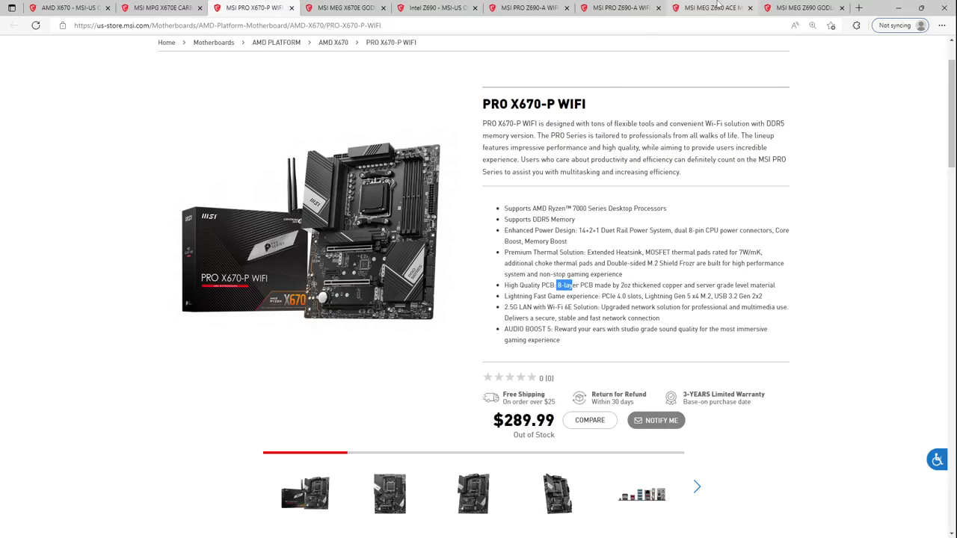
click(621, 9)
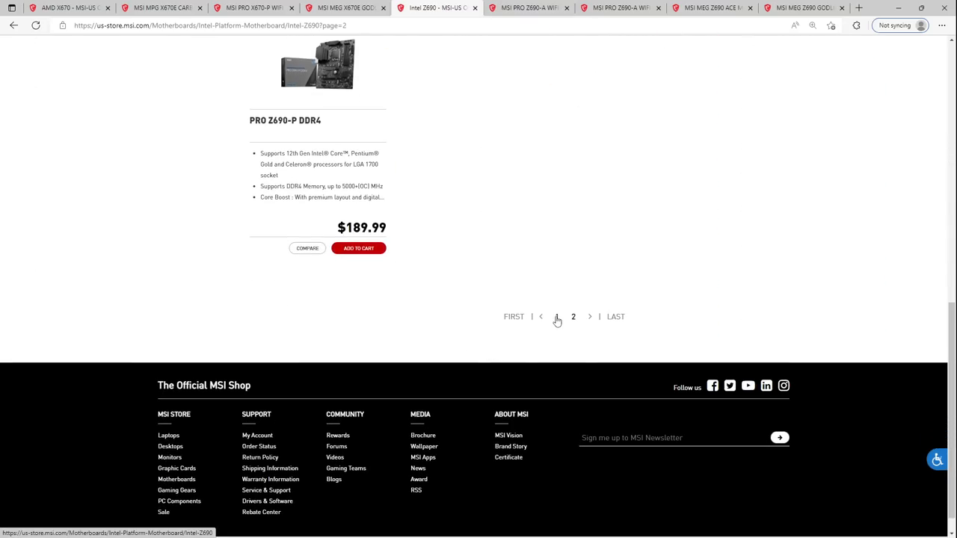
Step: Return to the first Z690 page showing MPG Z690 CARBON, EDGE and FORCE WIFI boards
click(556, 317)
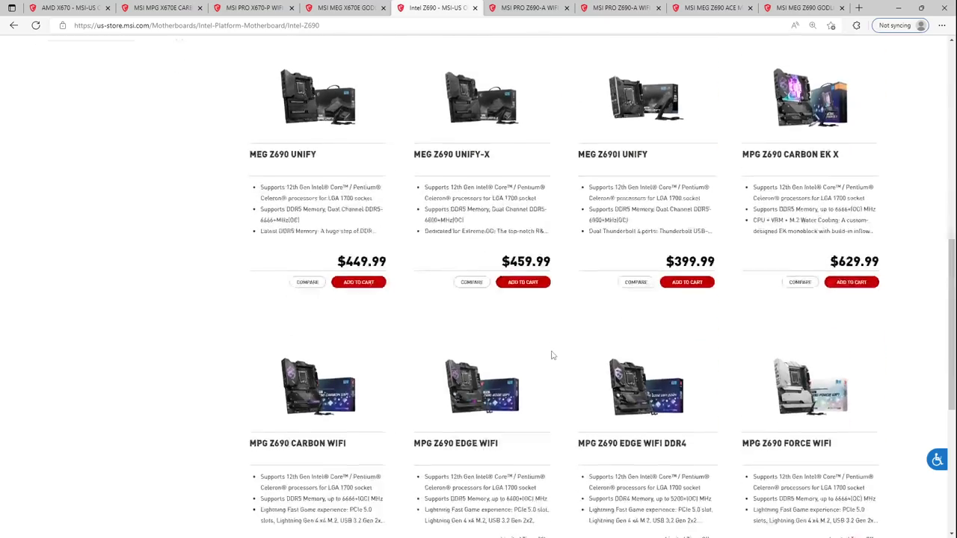
scroll(down, 3)
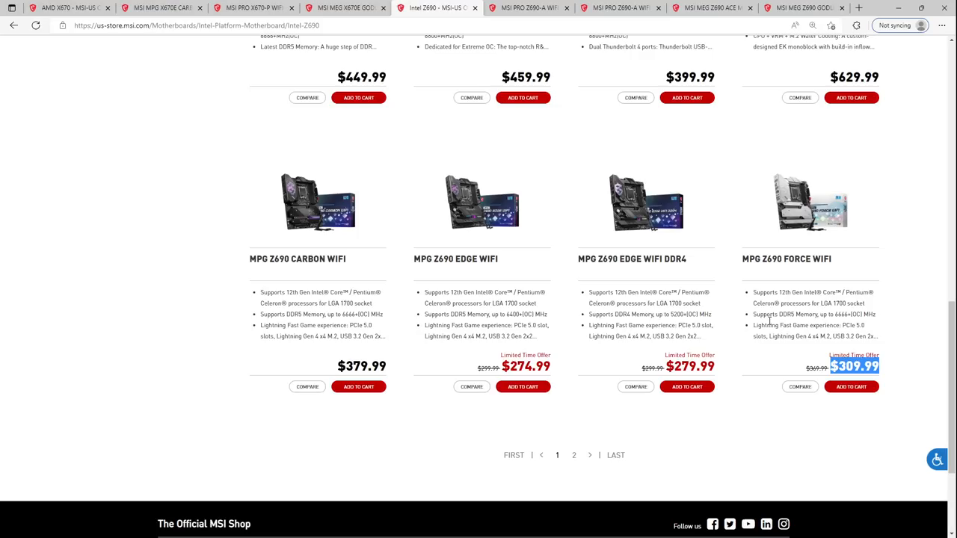
mouse_move(859, 292)
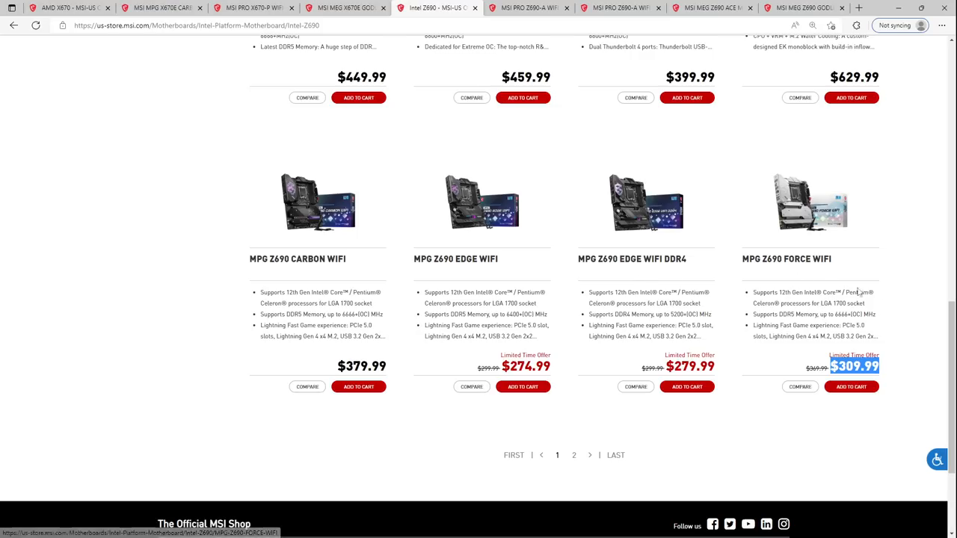
mouse_move(821, 230)
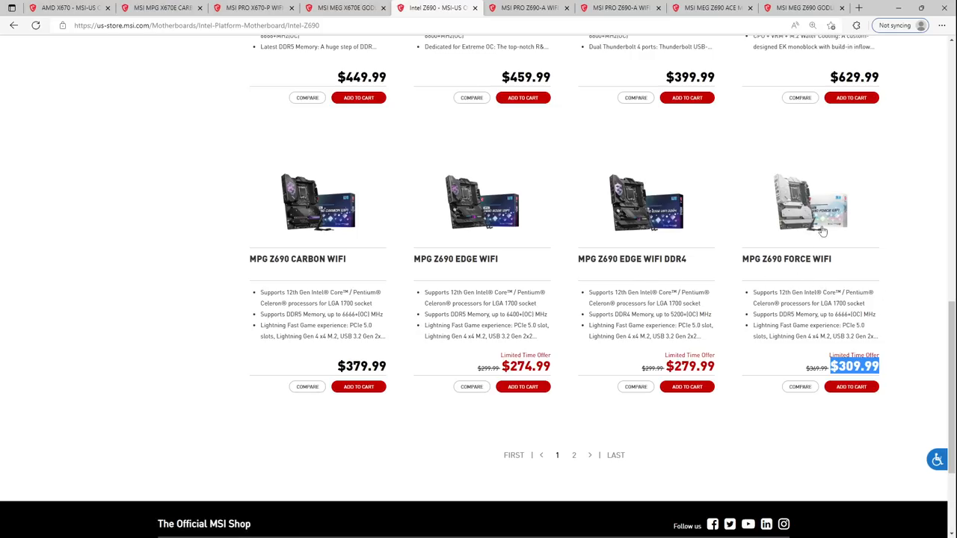
mouse_move(823, 232)
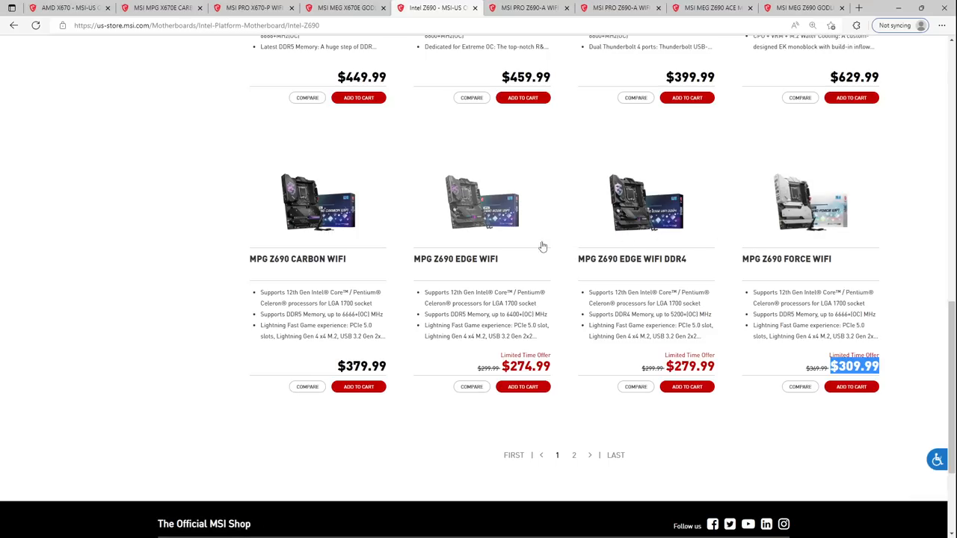
mouse_move(419, 170)
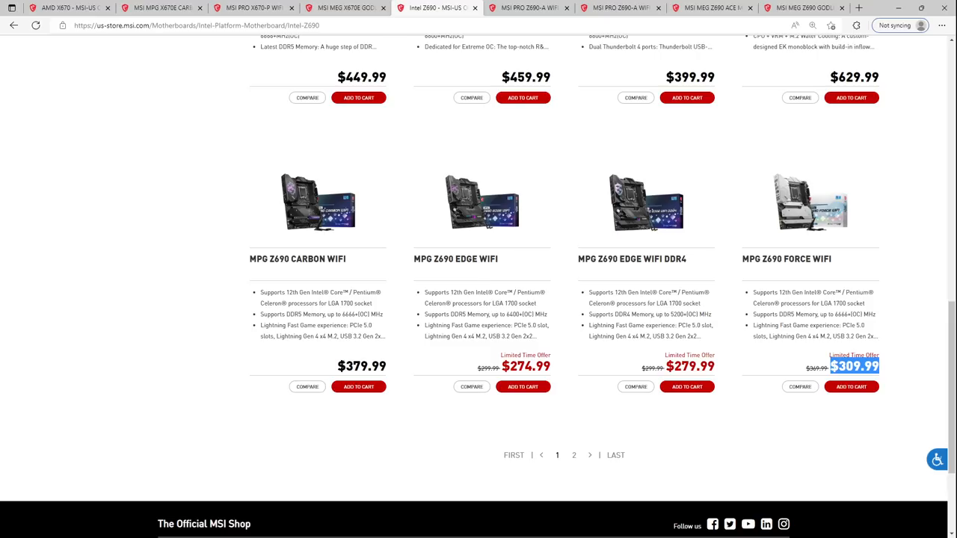
mouse_move(616, 269)
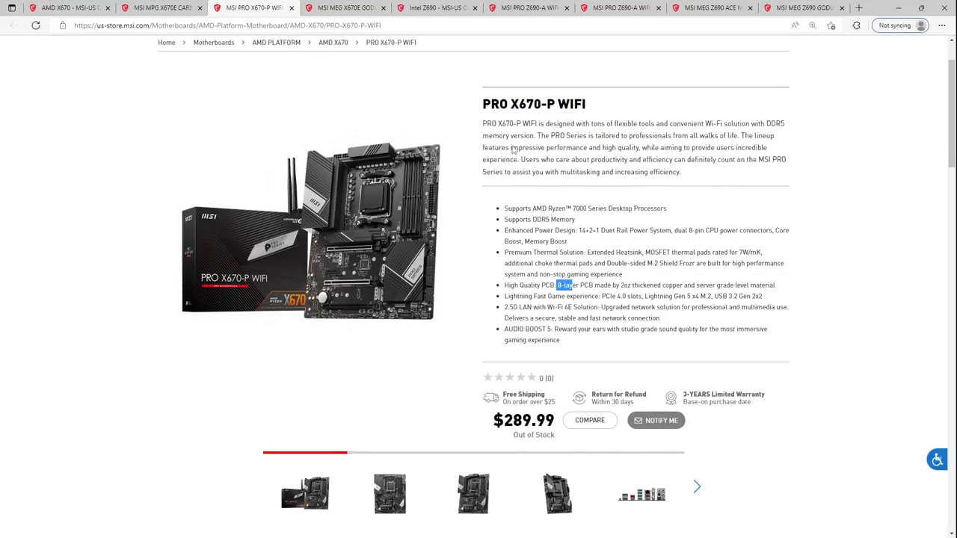
Step: Highlight the PRO X670-P WIFI $289.99 price and the Lightning Gen 5 M.2 mention in its feature list
double_click(521, 422)
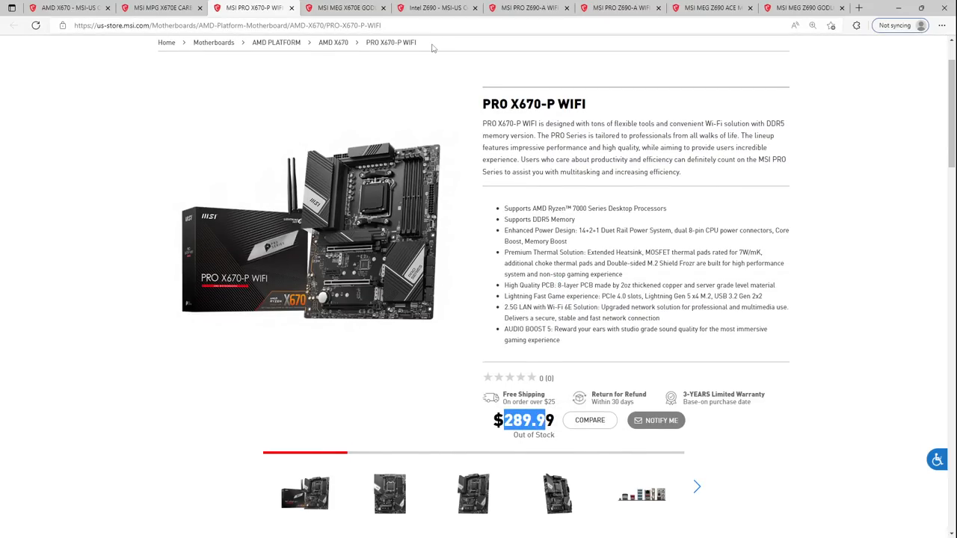
scroll(down, 3)
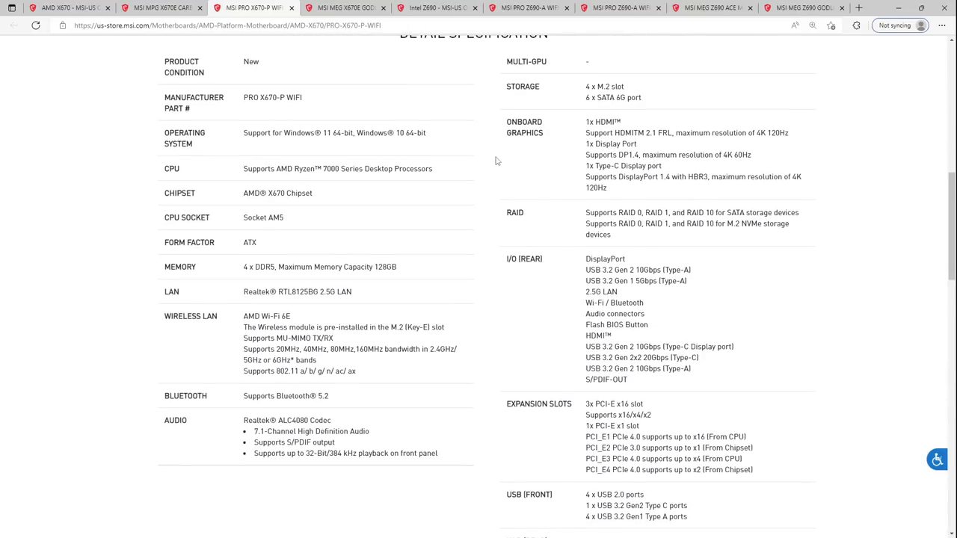
scroll(up, 3)
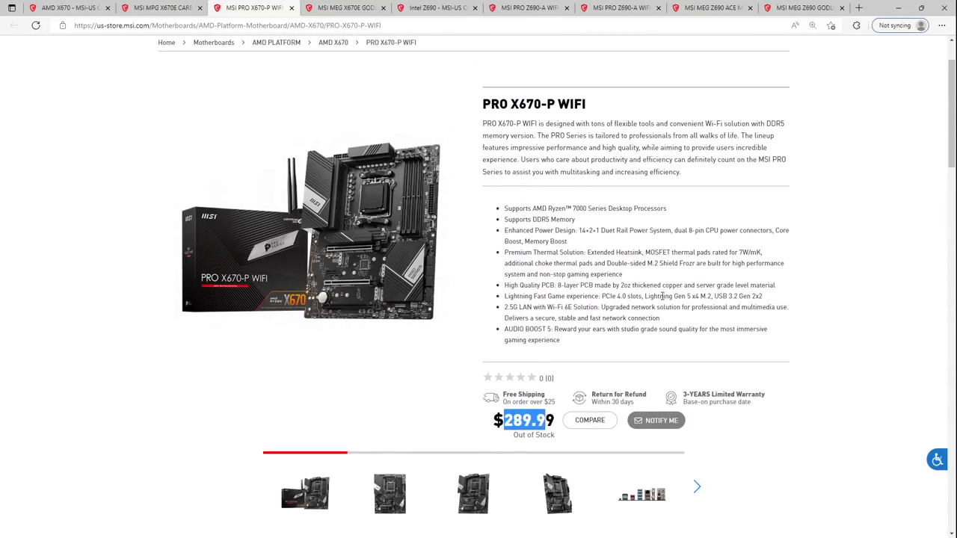
drag(647, 297, 735, 296)
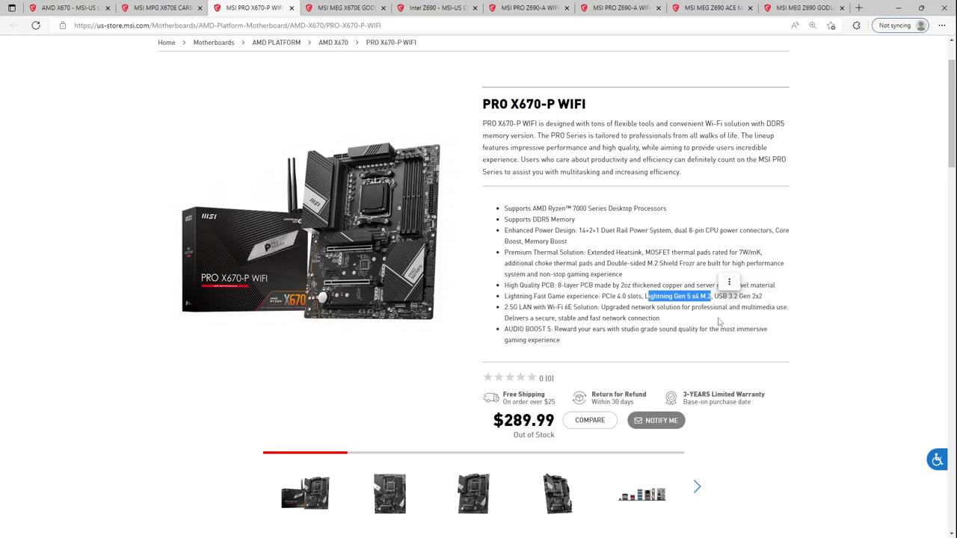
mouse_move(710, 310)
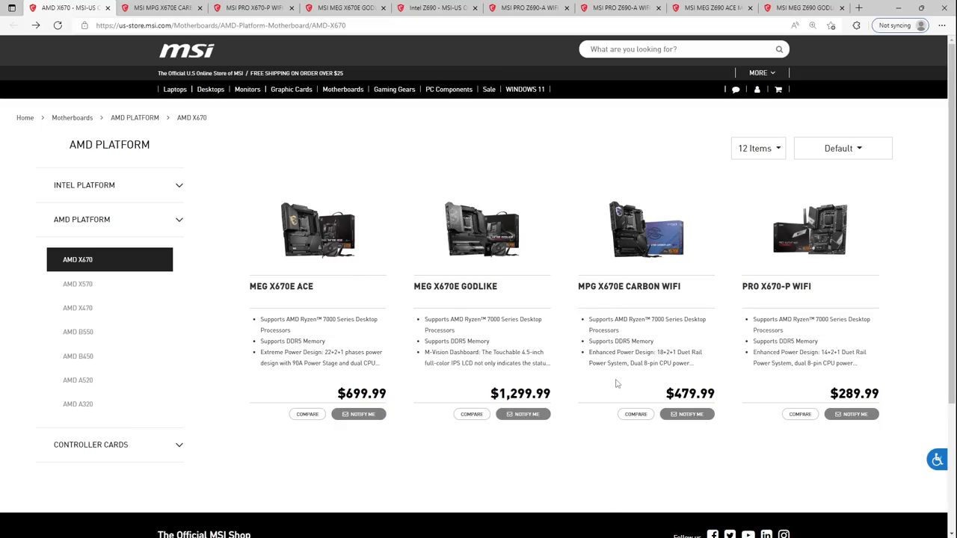
Step: Highlight the MEG X670E GODLIKE price of $1,299.99 on the AMD X670 listing
double_click(527, 394)
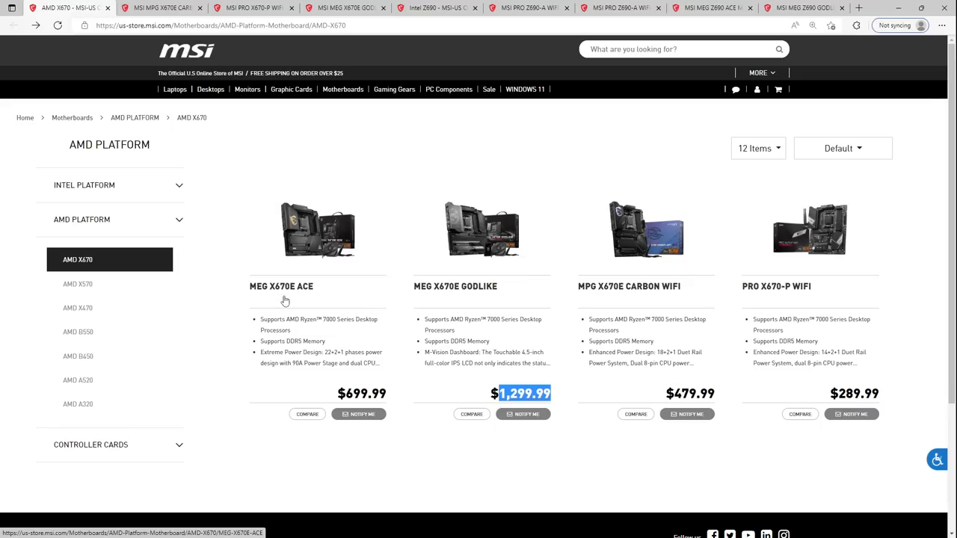
mouse_move(451, 293)
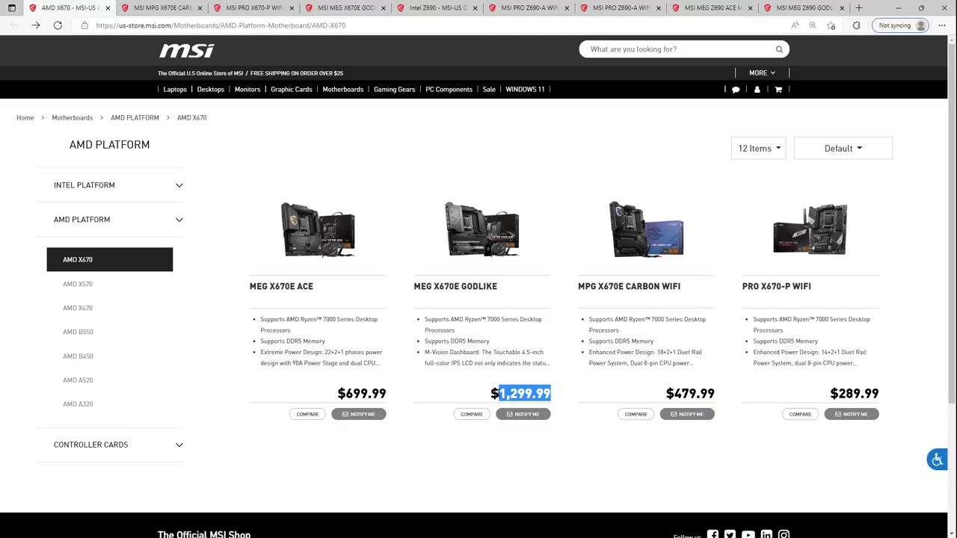
mouse_move(467, 374)
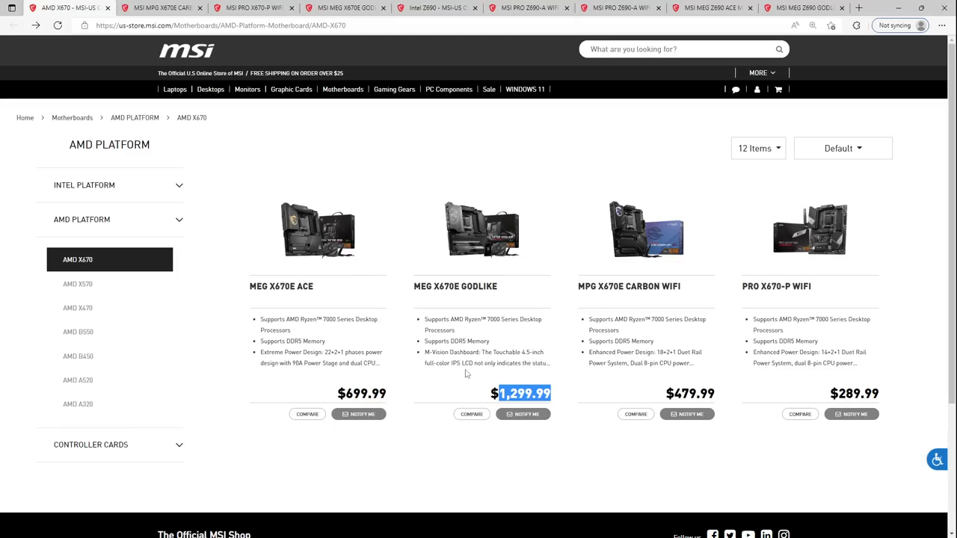
mouse_move(559, 465)
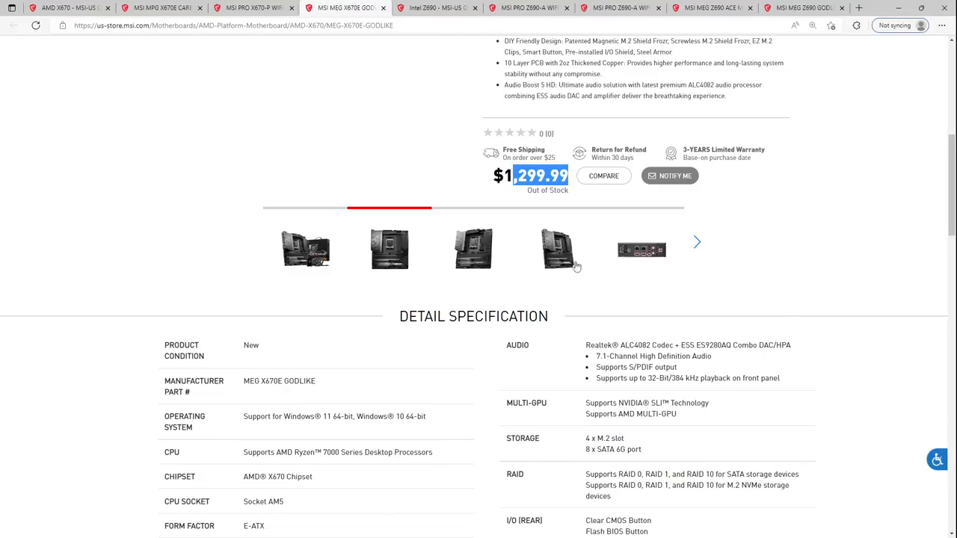
Step: Scroll up the MEG Z690 GODLIKE description and switch back to the AMD X670 listing
scroll(up, 3)
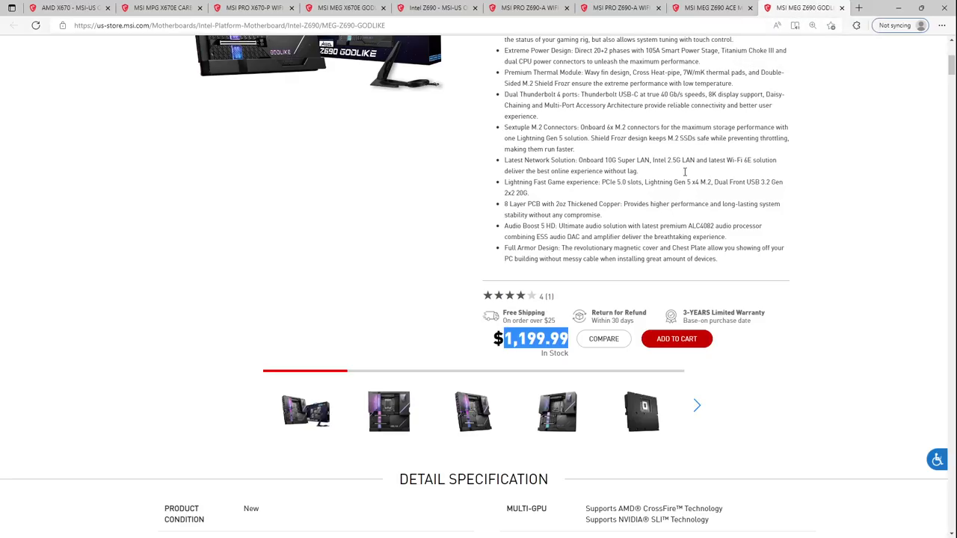
scroll(up, 3)
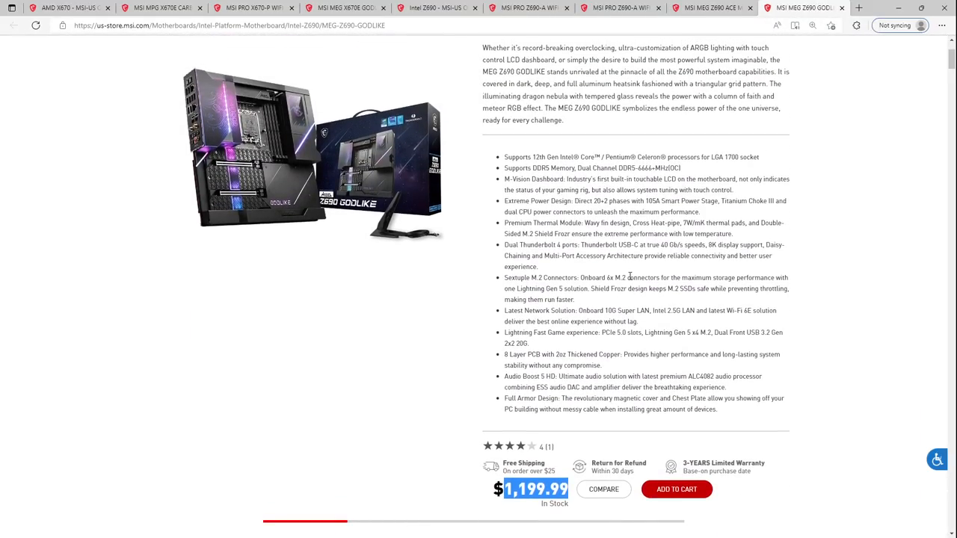
click(63, 9)
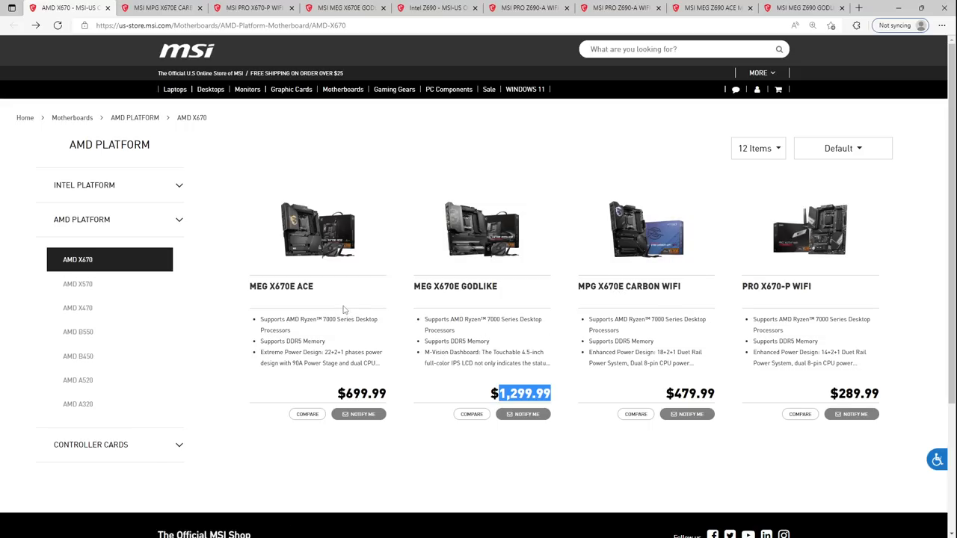
mouse_move(646, 239)
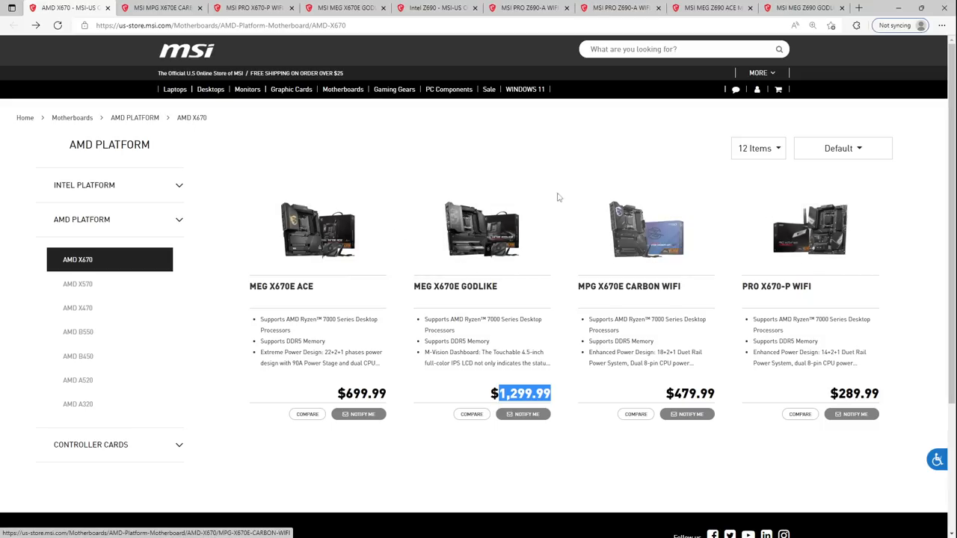
click(770, 287)
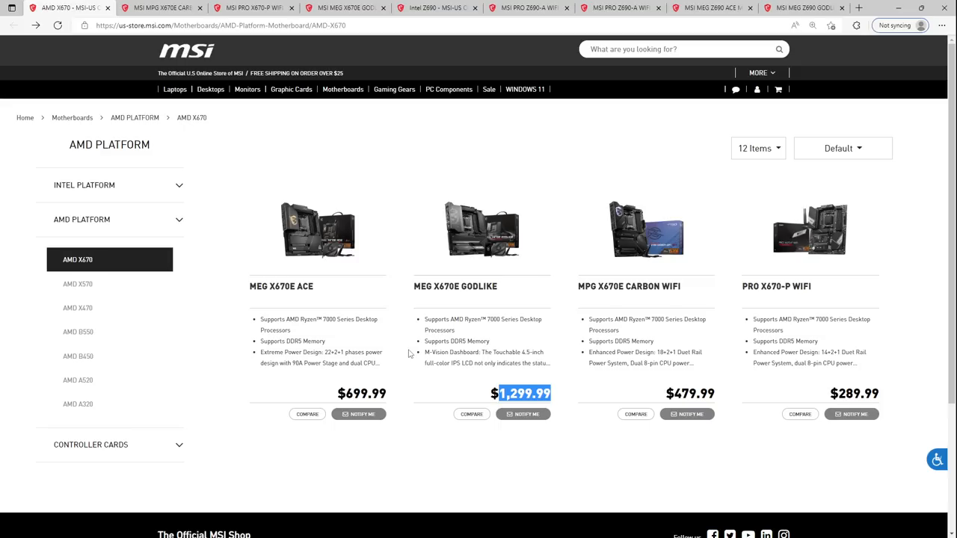
mouse_move(410, 344)
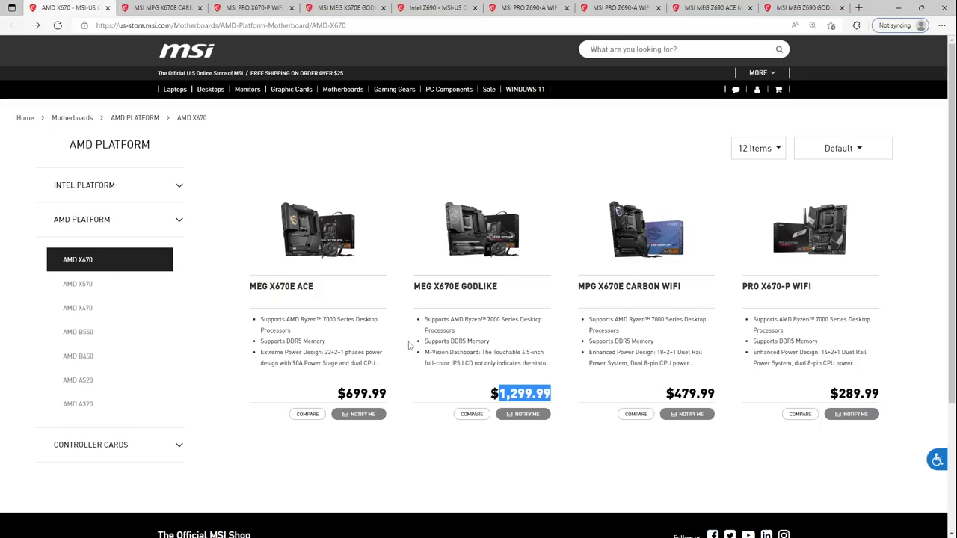
mouse_move(405, 341)
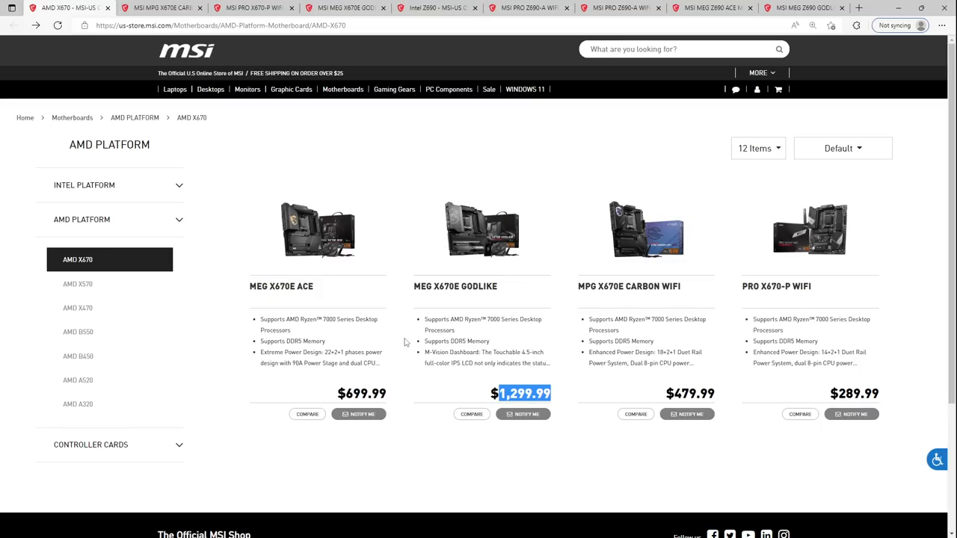
mouse_move(645, 329)
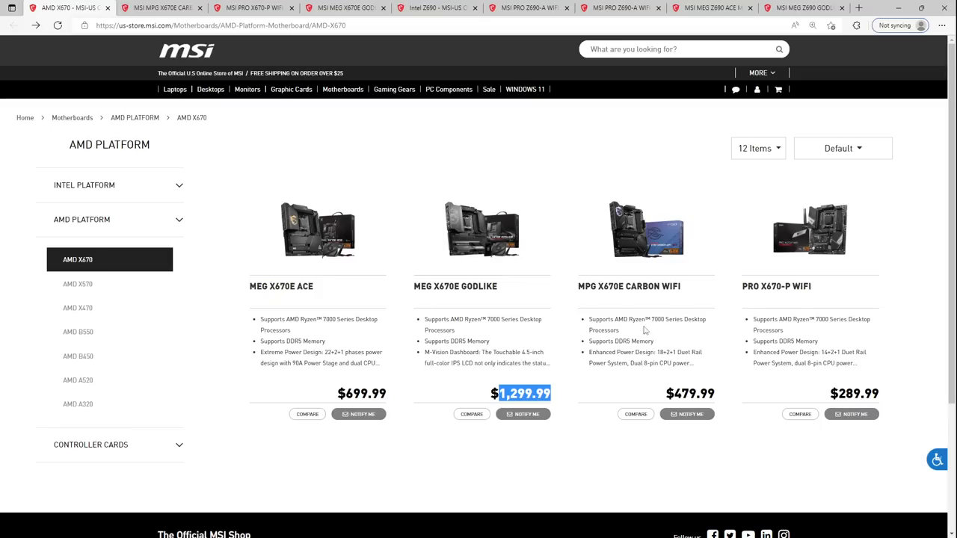
mouse_move(855, 266)
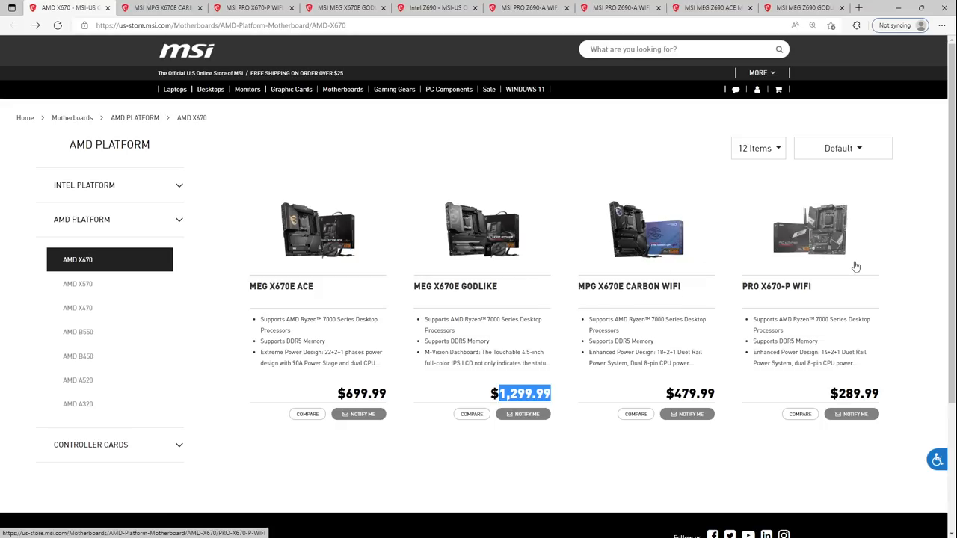
mouse_move(830, 301)
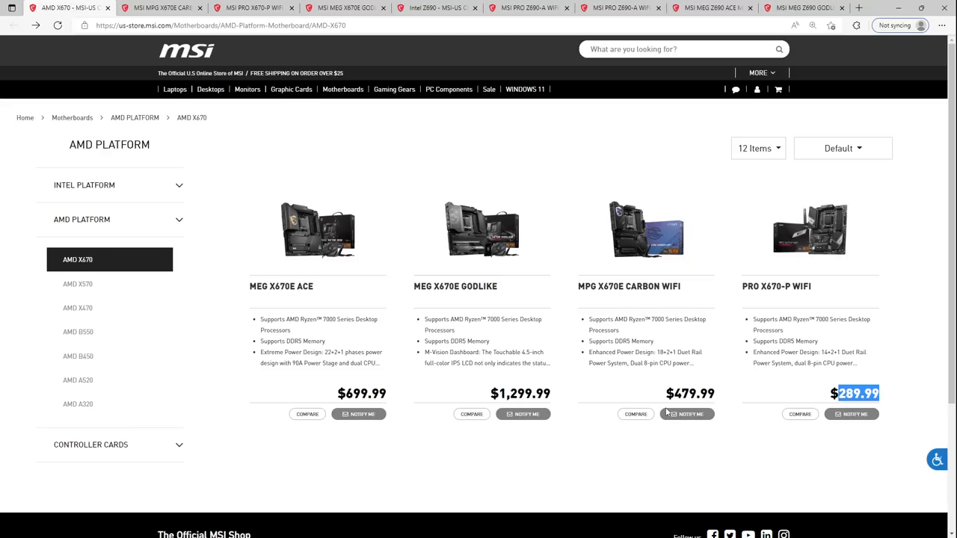
mouse_move(819, 242)
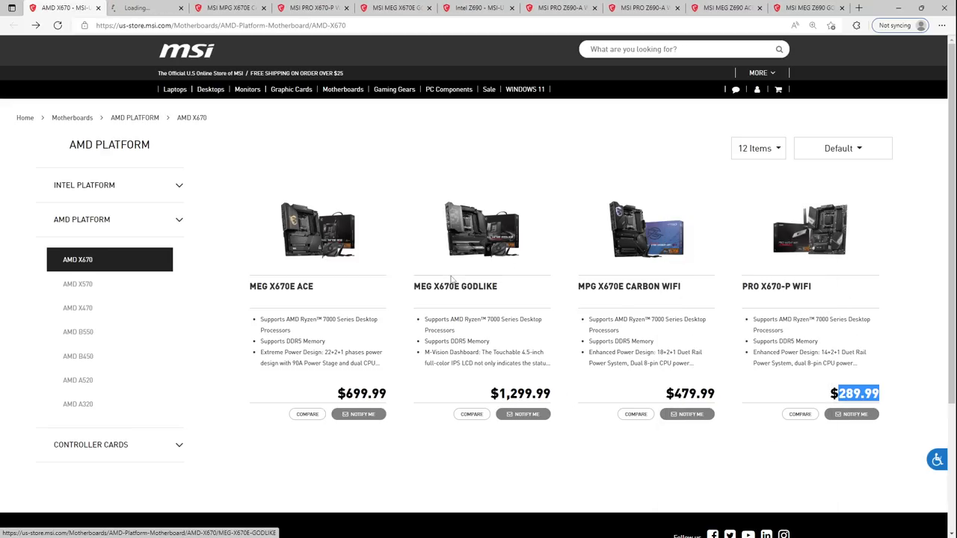
click(791, 287)
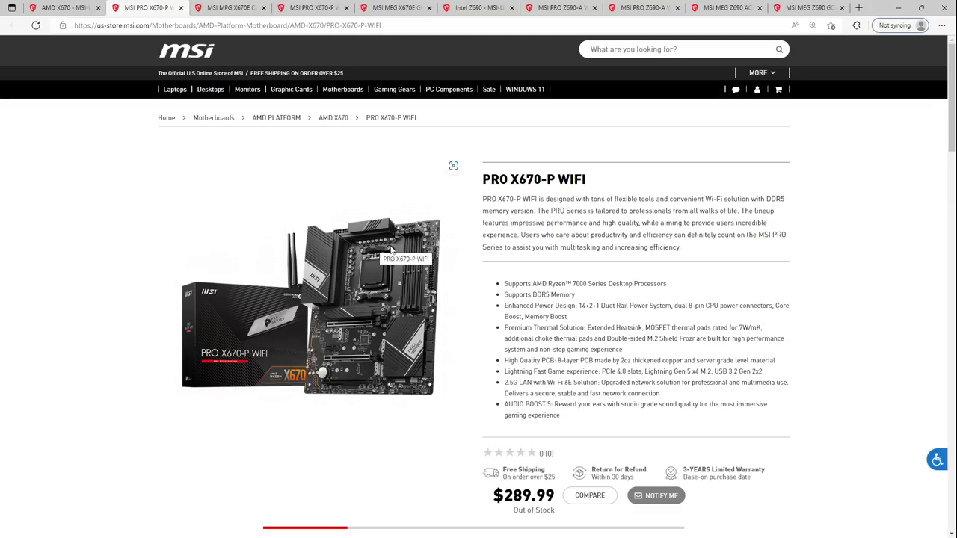
mouse_move(379, 255)
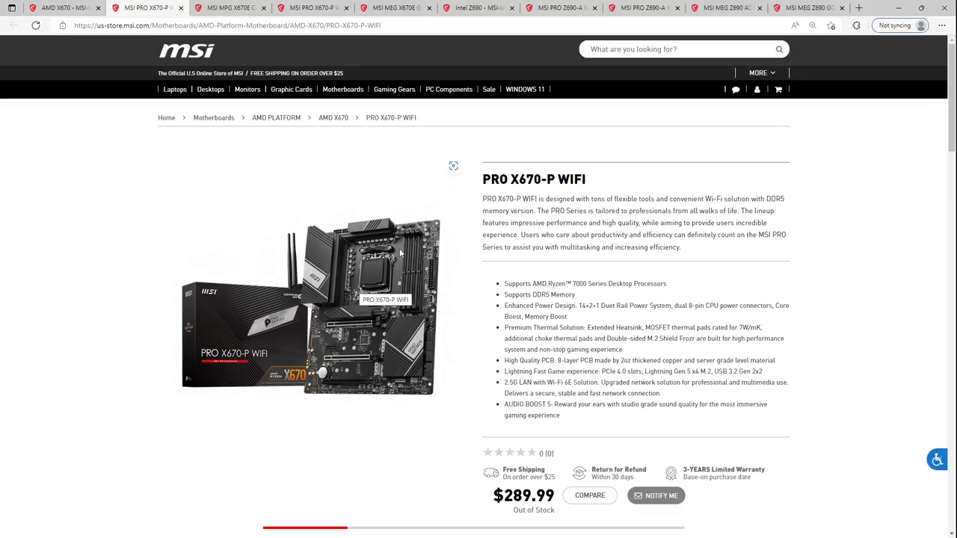
mouse_move(320, 215)
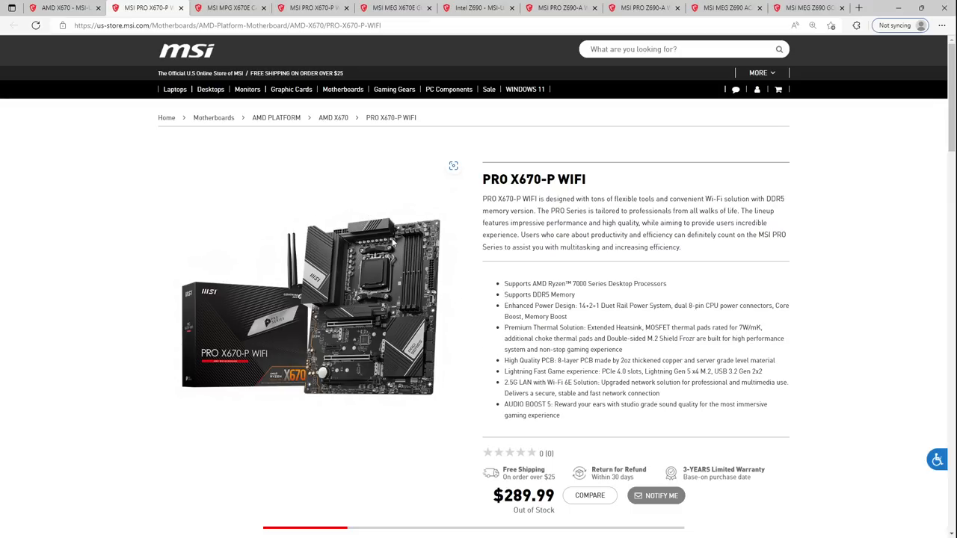
mouse_move(282, 278)
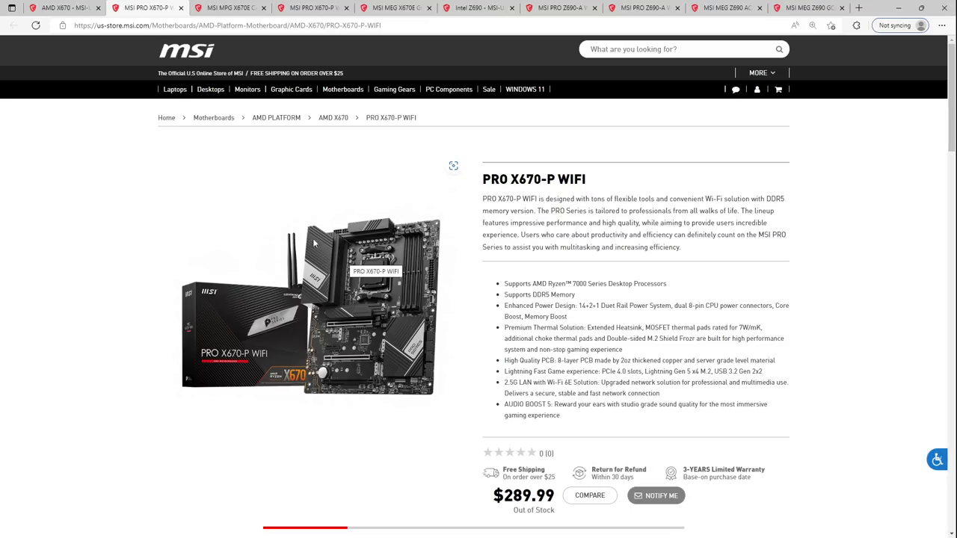
mouse_move(353, 212)
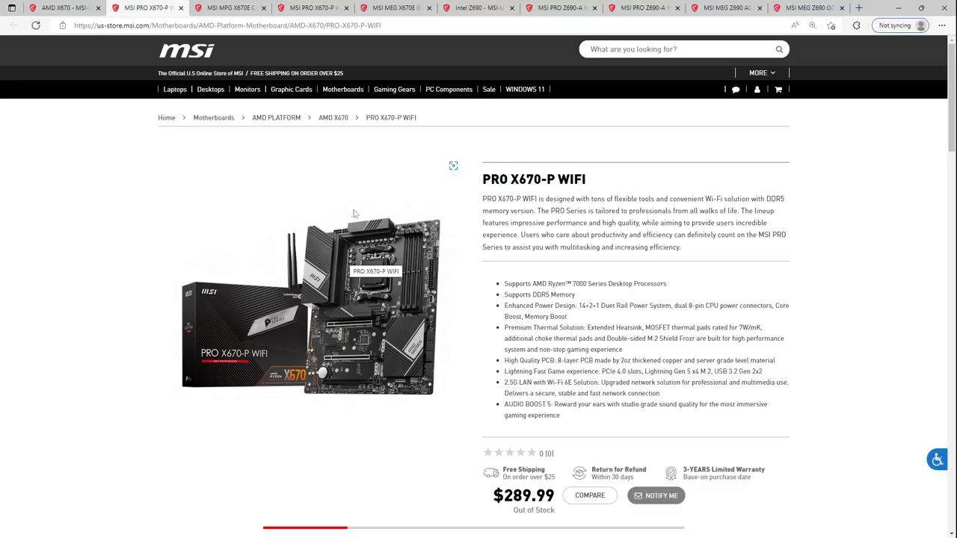
mouse_move(326, 262)
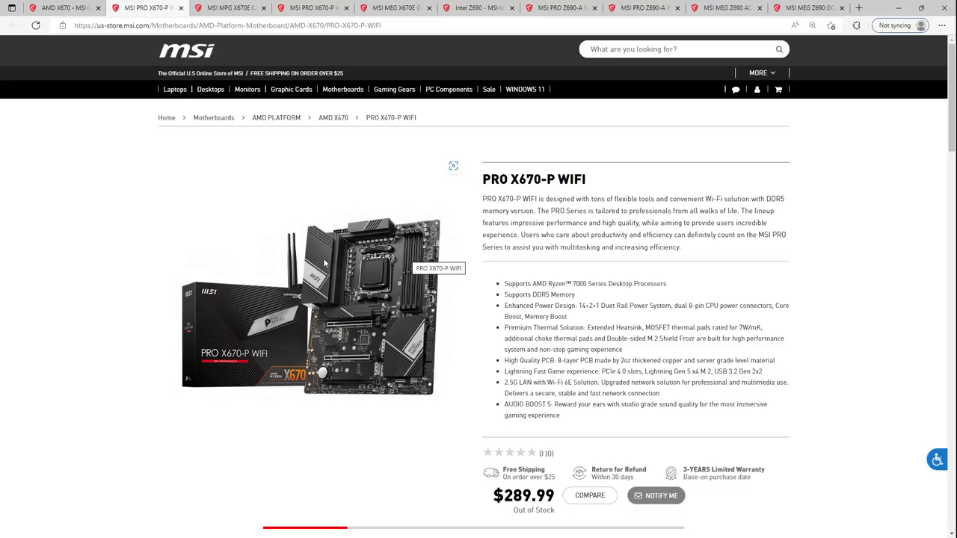
mouse_move(449, 217)
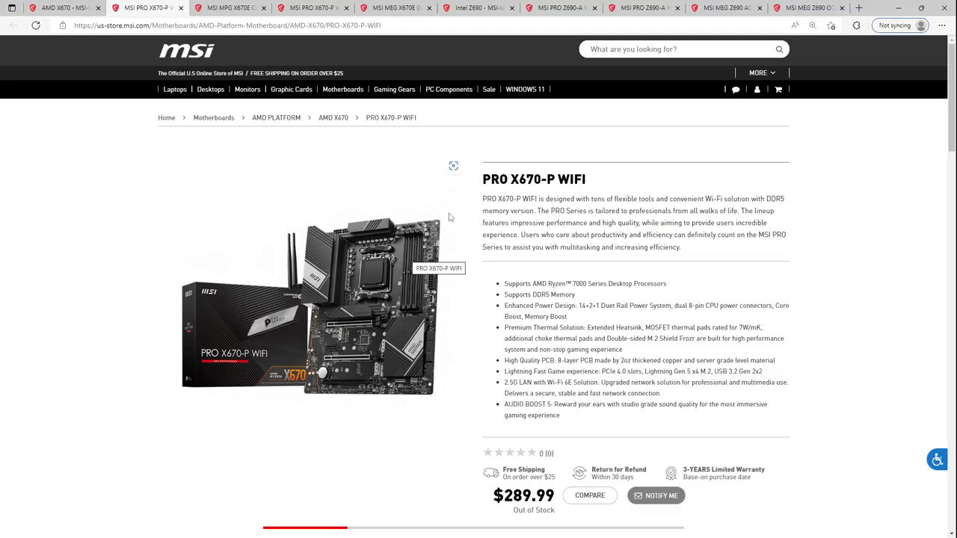
mouse_move(407, 299)
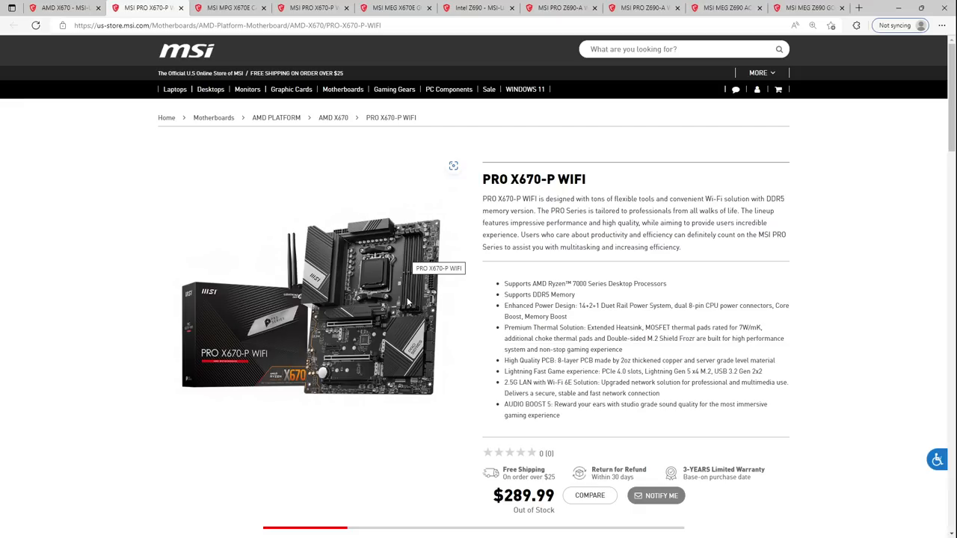
mouse_move(388, 269)
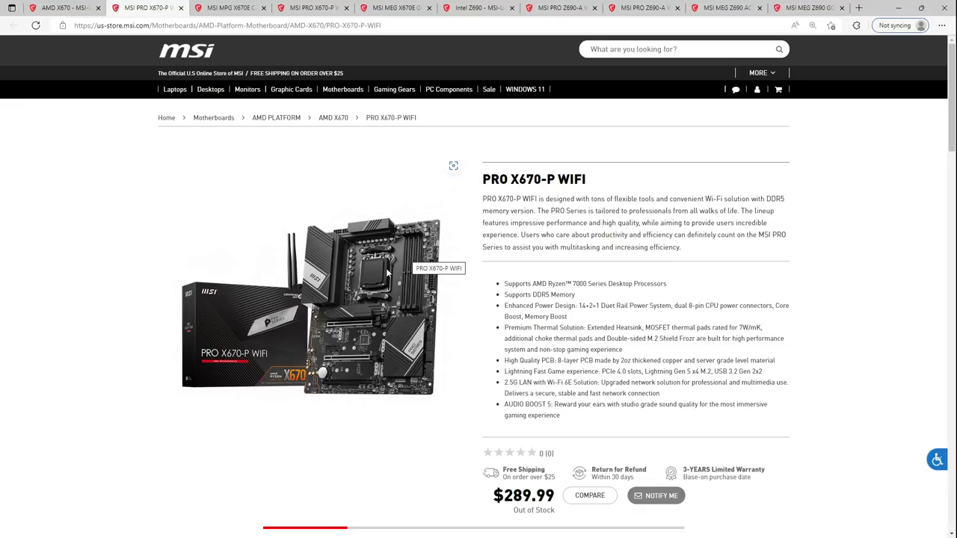
scroll(down, 3)
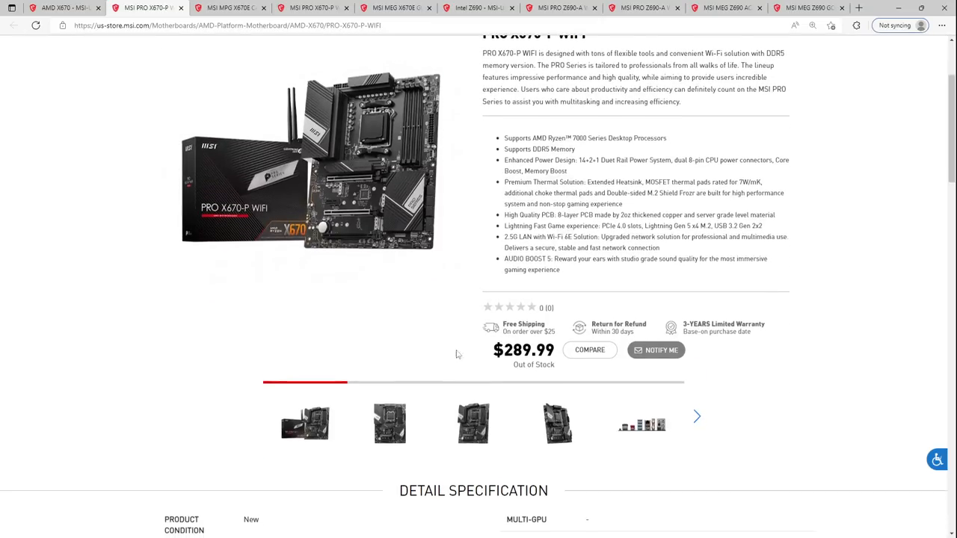
scroll(down, 3)
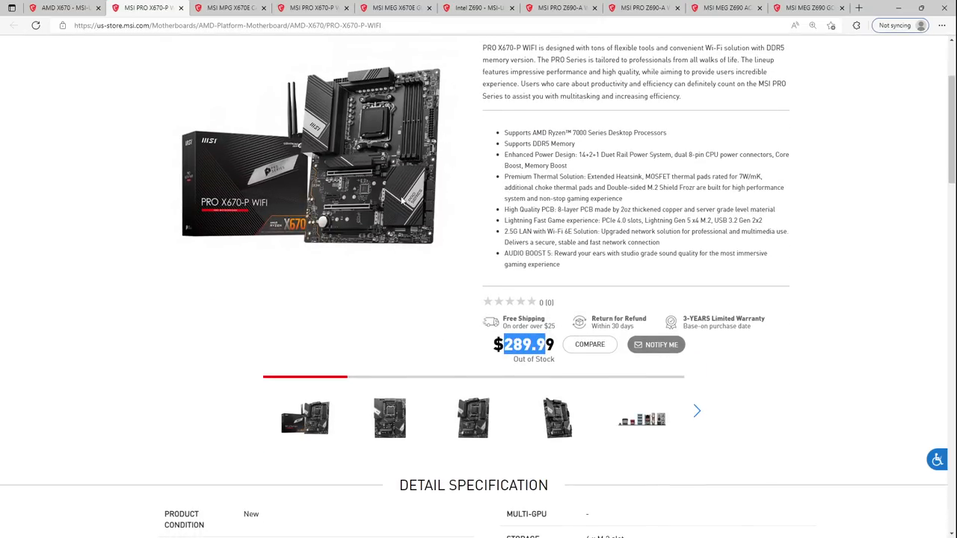
mouse_move(422, 217)
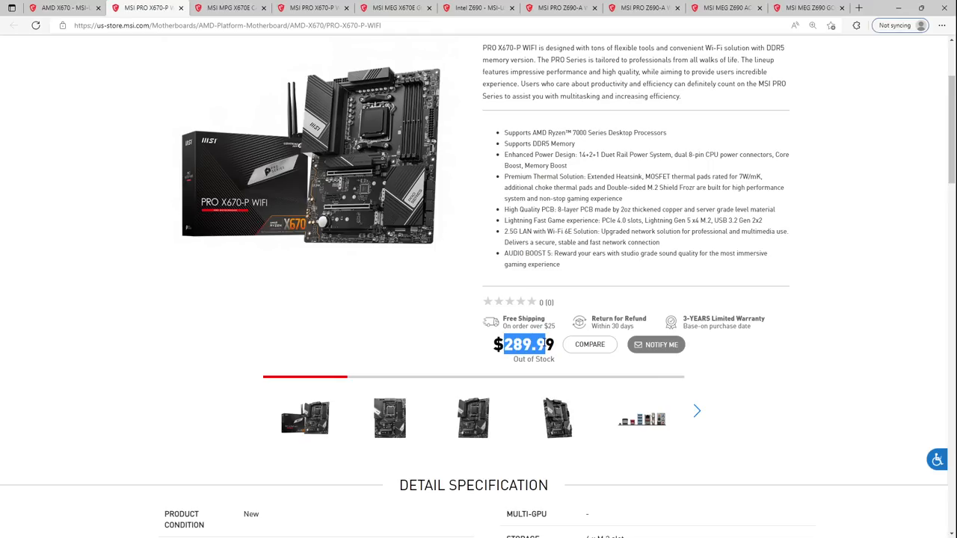
mouse_move(404, 164)
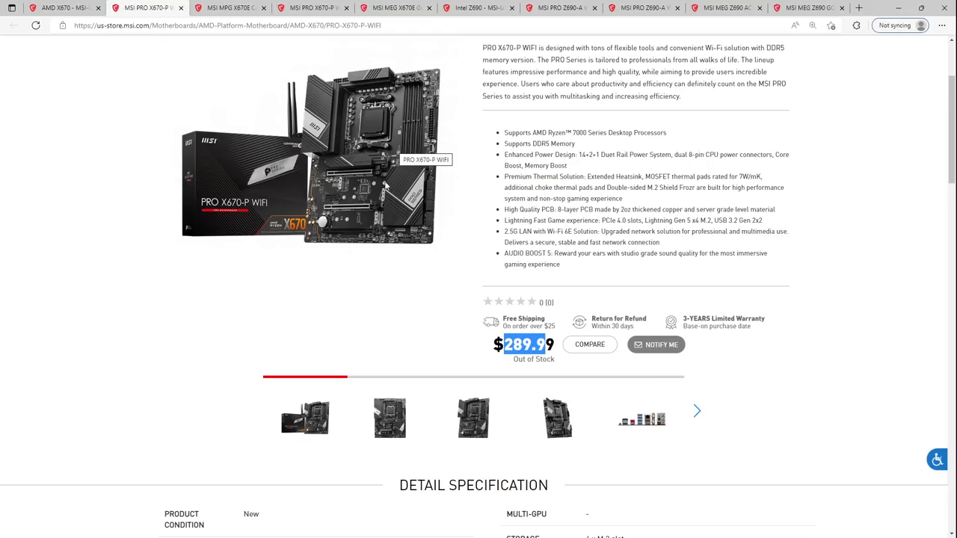
mouse_move(530, 123)
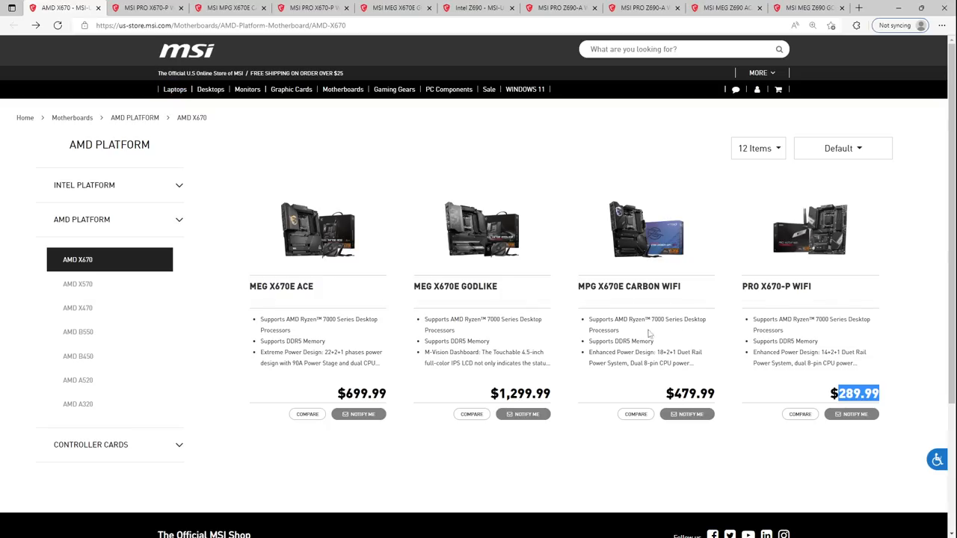
mouse_move(632, 281)
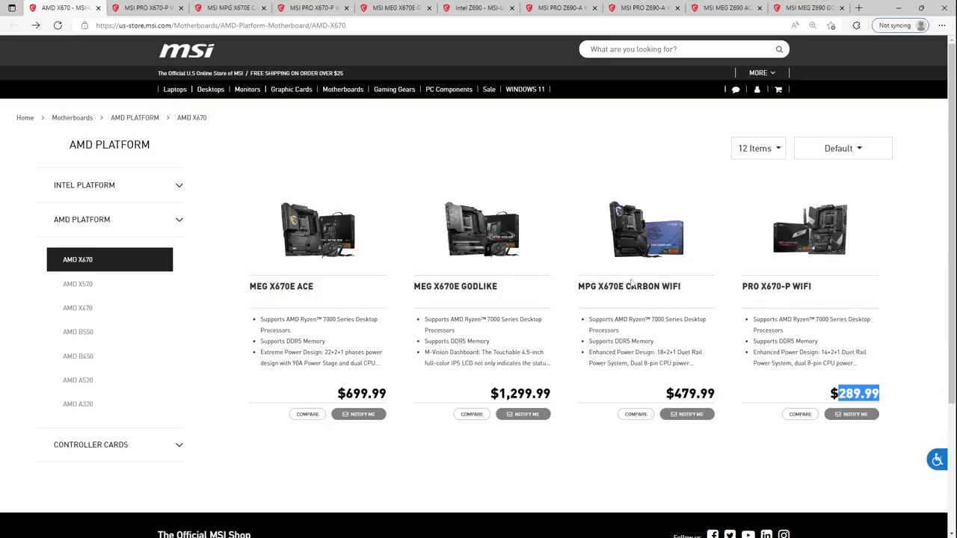
mouse_move(629, 289)
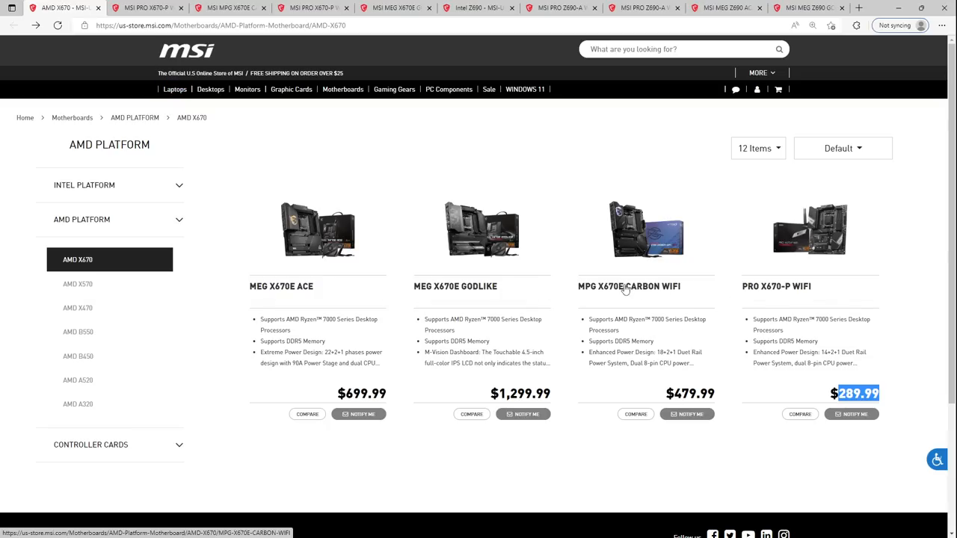
mouse_move(628, 239)
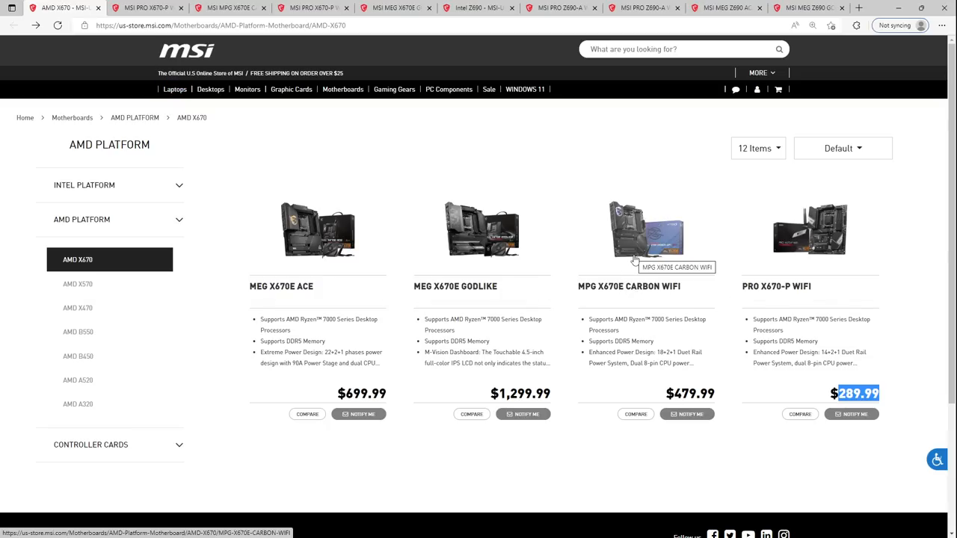
mouse_move(832, 353)
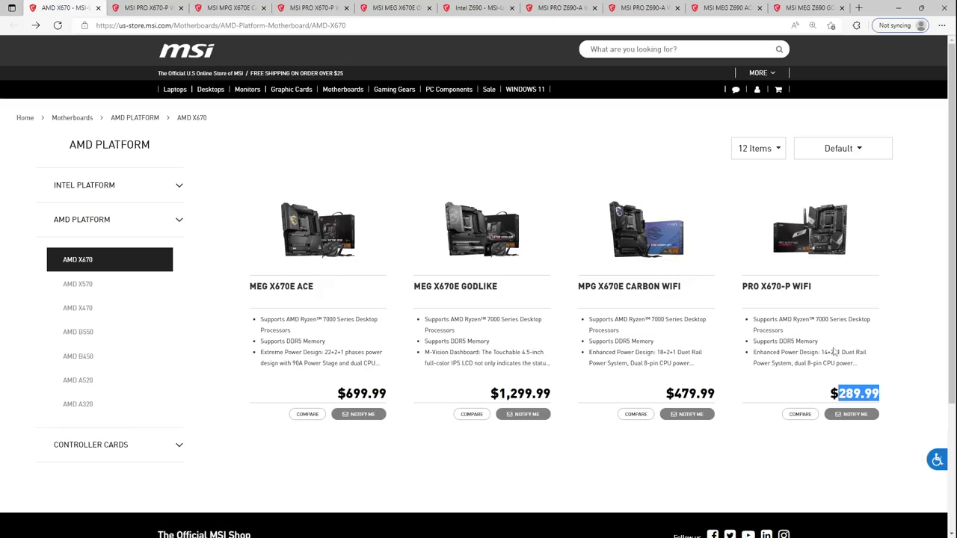
mouse_move(811, 341)
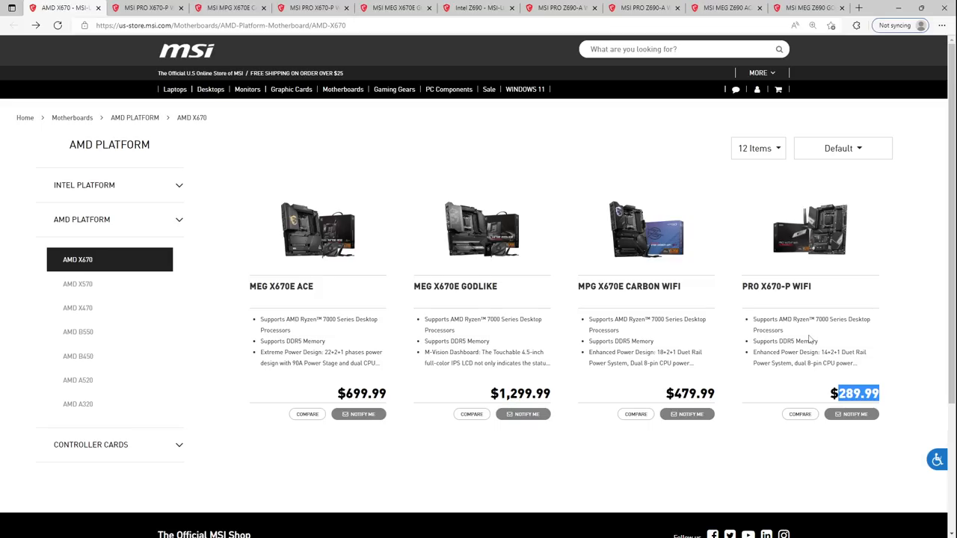
mouse_move(828, 457)
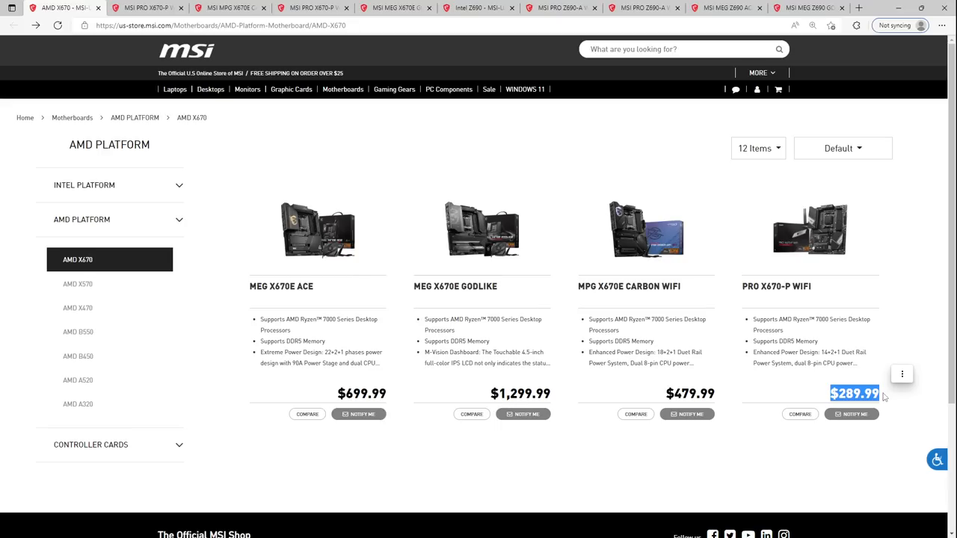
mouse_move(808, 467)
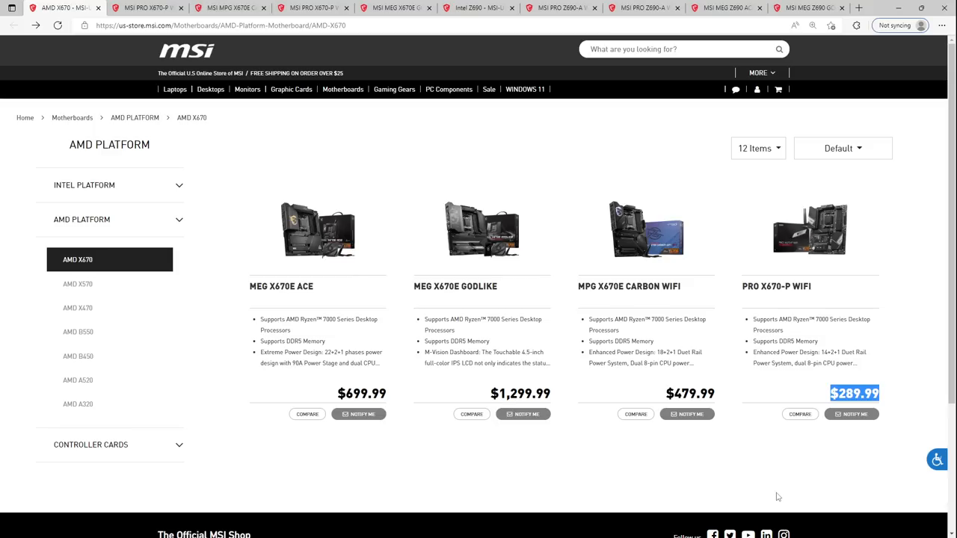
mouse_move(762, 404)
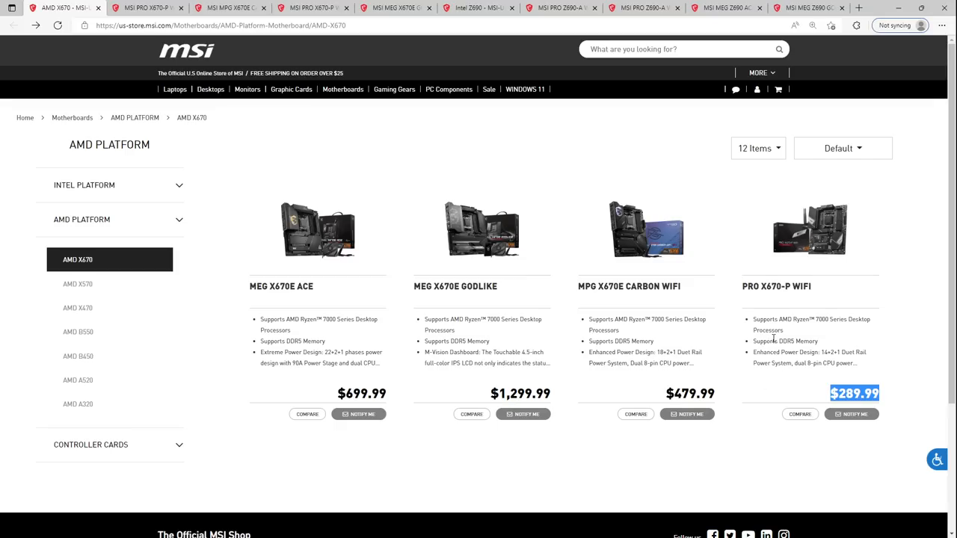
mouse_move(733, 229)
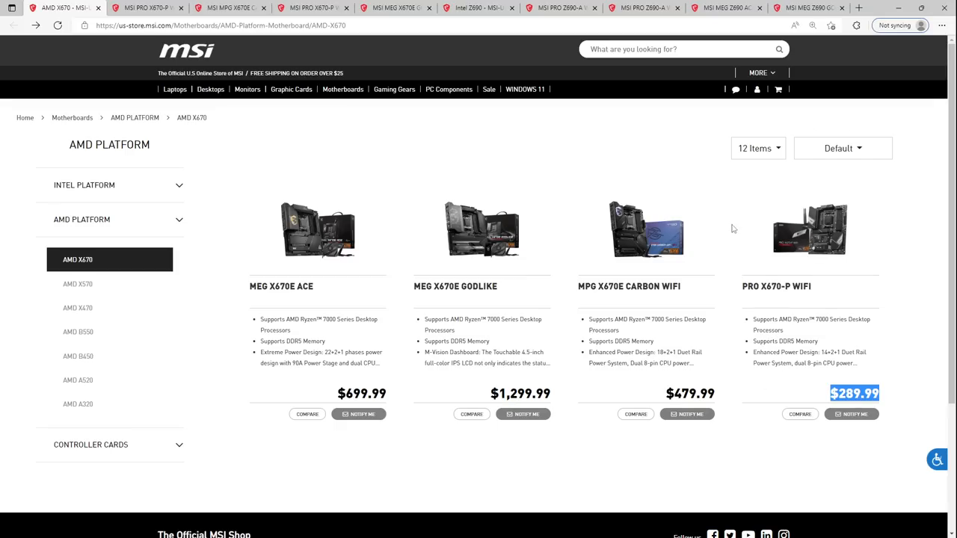
mouse_move(907, 410)
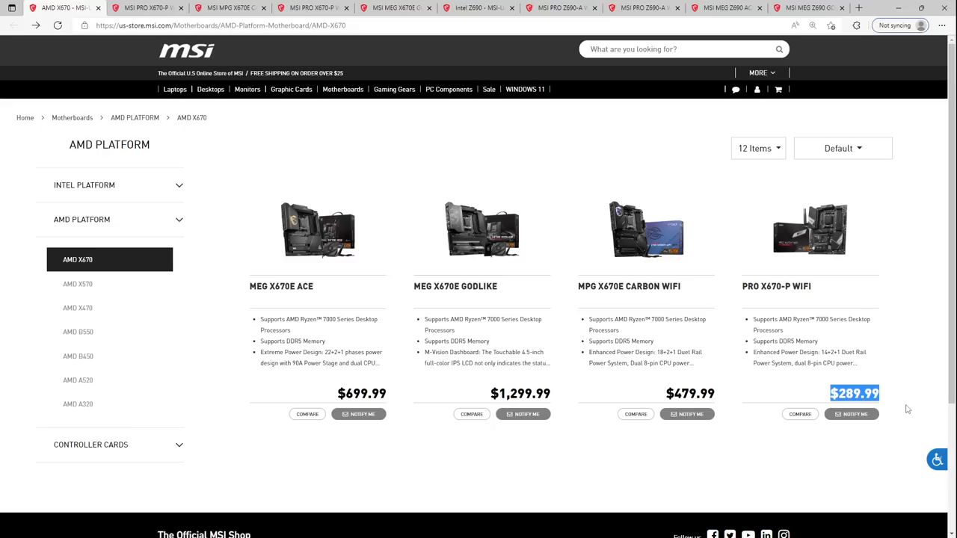
mouse_move(884, 392)
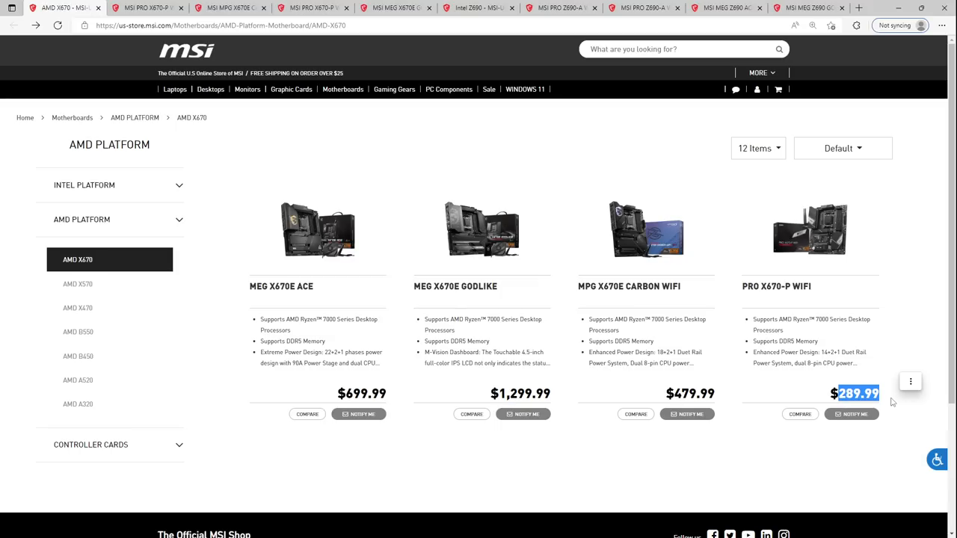
mouse_move(752, 320)
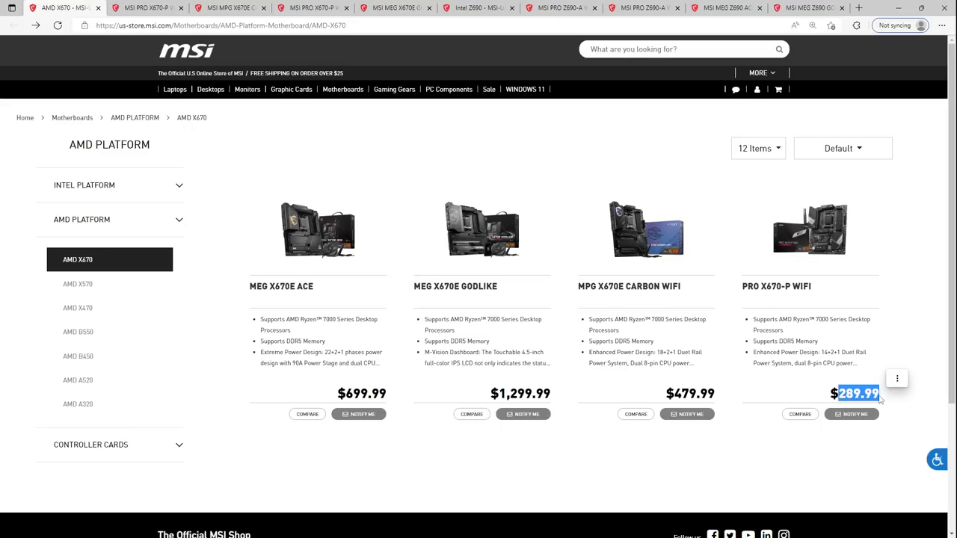
right_click(857, 394)
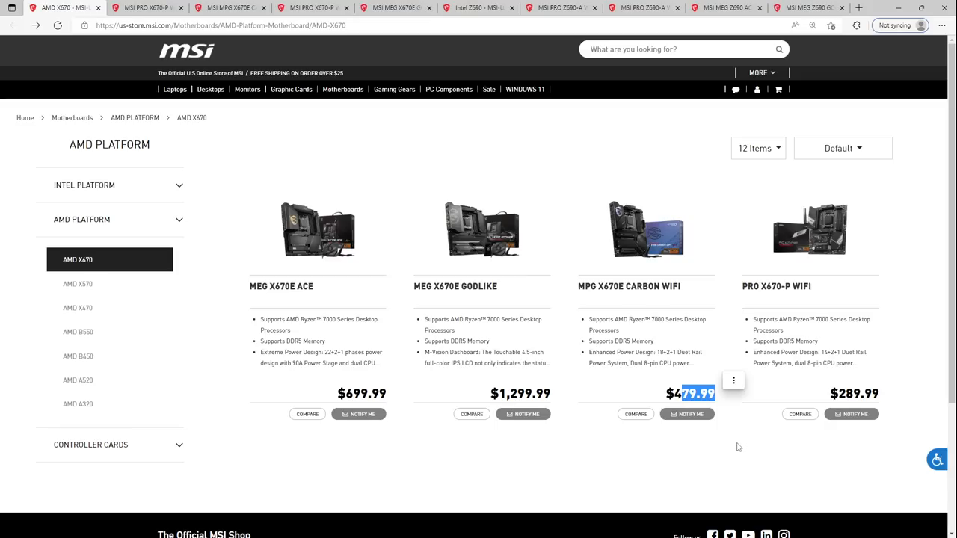
mouse_move(727, 443)
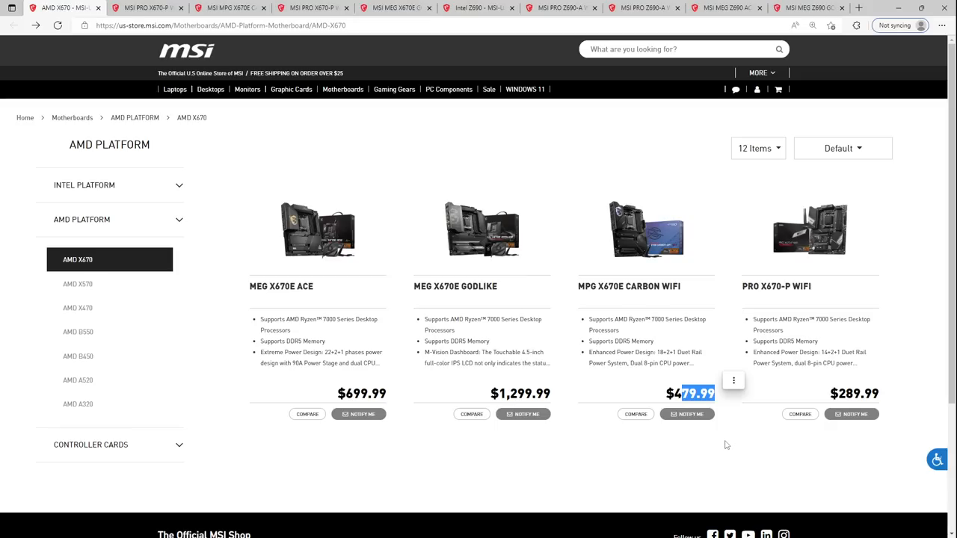
mouse_move(730, 443)
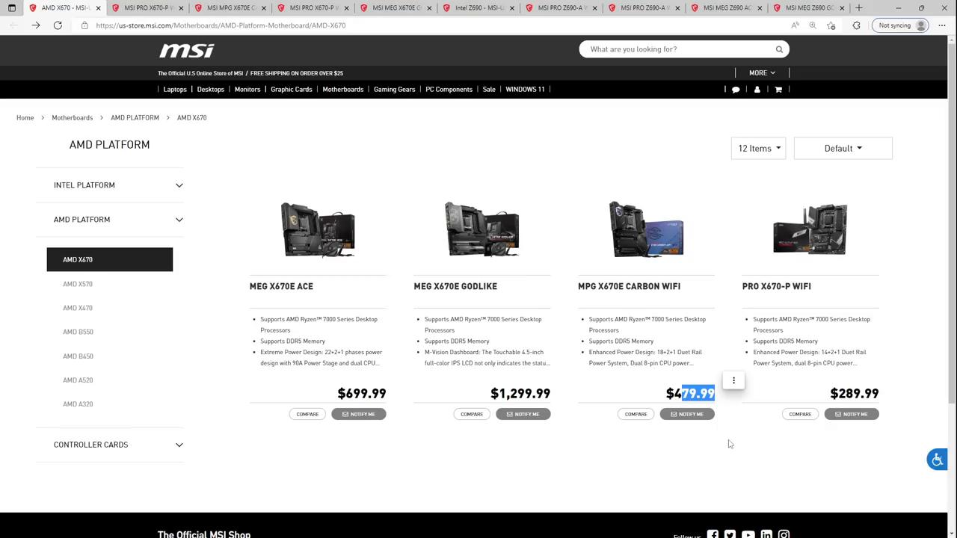
mouse_move(647, 401)
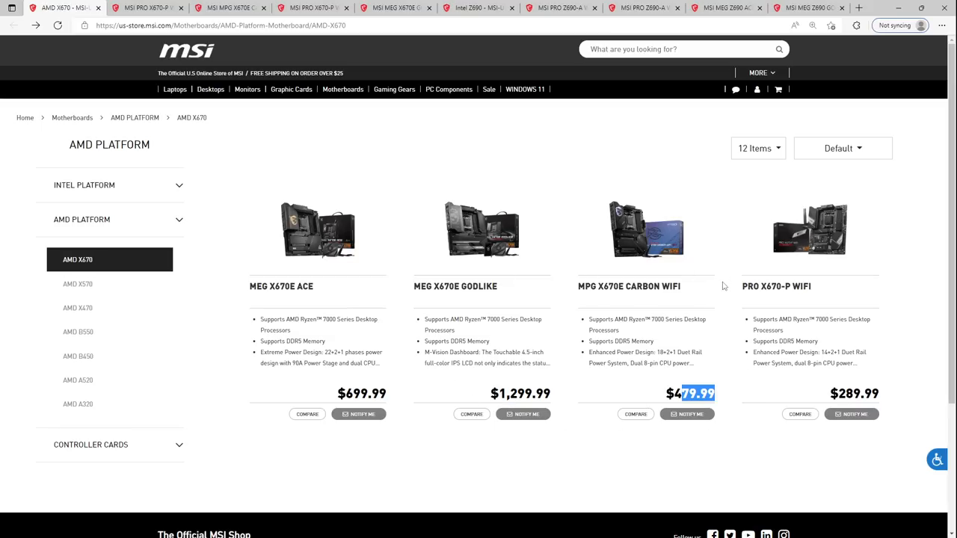
mouse_move(682, 401)
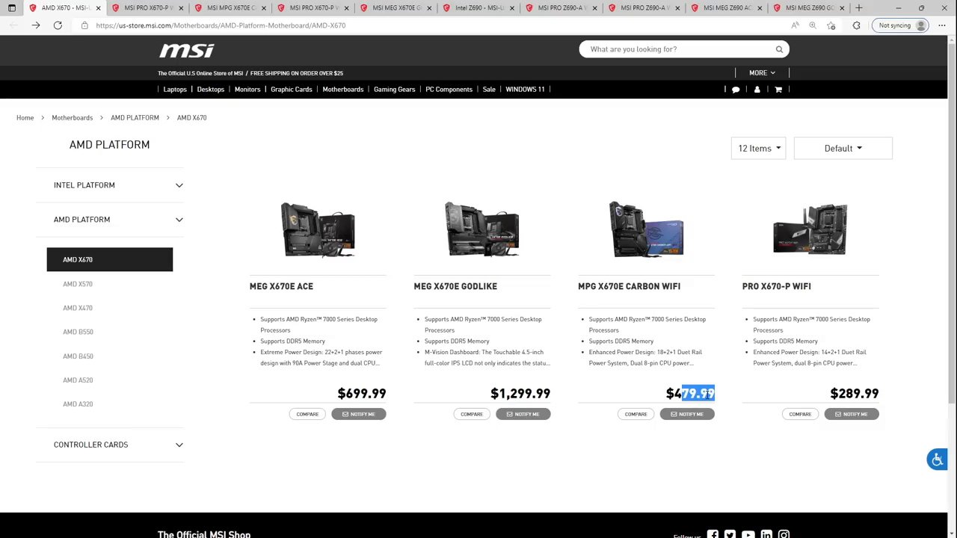
mouse_move(576, 437)
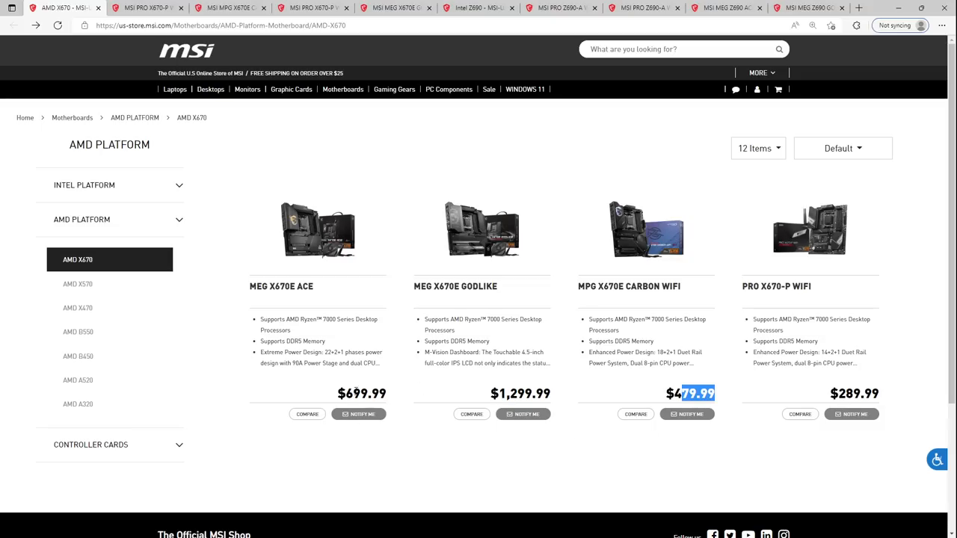
click(589, 456)
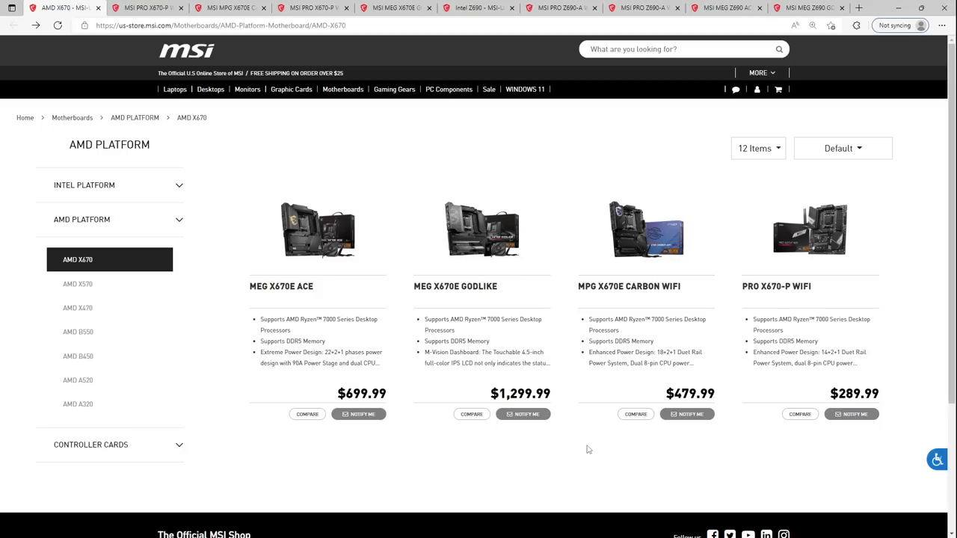
mouse_move(576, 371)
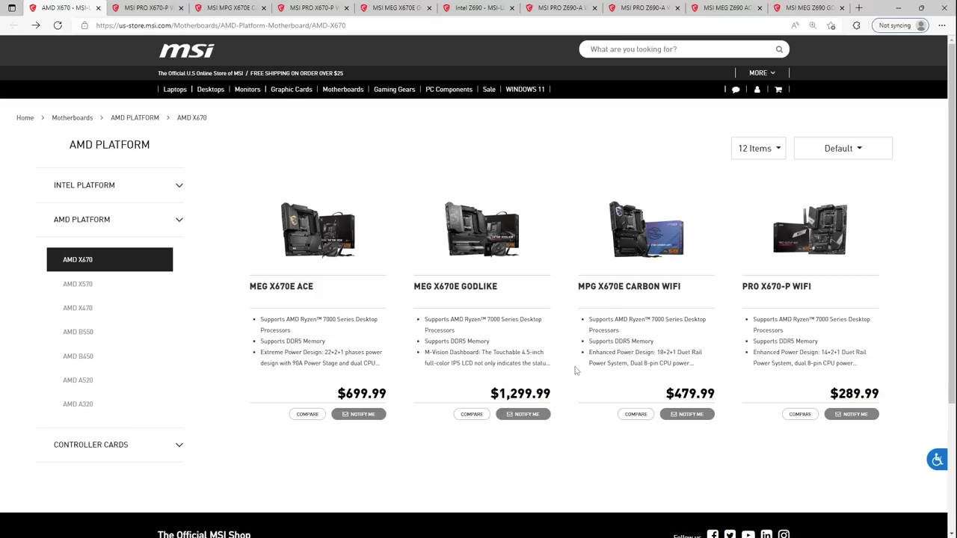
mouse_move(557, 371)
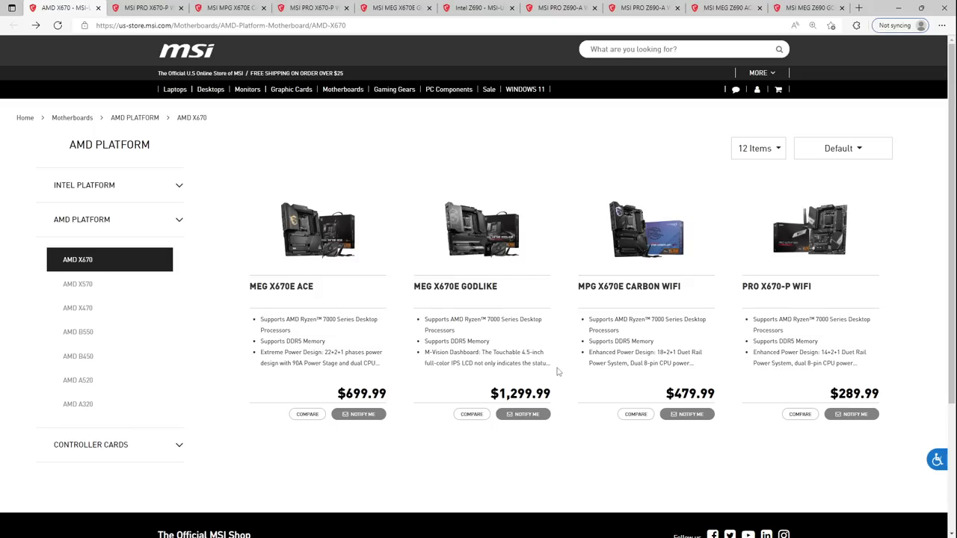
mouse_move(560, 384)
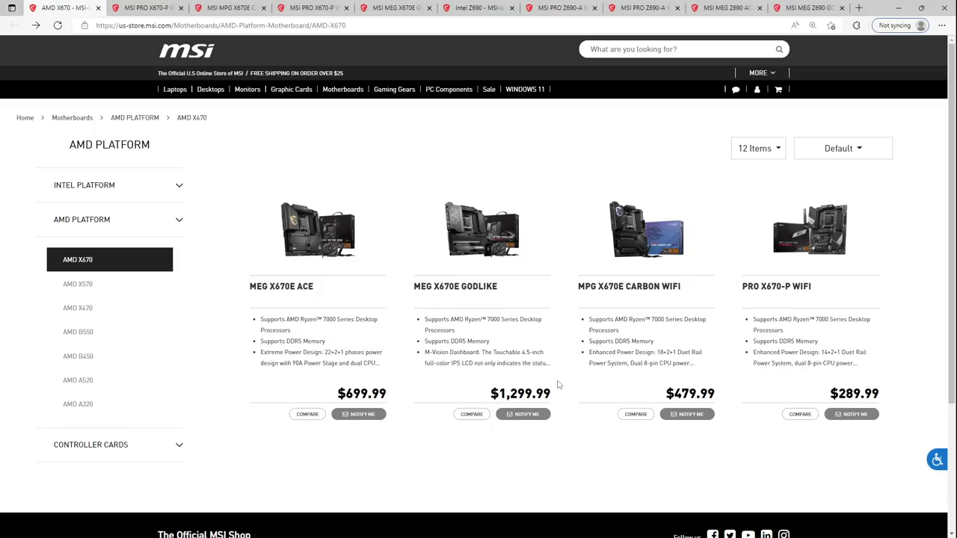
mouse_move(562, 376)
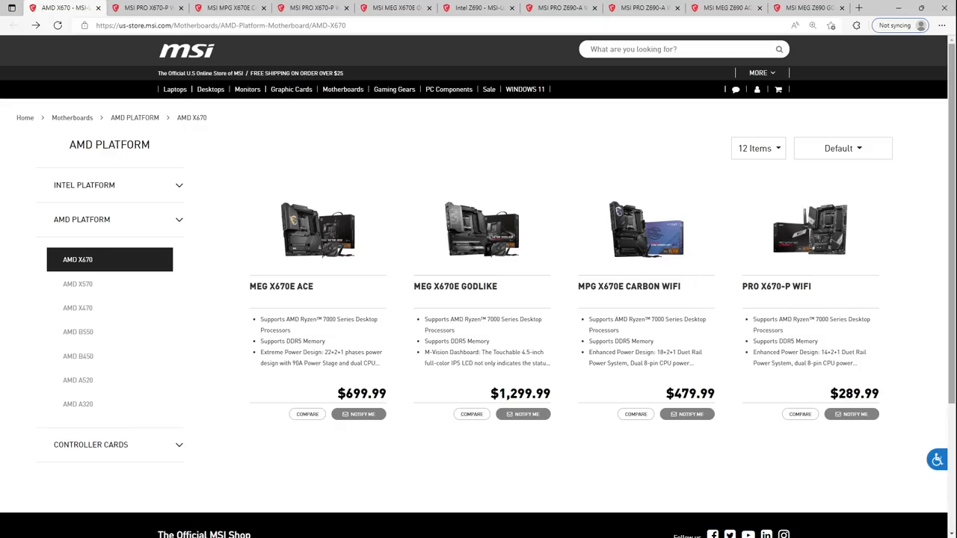
mouse_move(762, 478)
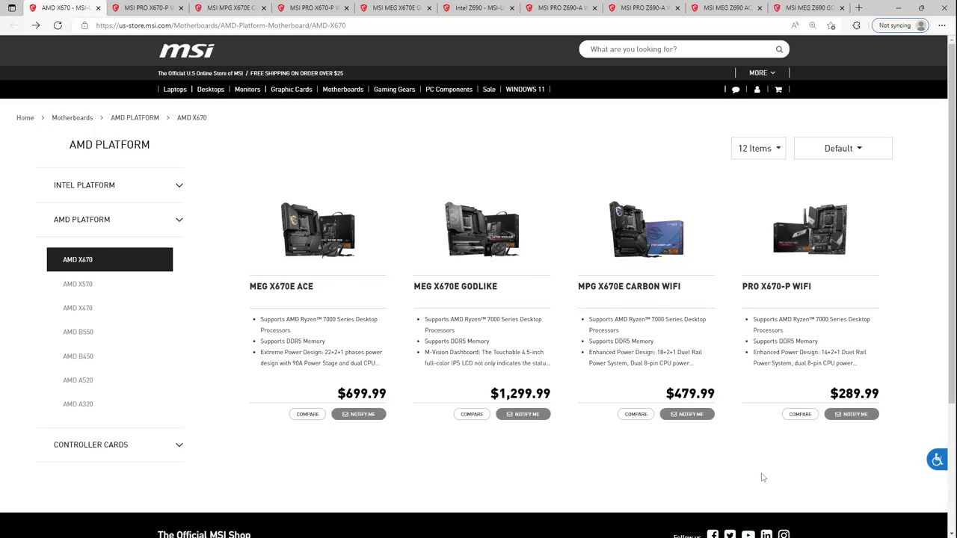